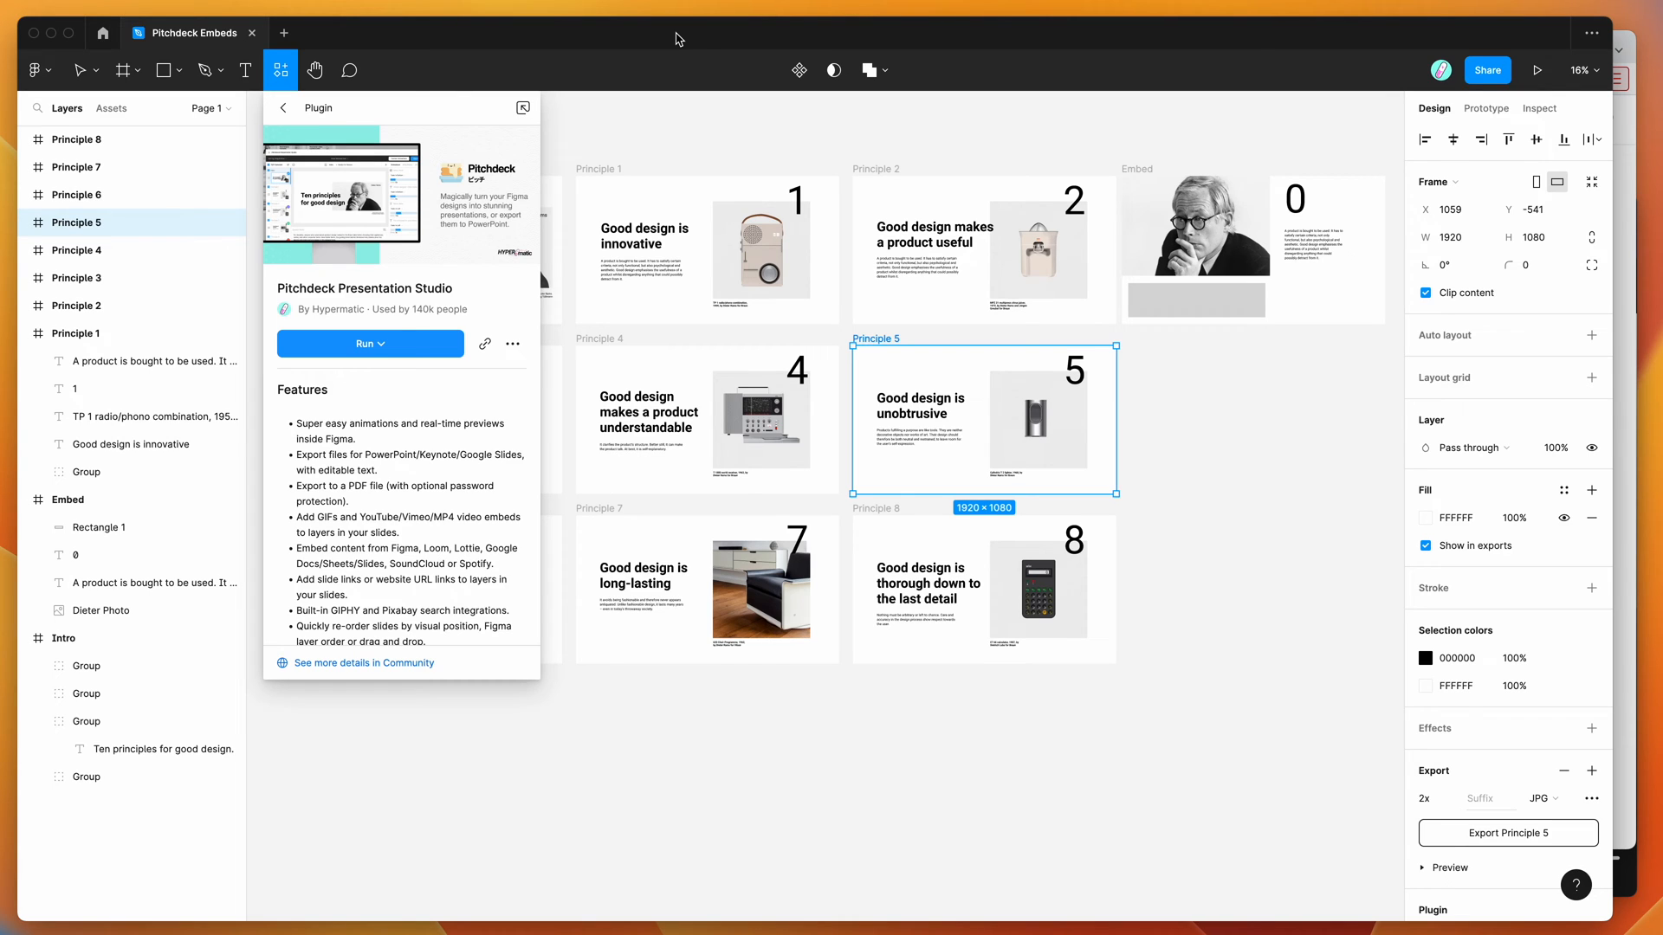
mouse_move(649, 37)
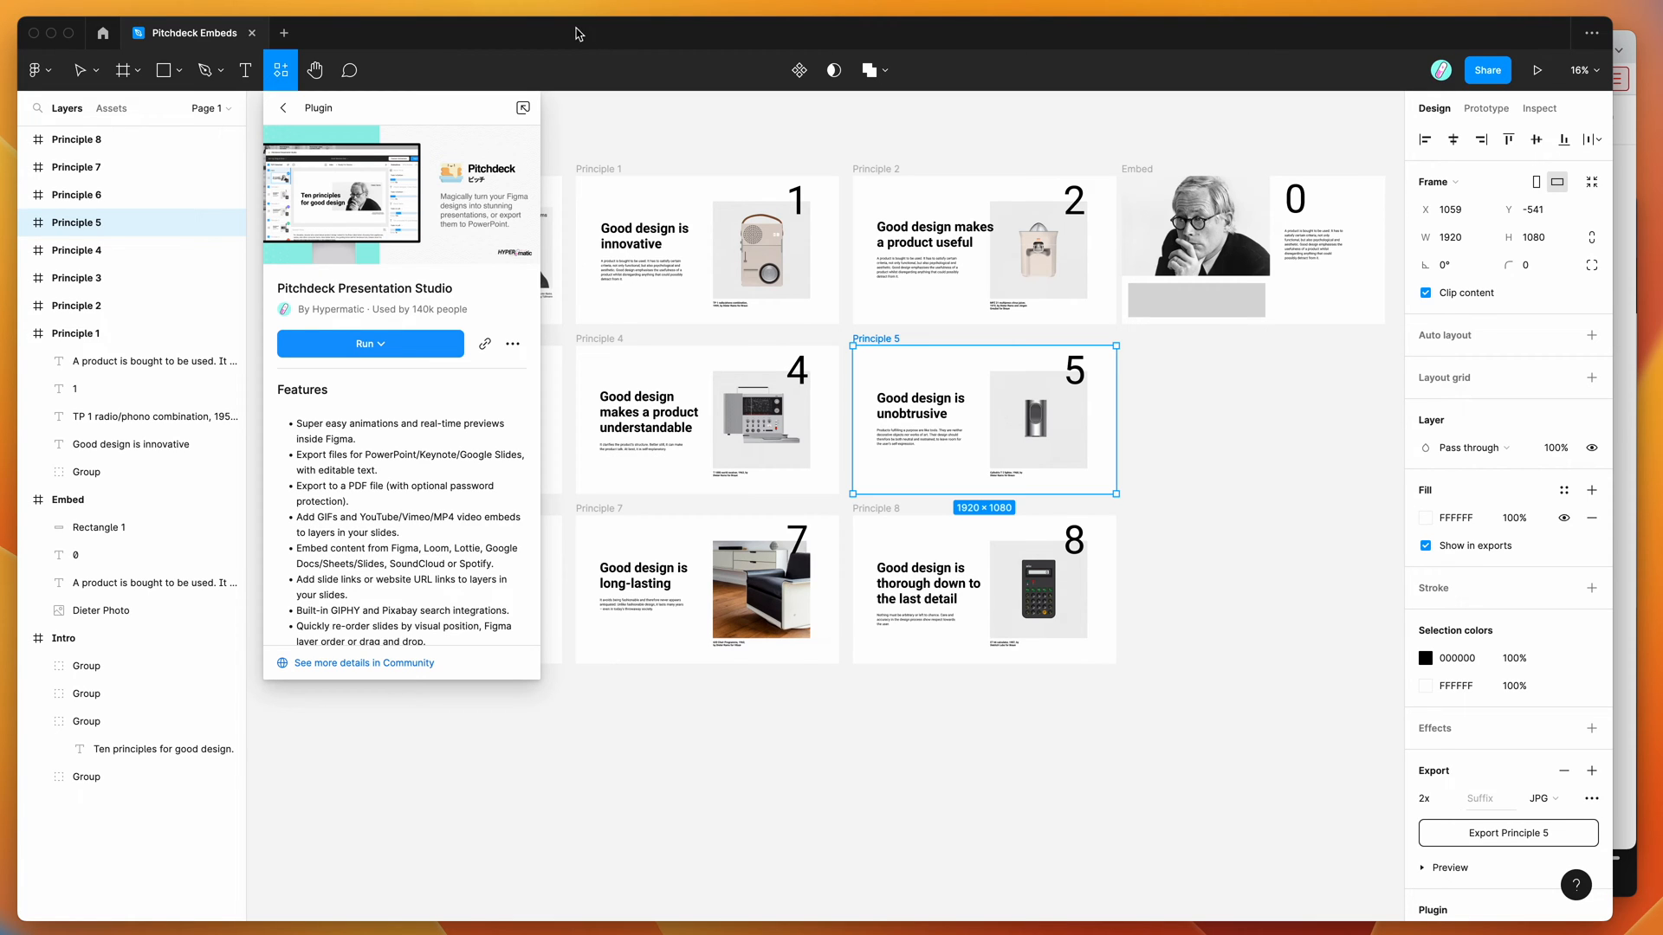
mouse_move(544, 32)
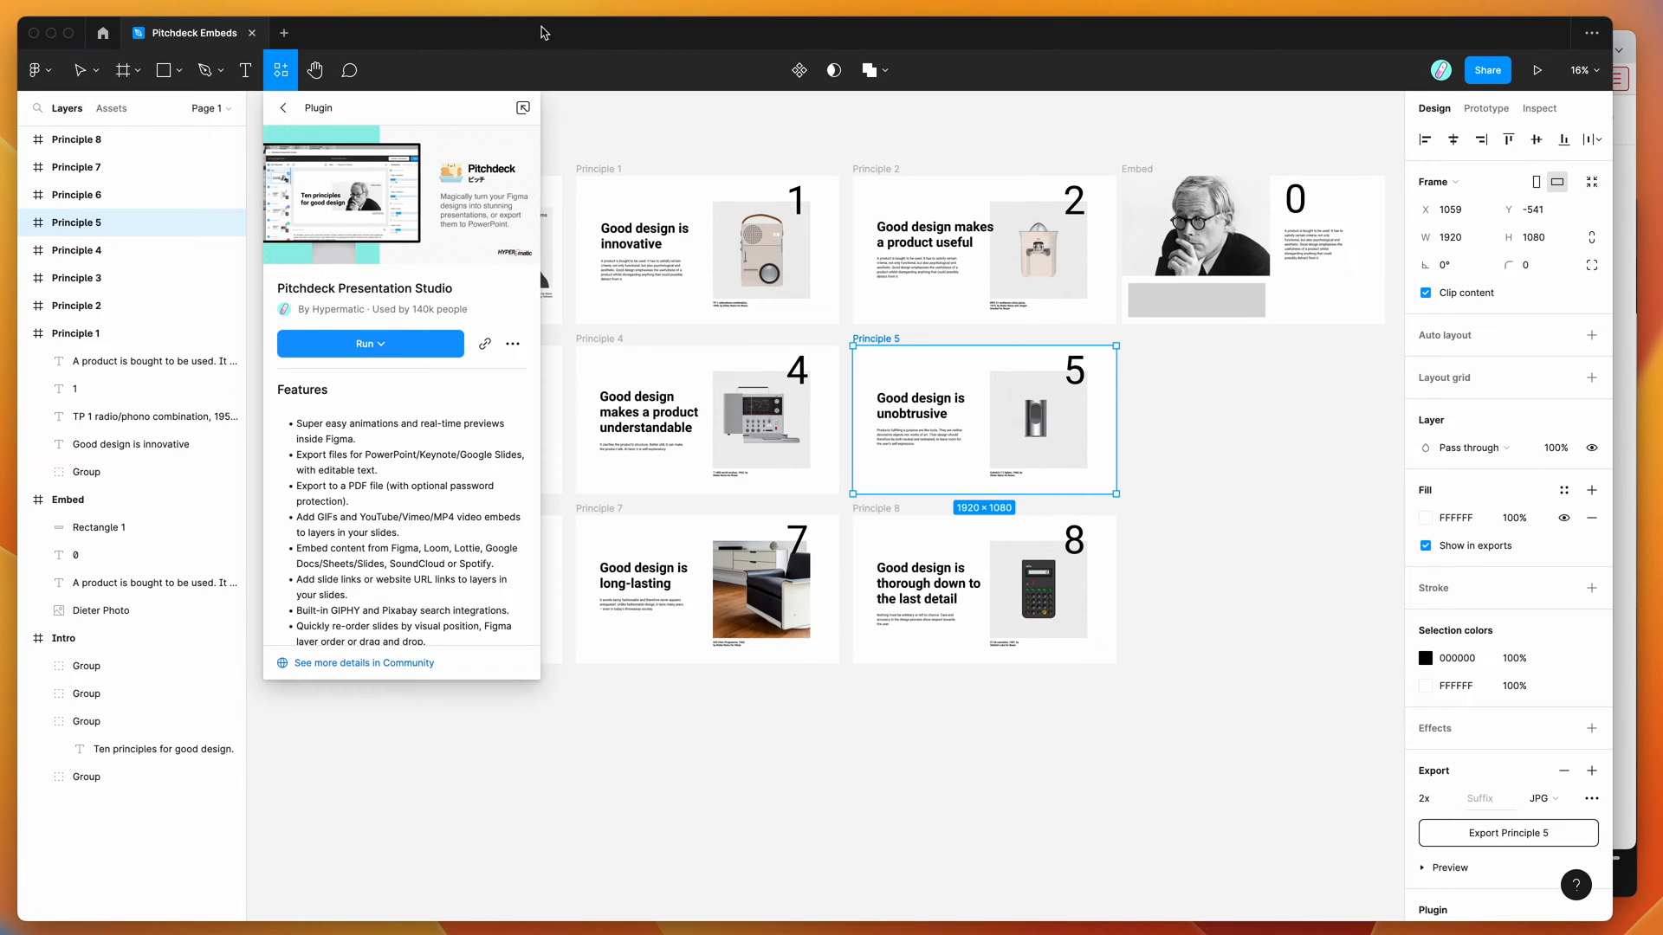
mouse_move(573, 38)
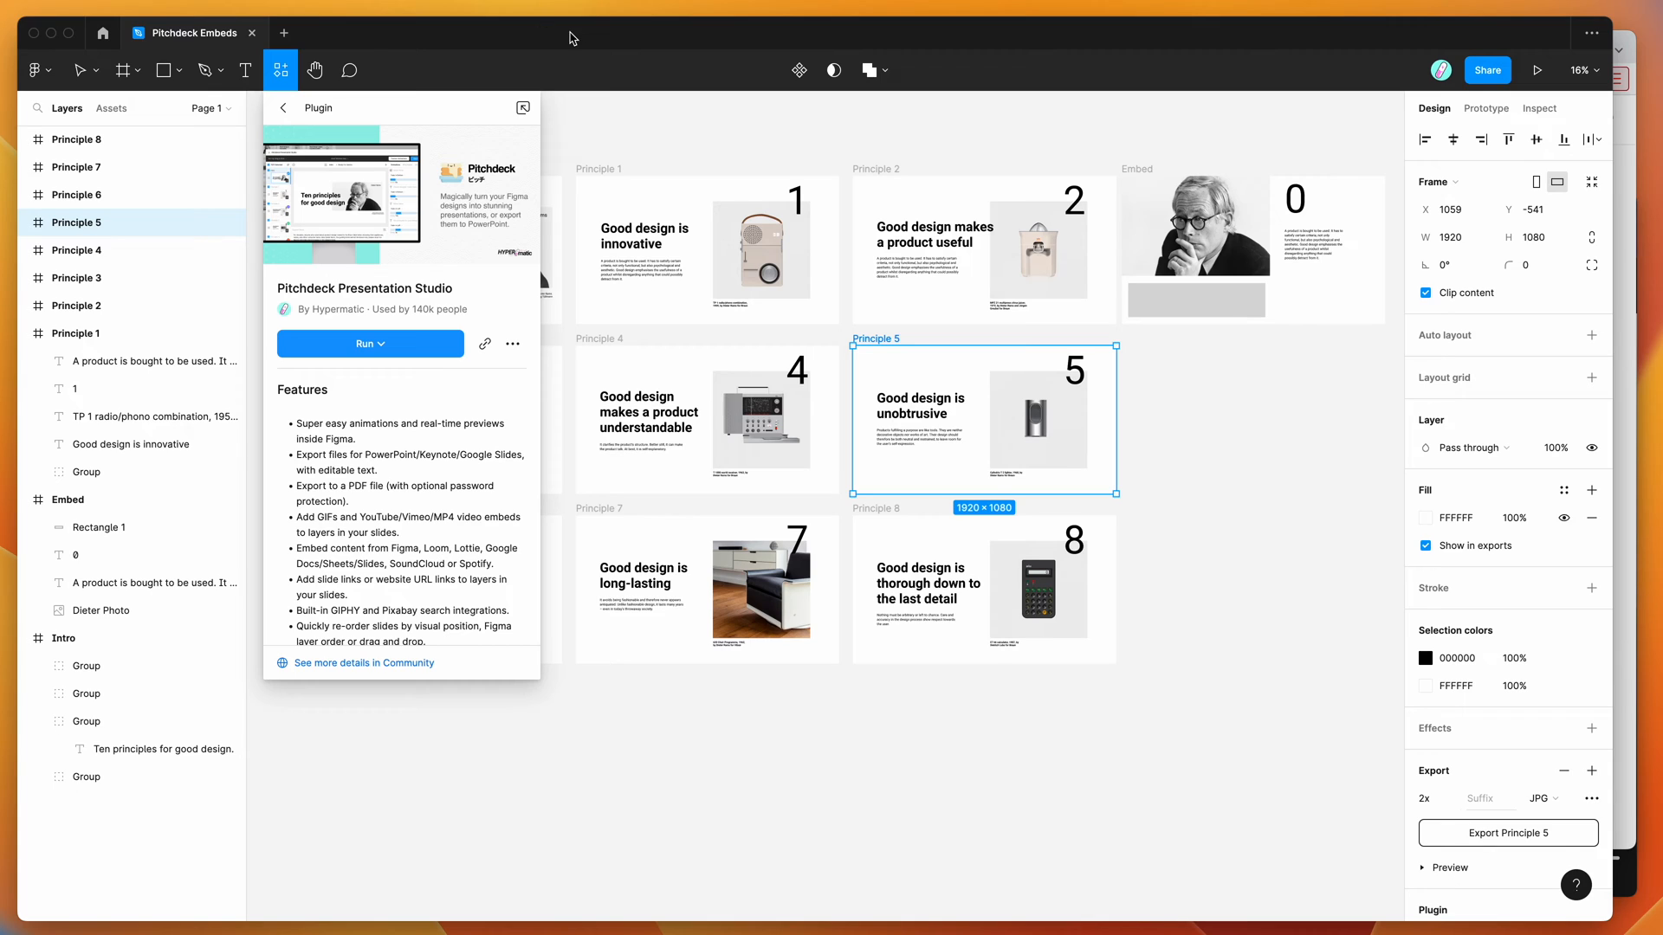
mouse_move(280, 70)
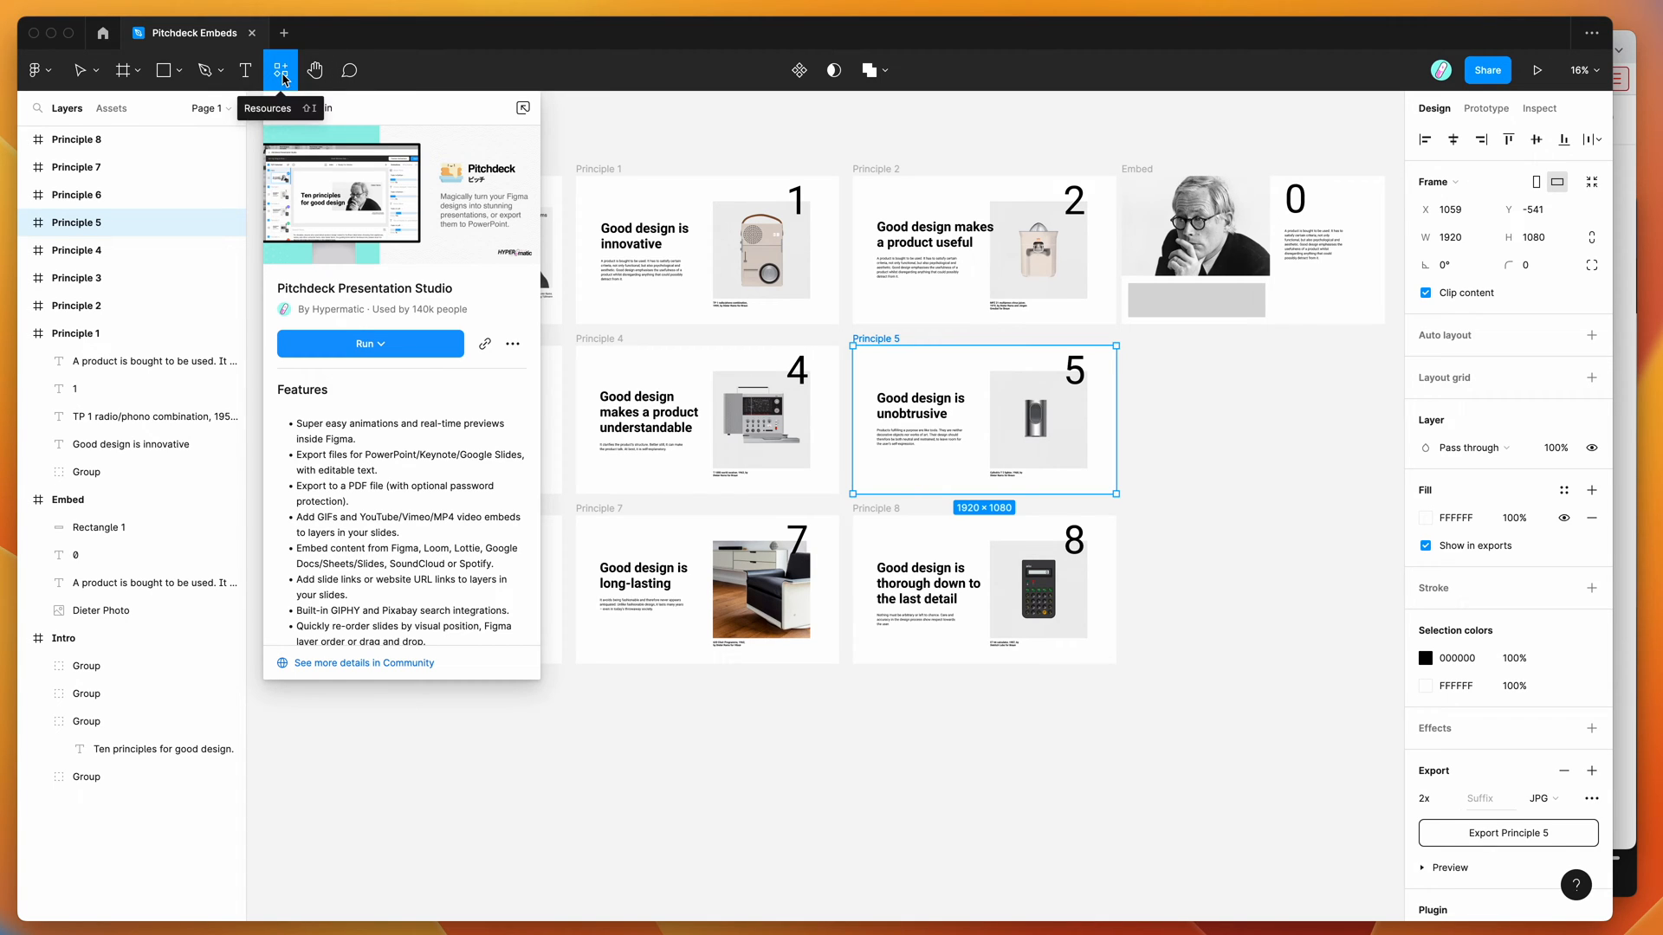
mouse_move(288, 275)
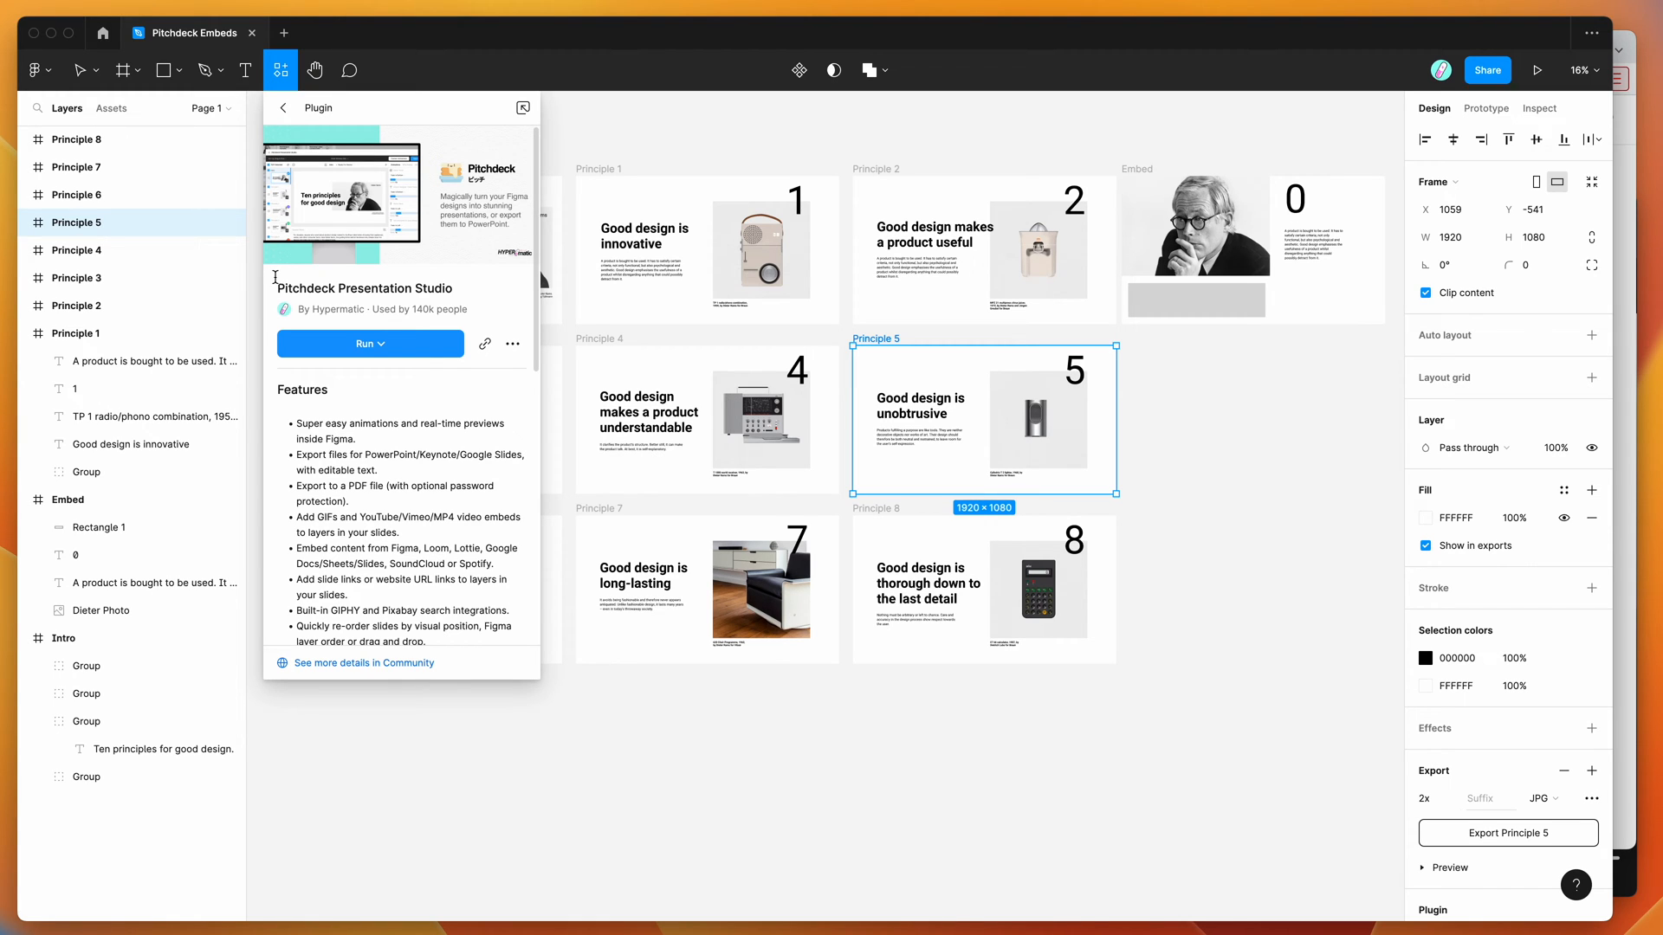
mouse_move(291, 304)
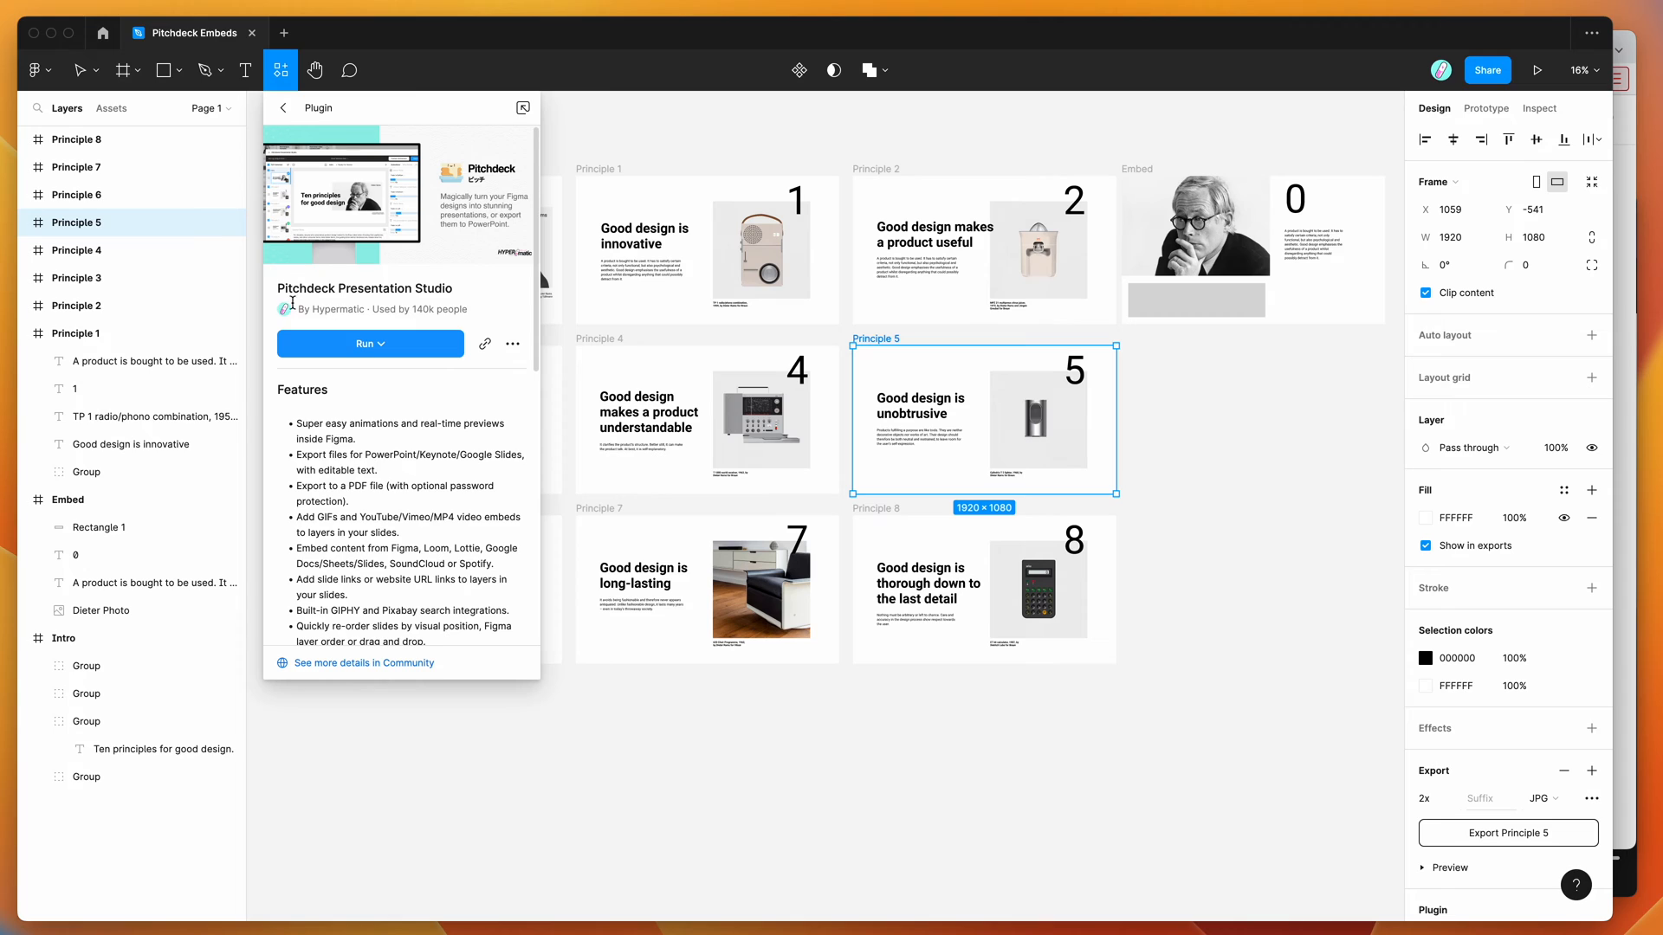
mouse_move(346, 287)
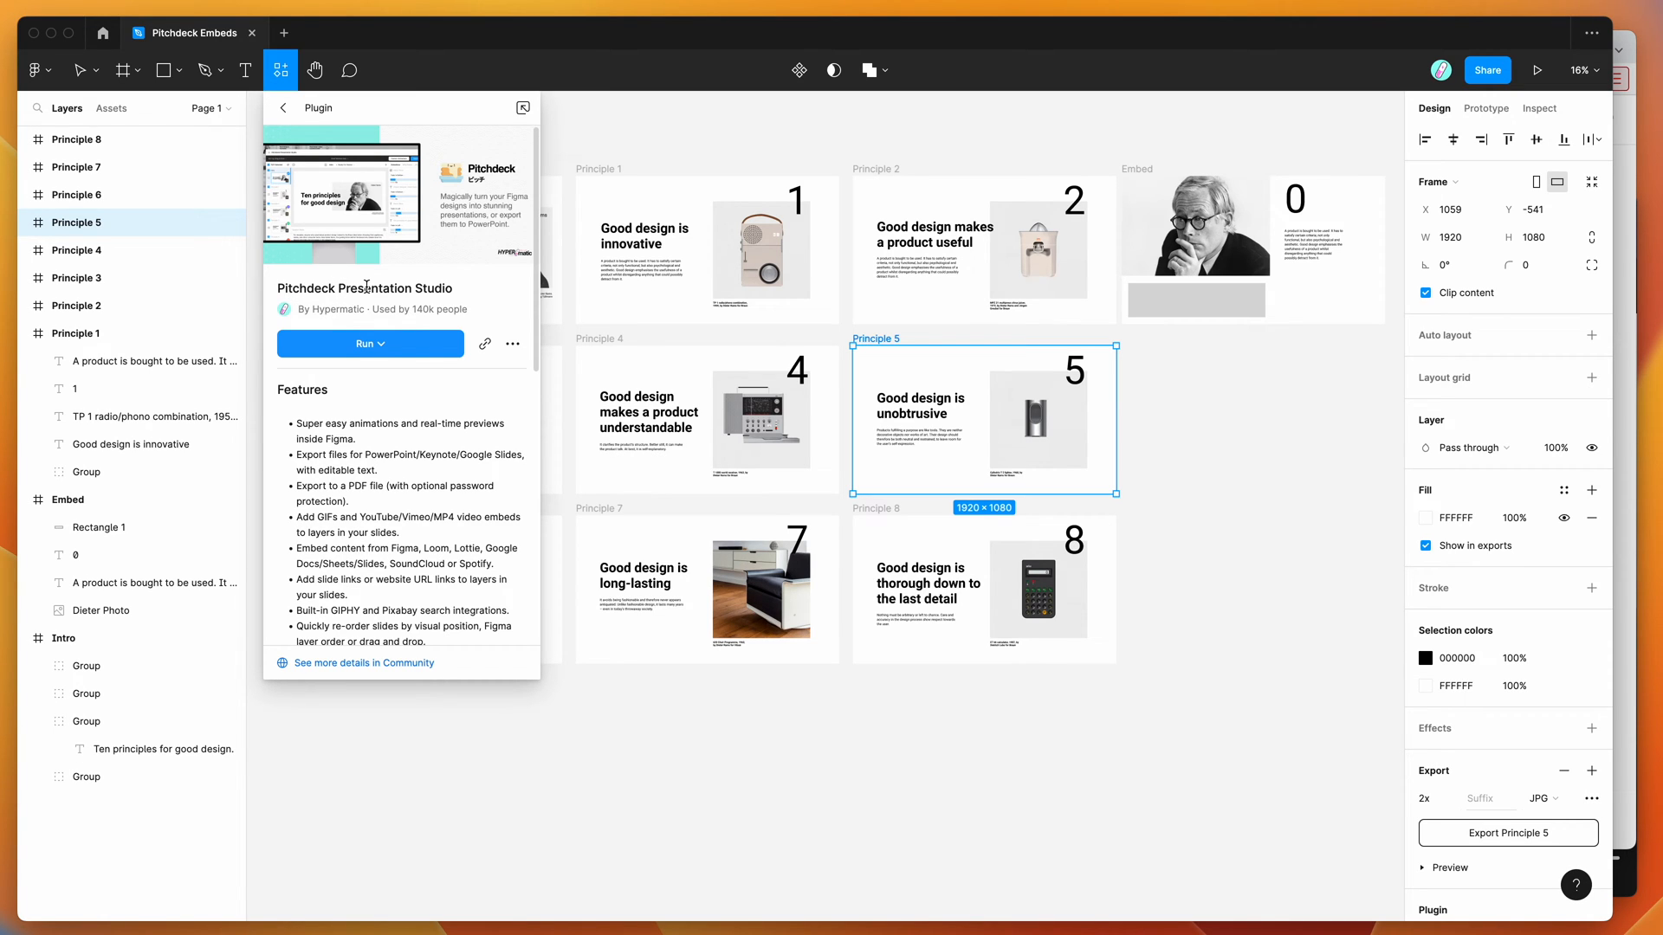
mouse_move(371, 348)
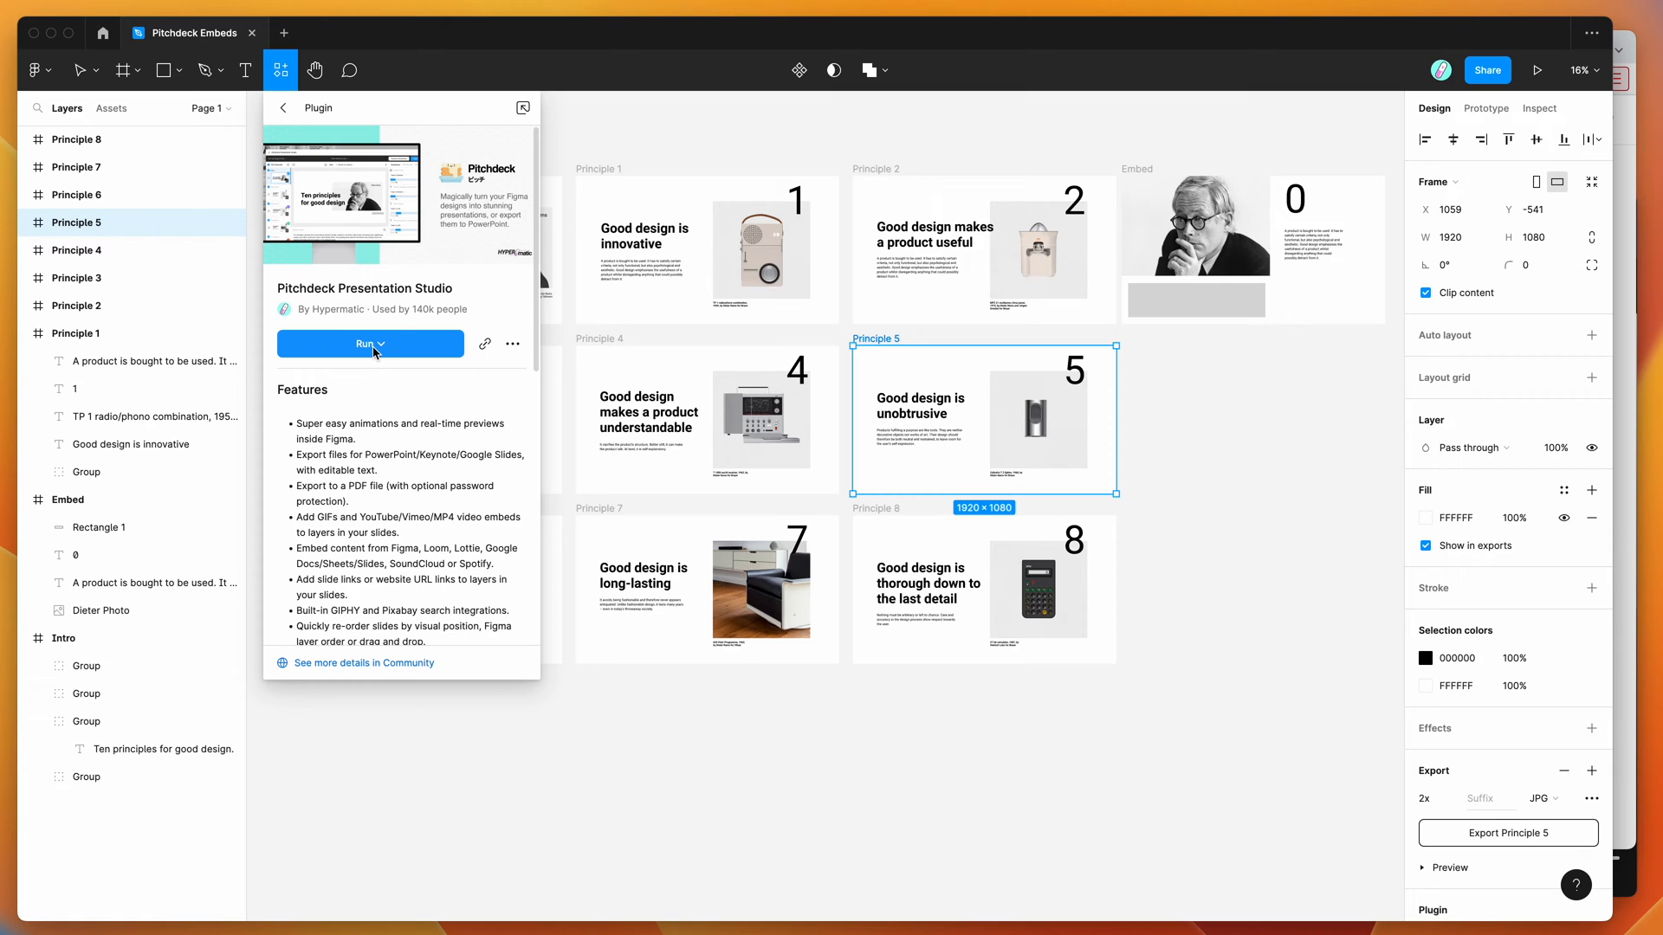
mouse_move(512, 344)
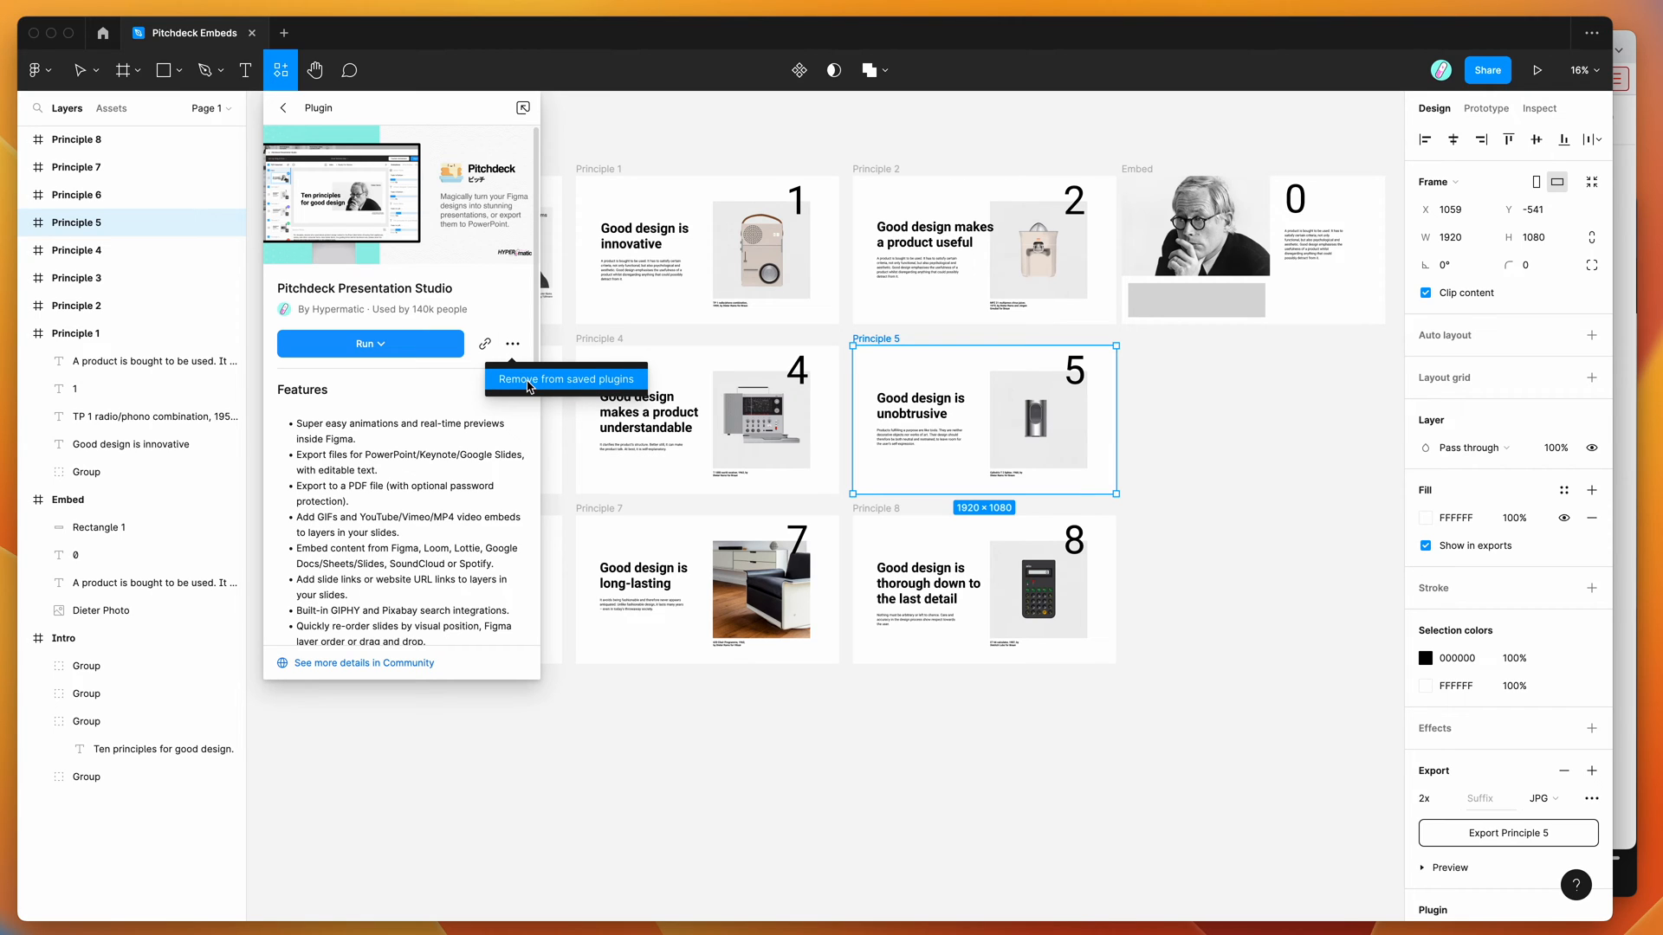
mouse_move(497, 294)
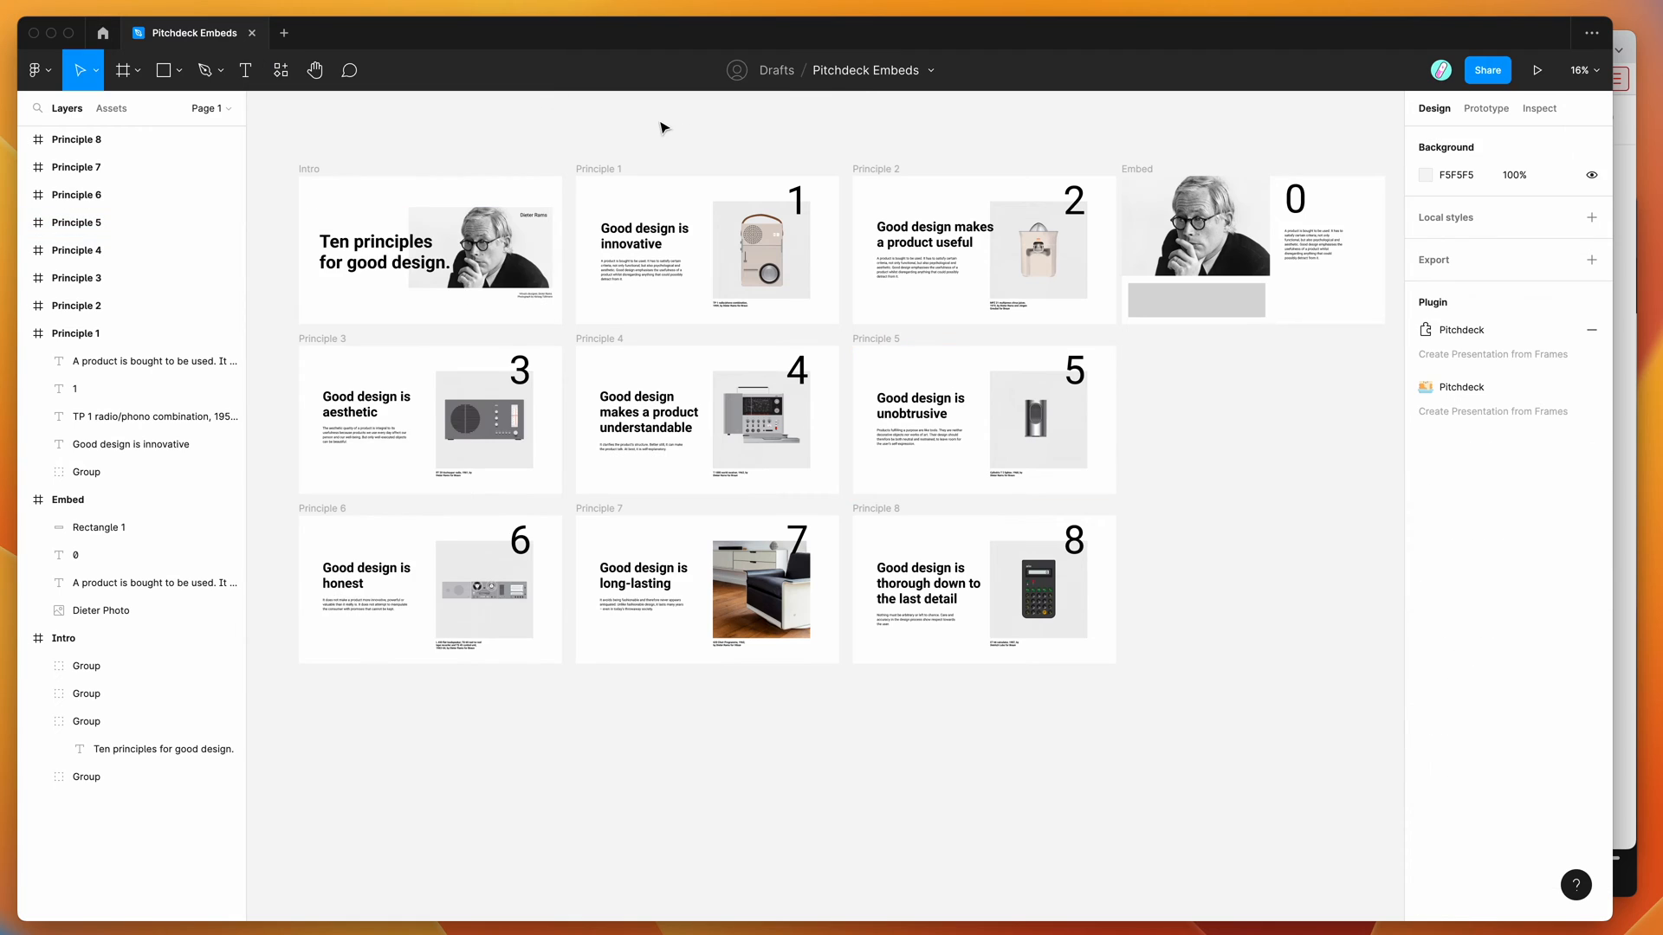
Run the Pitchdeck Presentation Studio plugin from the canvas context menu's saved plugins
right_click(663, 128)
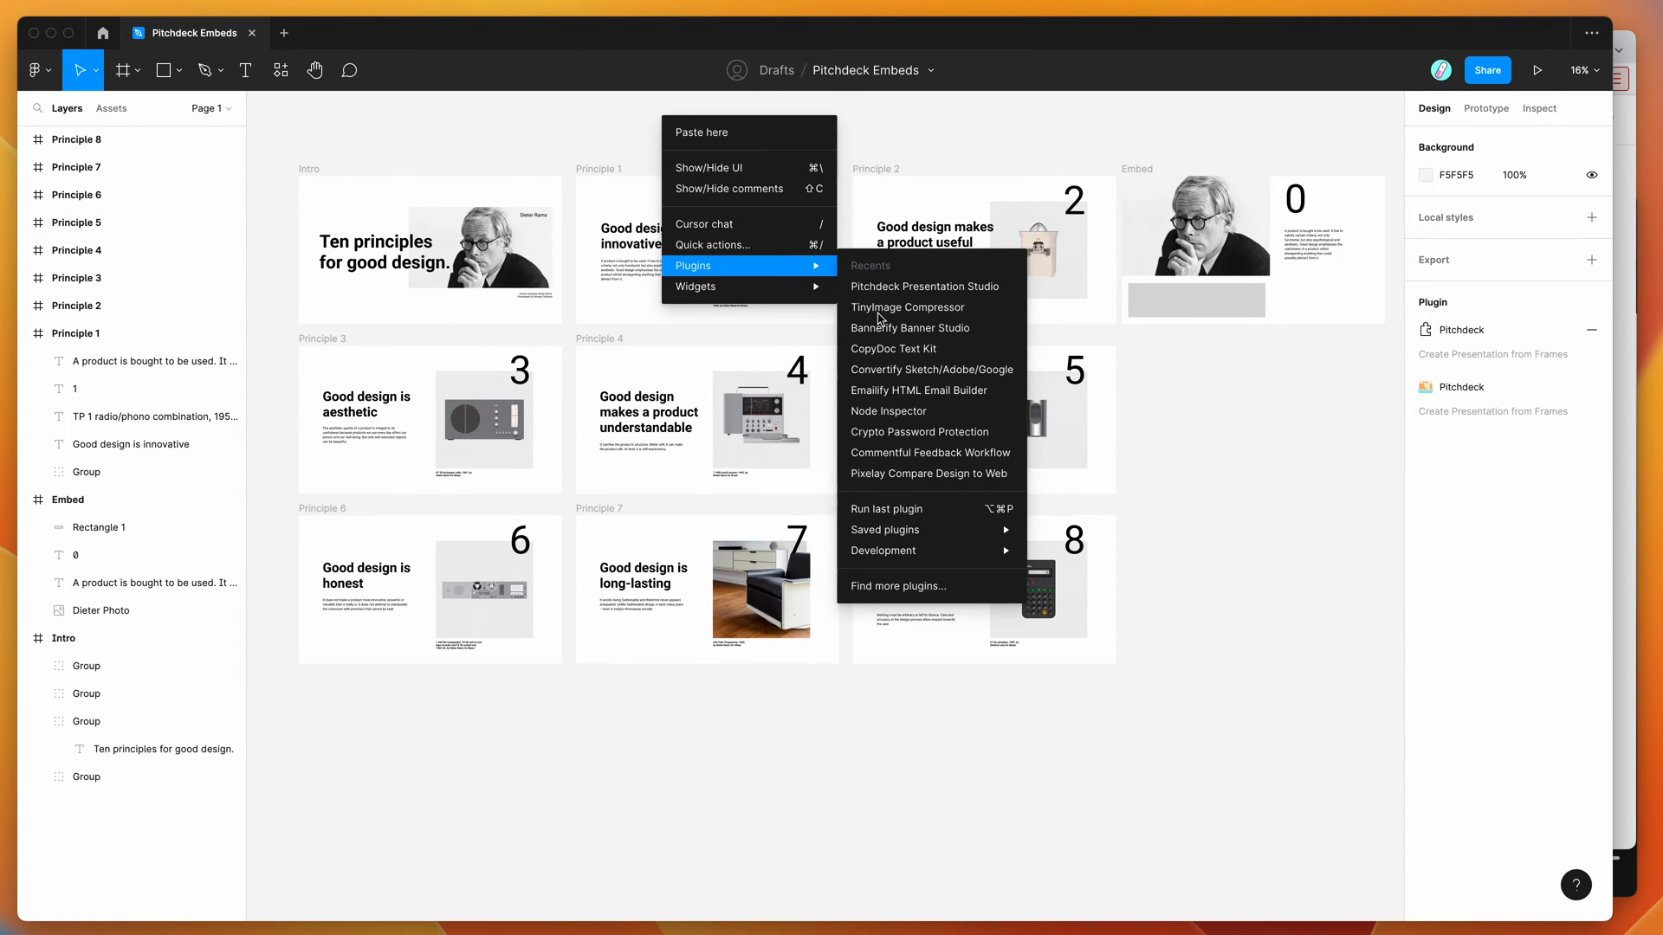
mouse_move(885, 530)
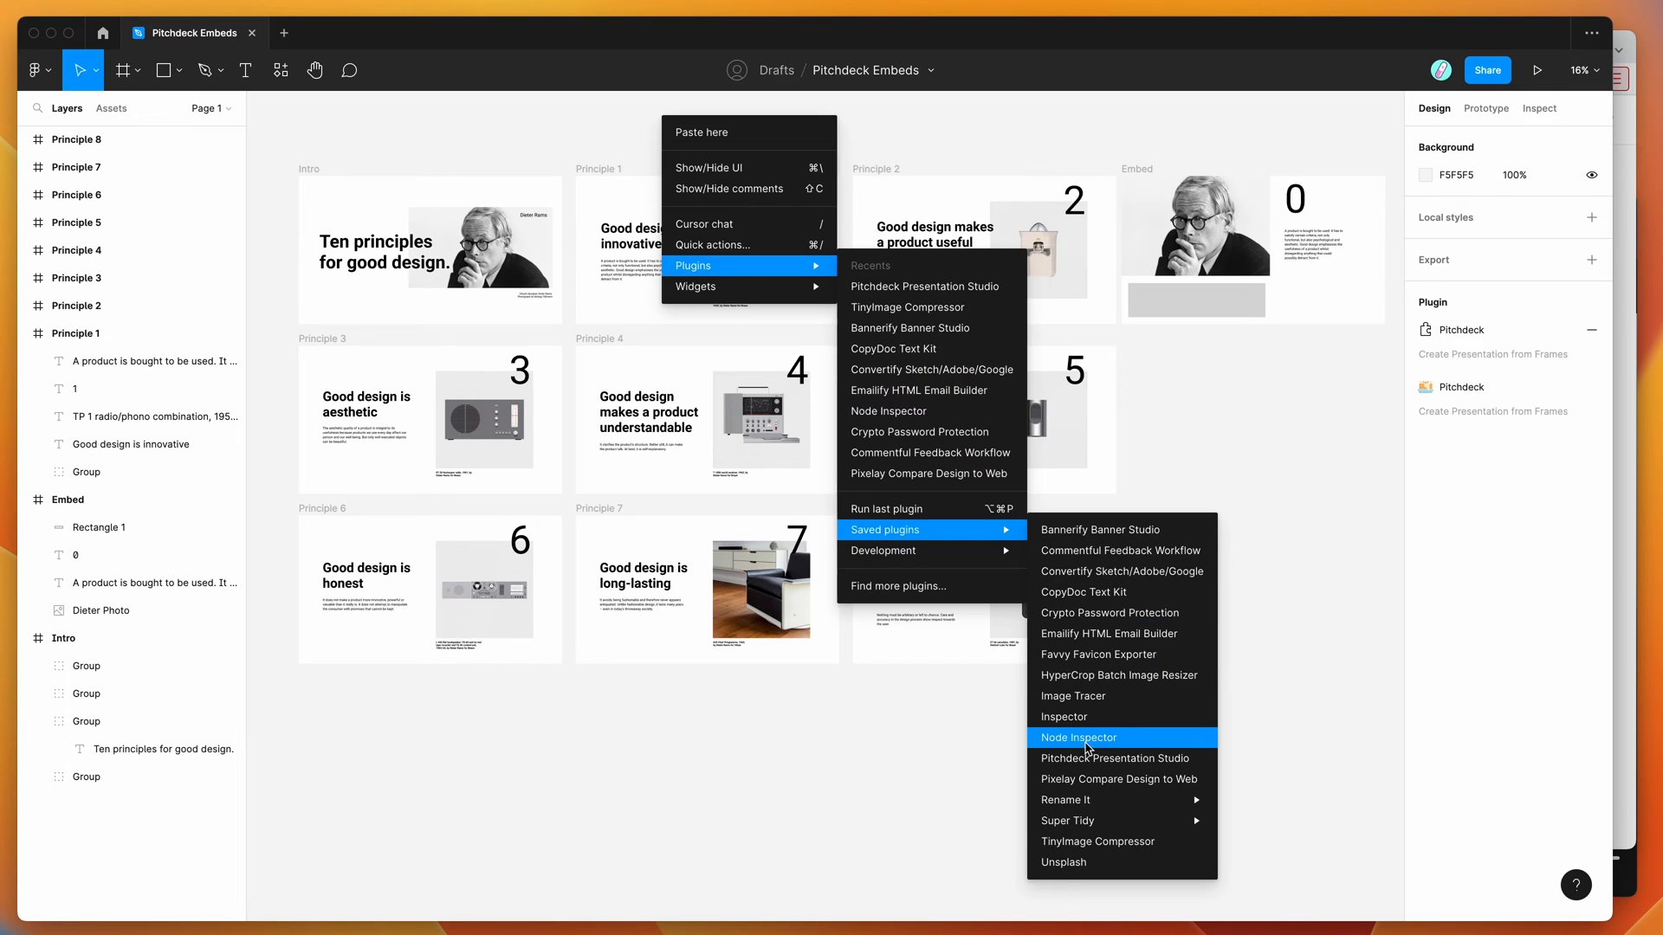
left_click(1115, 758)
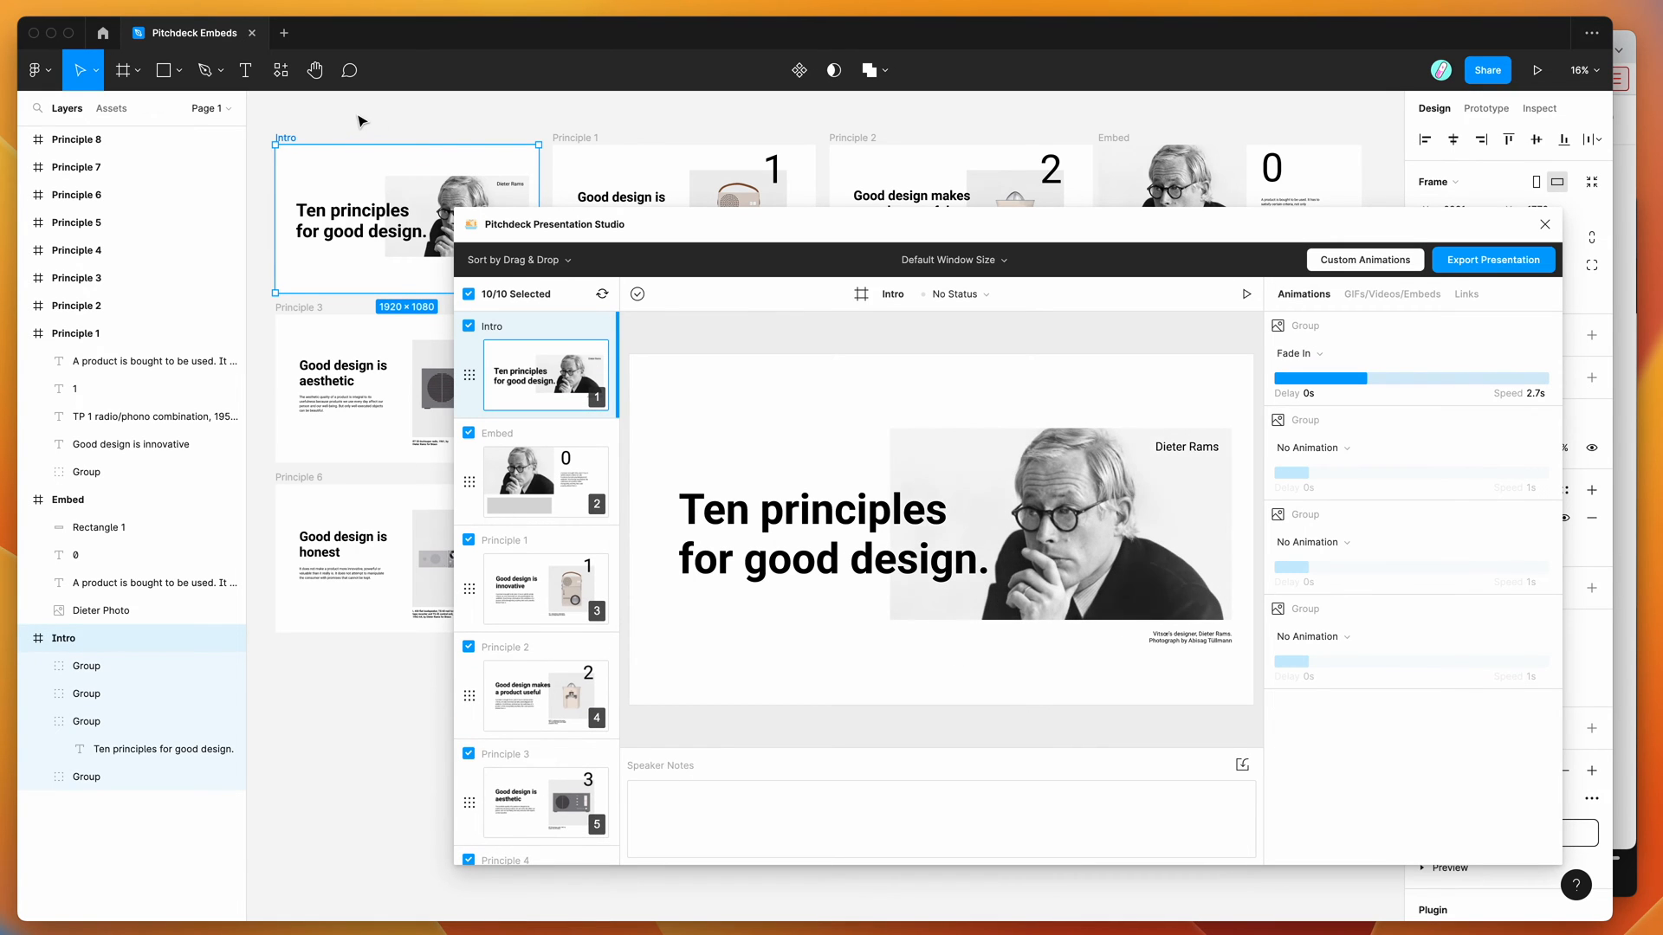
Preview the Principle 1 slide and a text layer, then the Embed slide
left_click(573, 138)
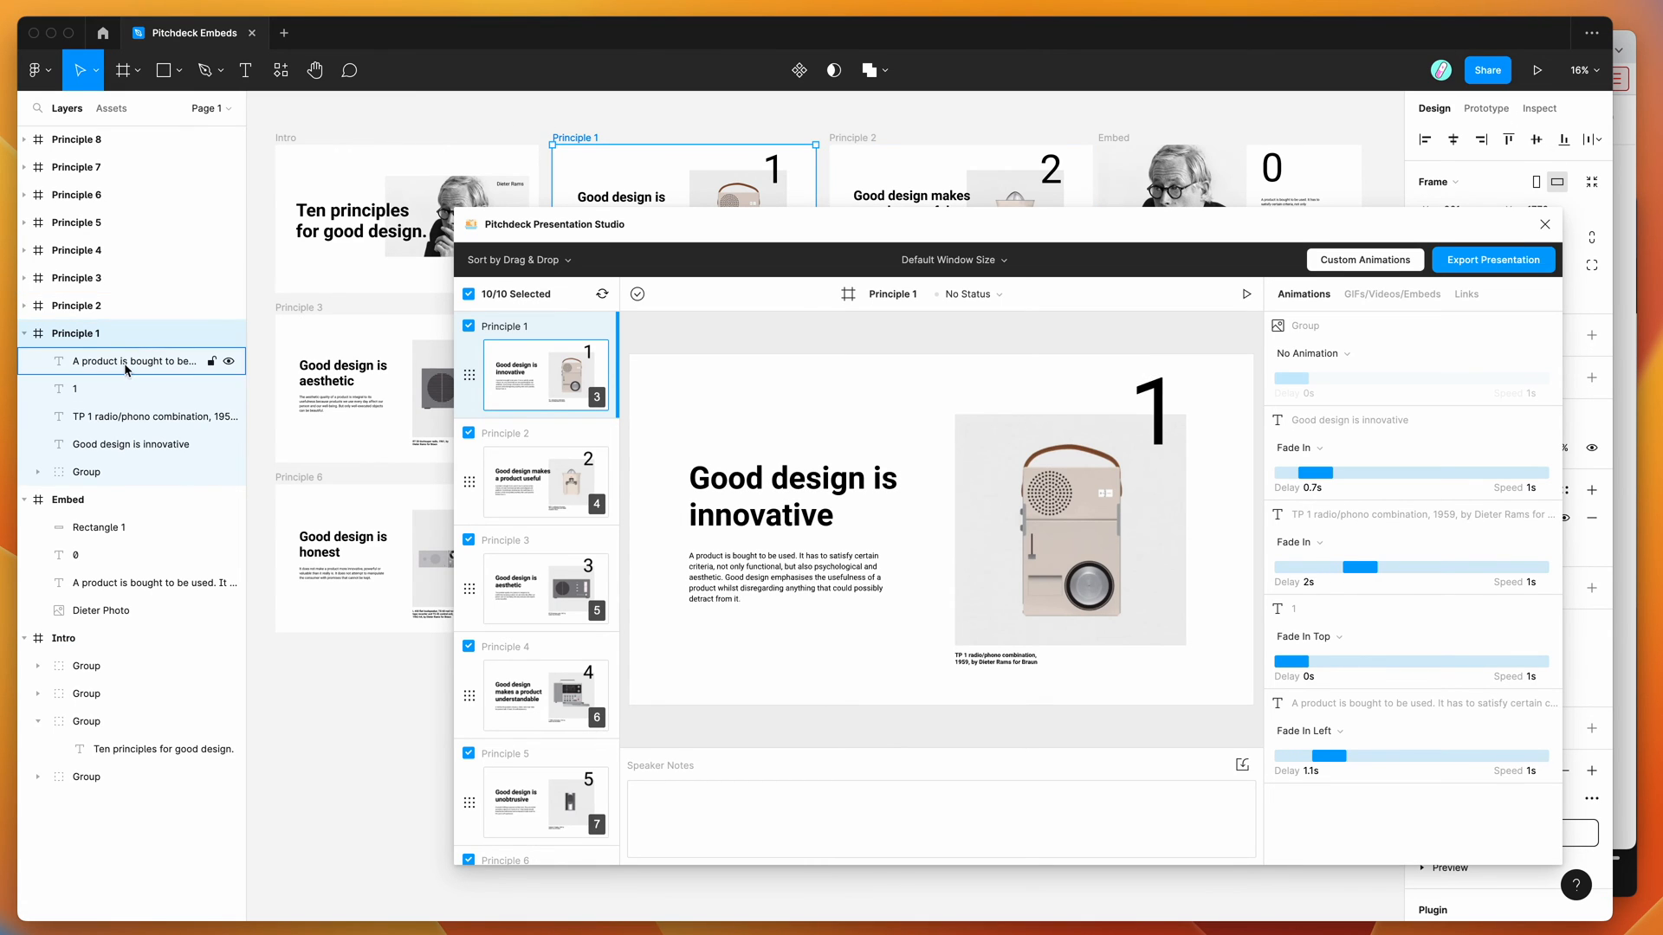
left_click(75, 389)
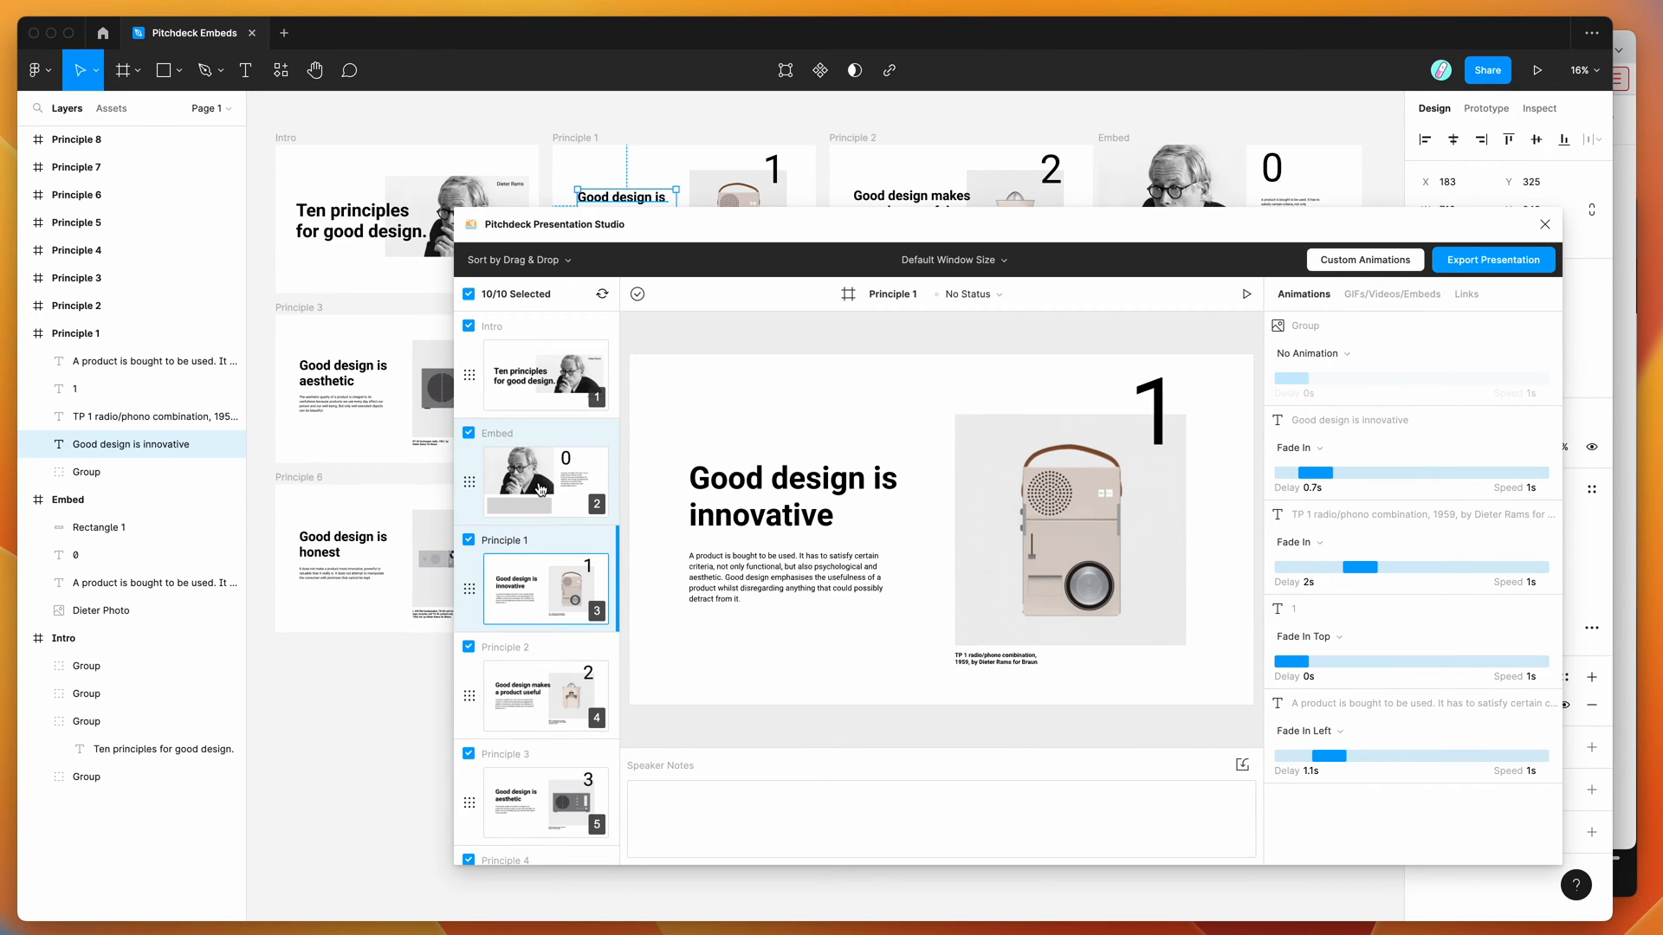
left_click(544, 479)
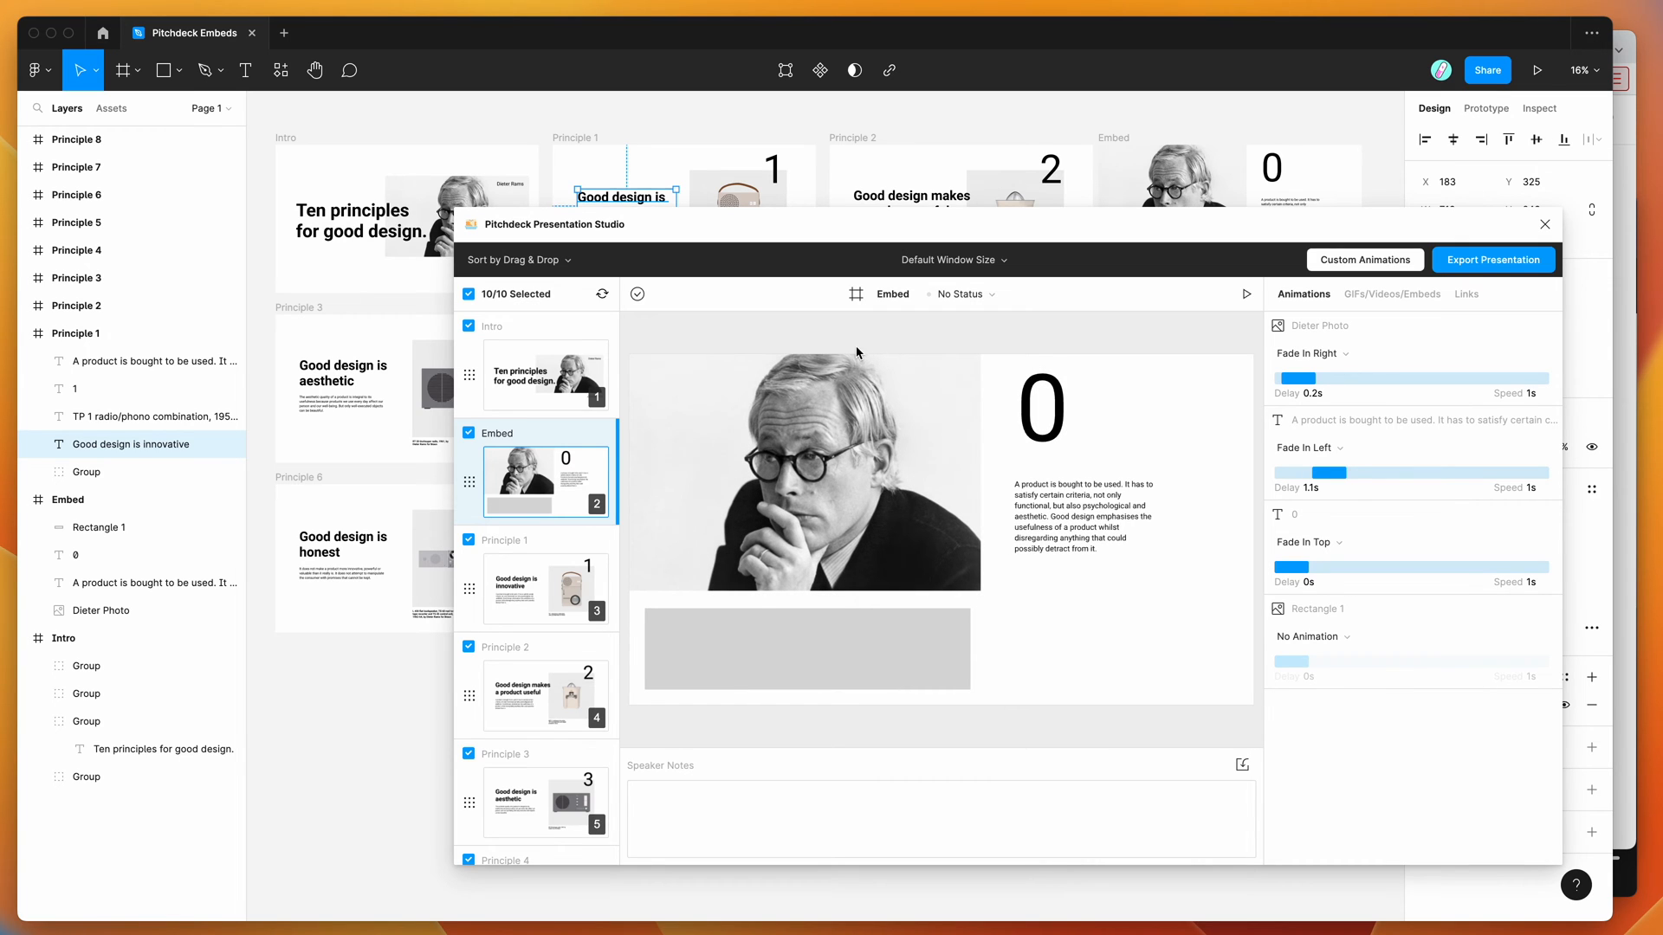
mouse_move(930, 347)
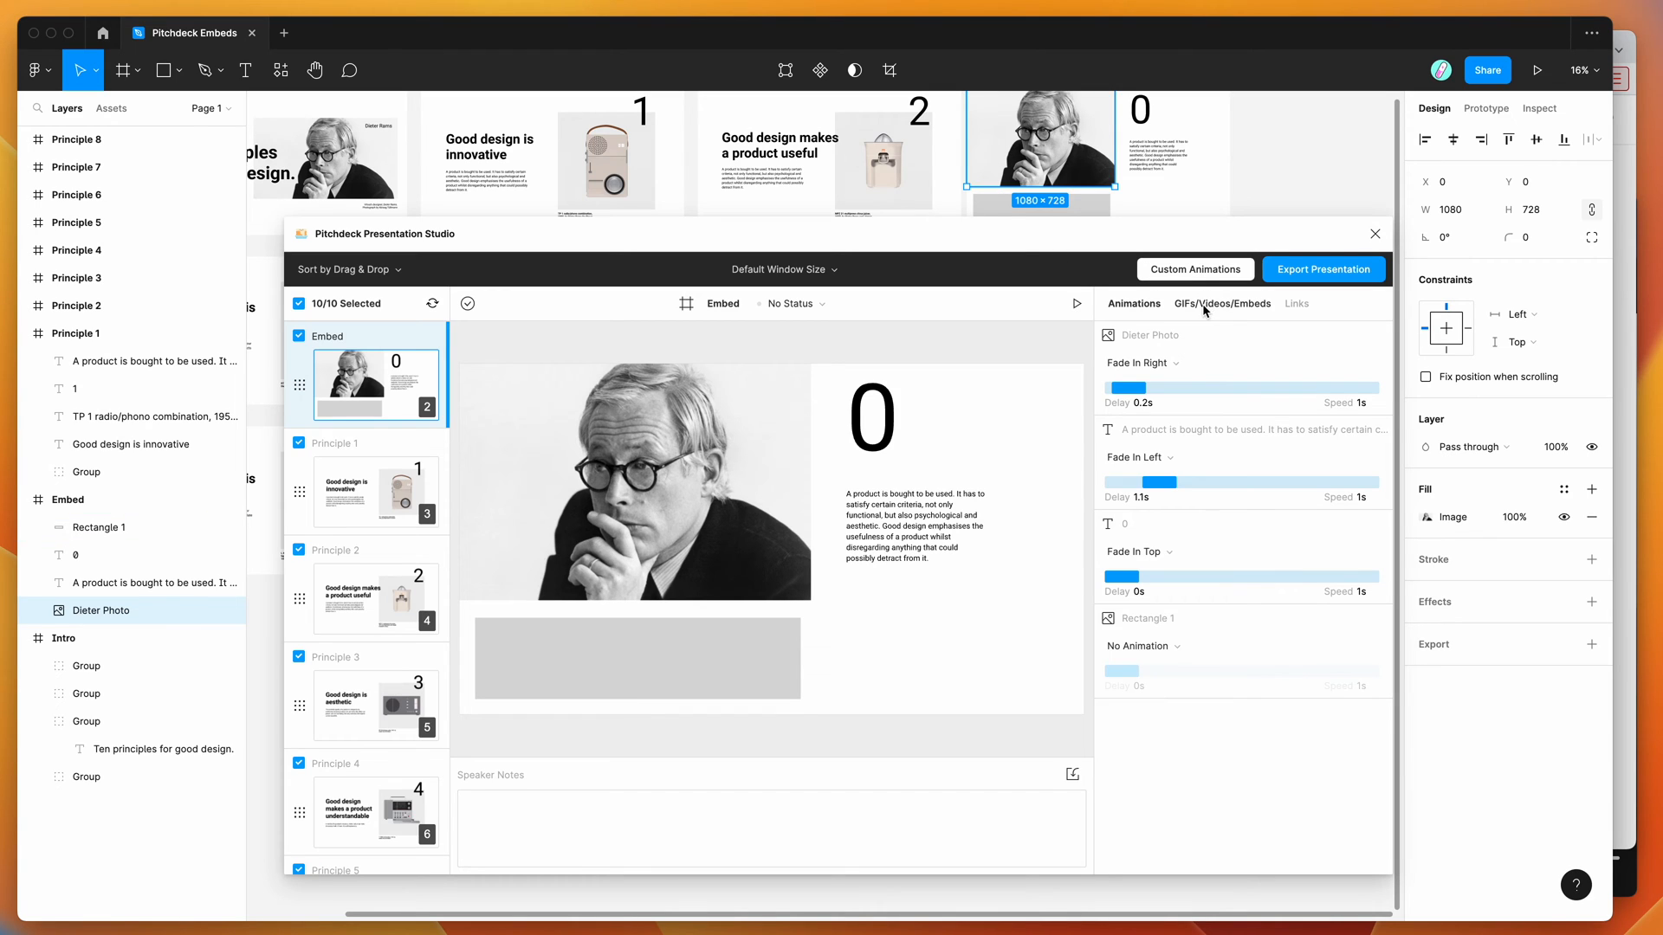
mouse_move(1220, 311)
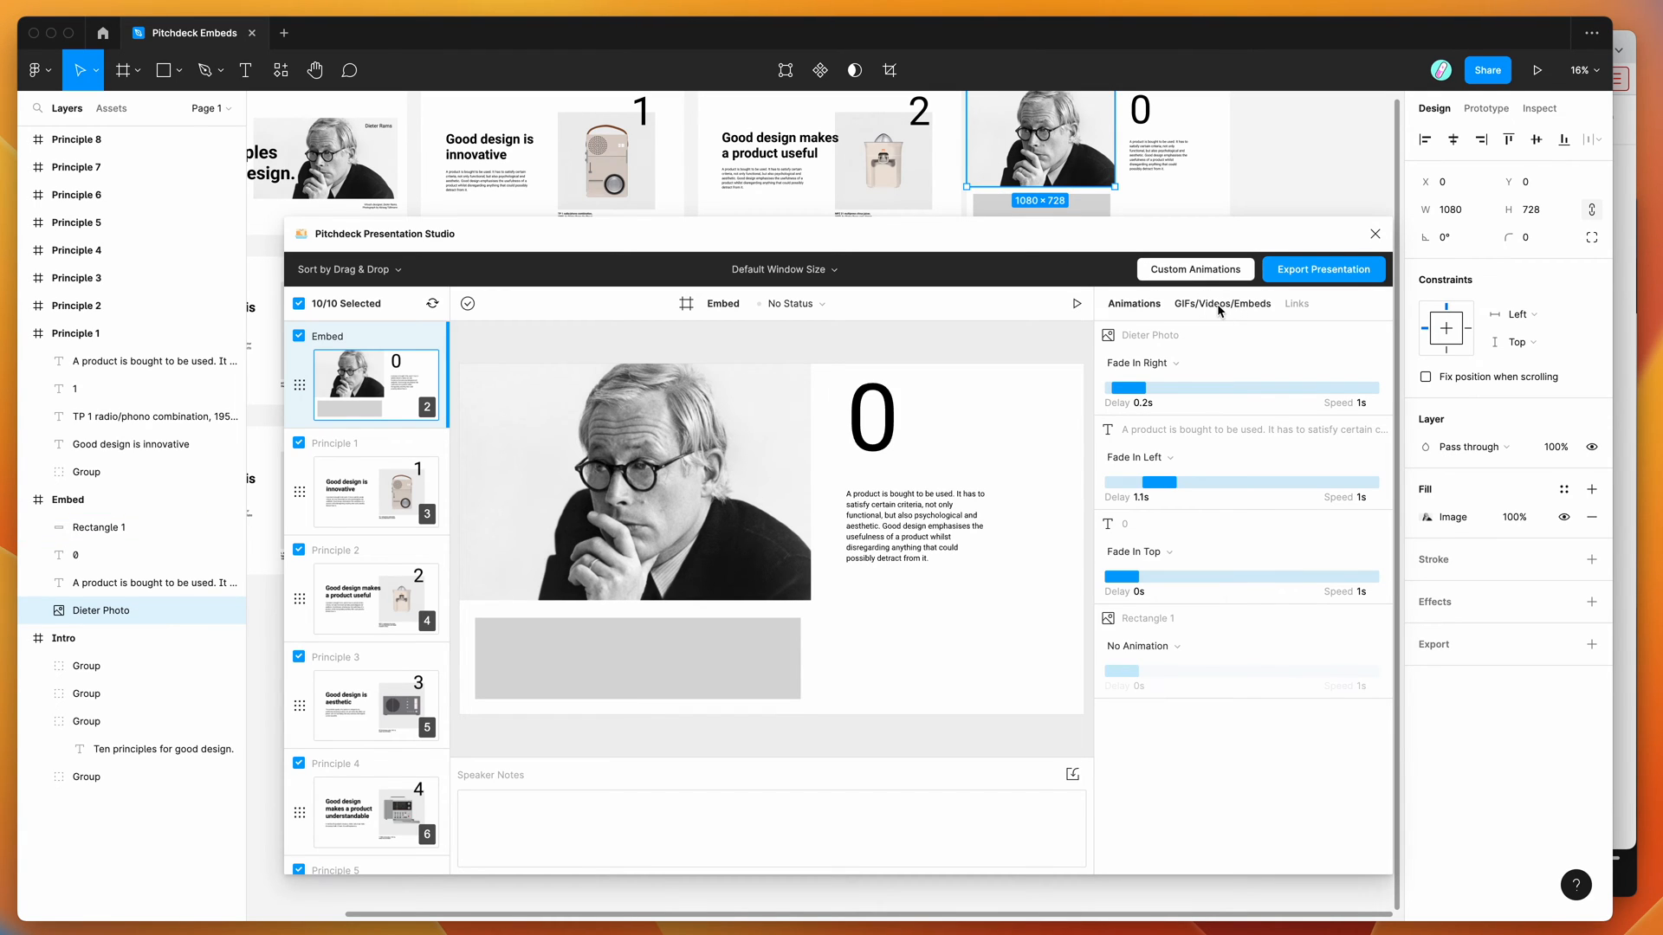
Show the Embed slide's GIFs/Videos/Embeds link fields
left_click(1221, 304)
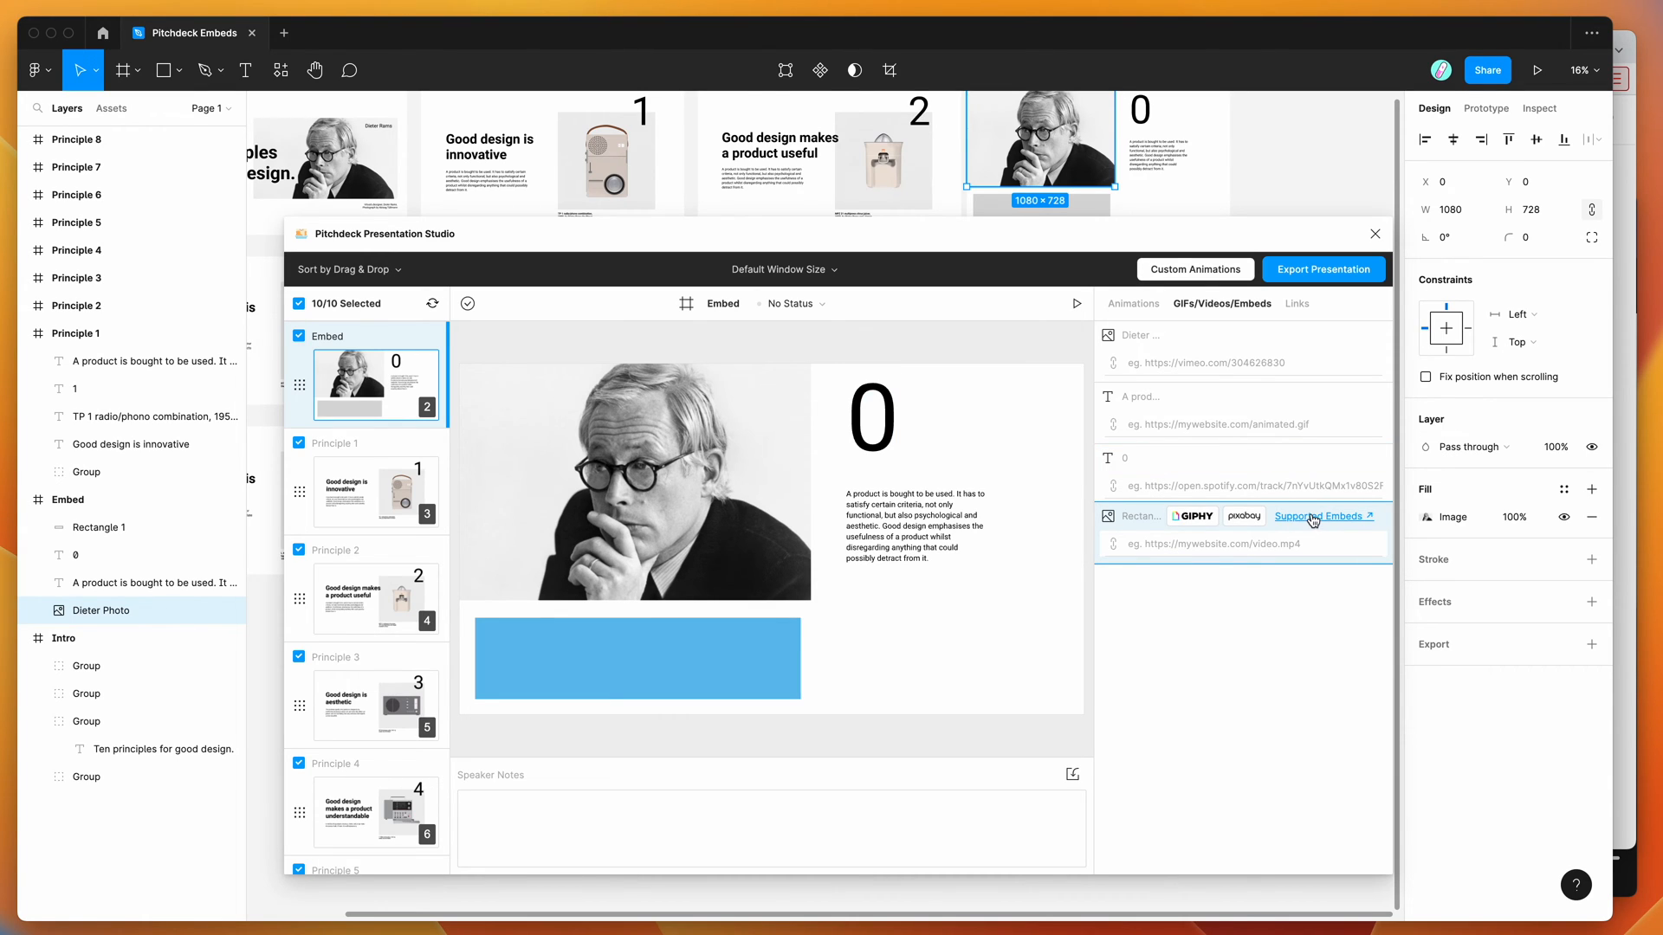
Open the Supported Embeds docs and scroll to the Spotify example URLs
left_click(1318, 517)
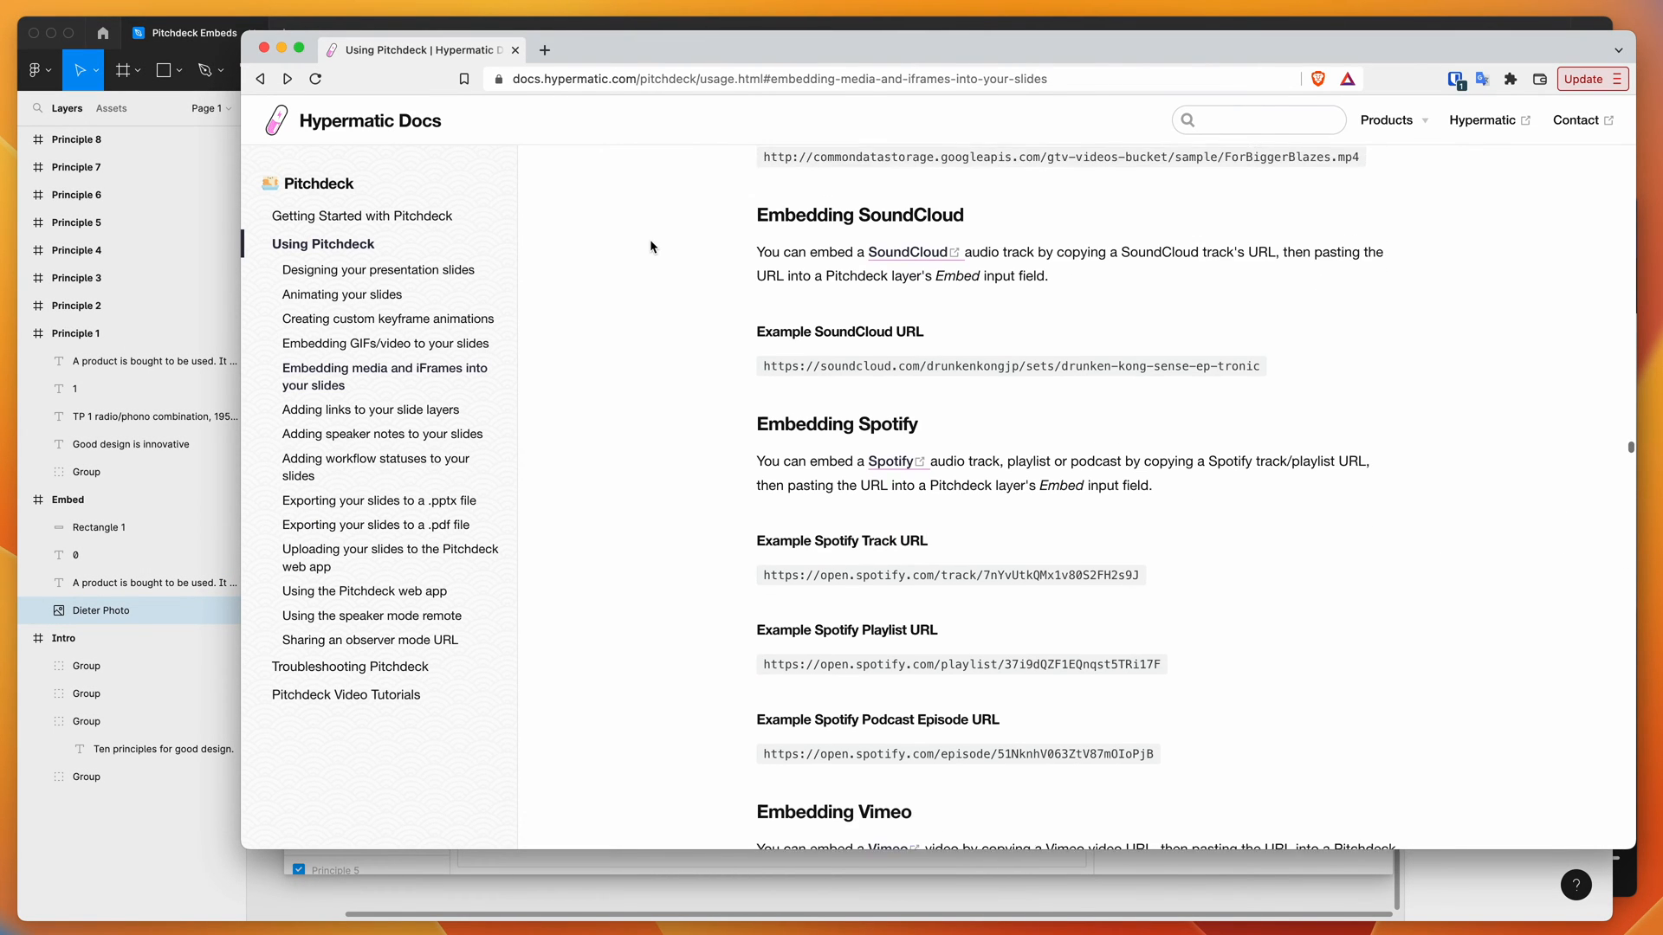
scroll("down", 3)
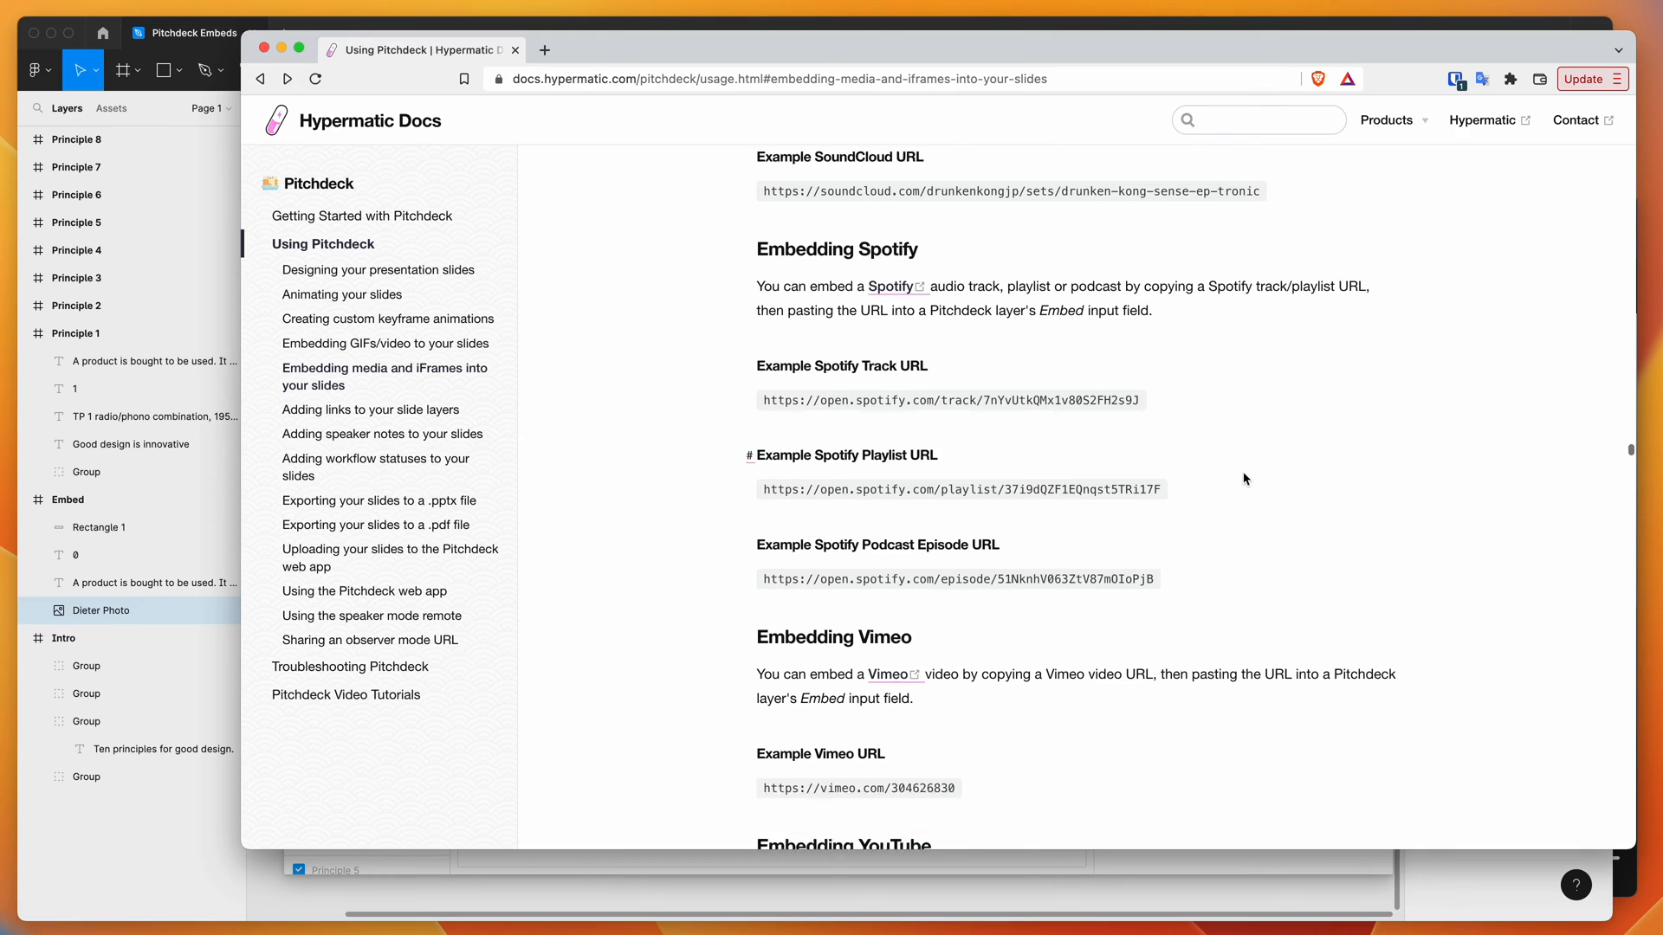
scroll("down", 3)
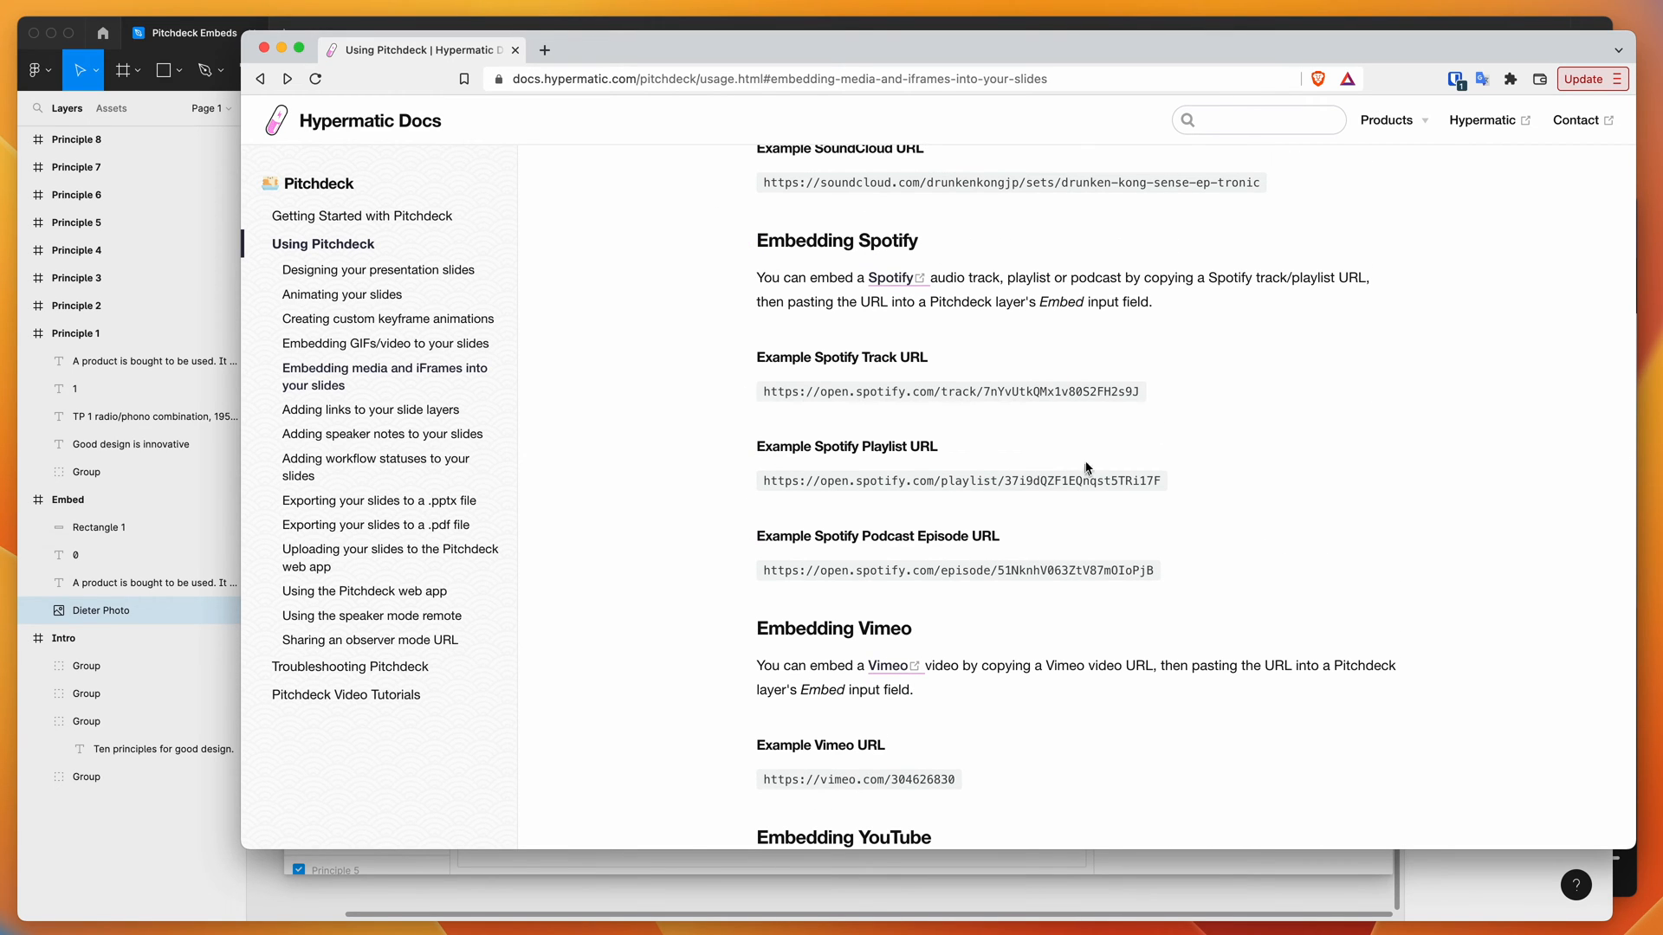
mouse_move(795, 388)
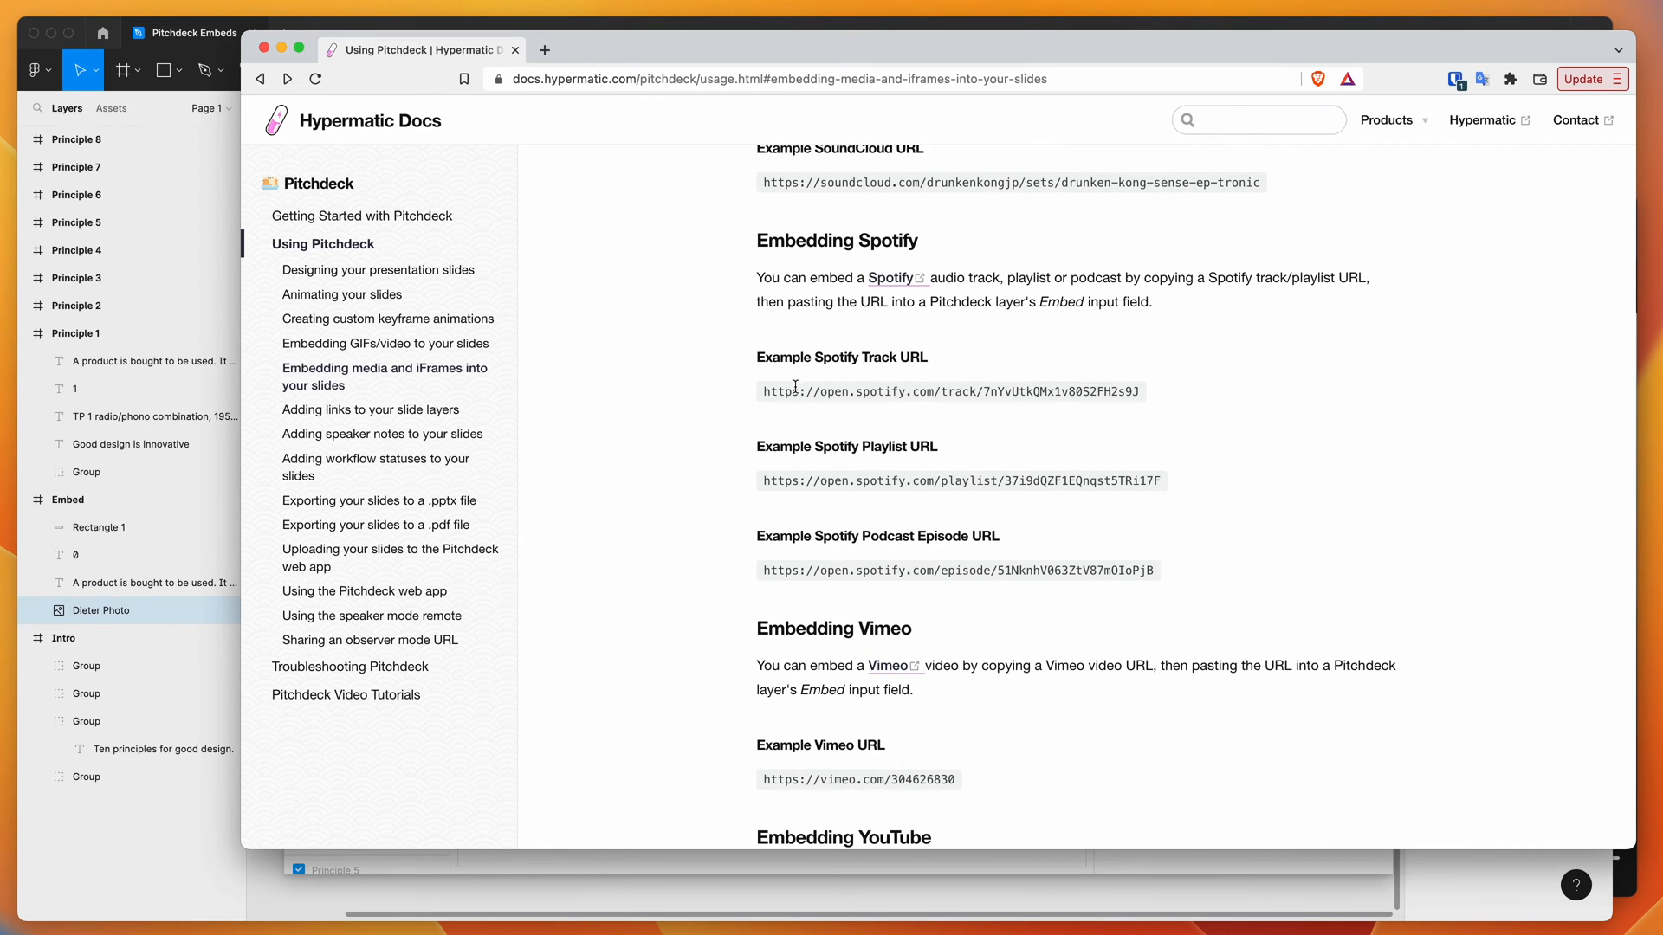
mouse_move(951, 391)
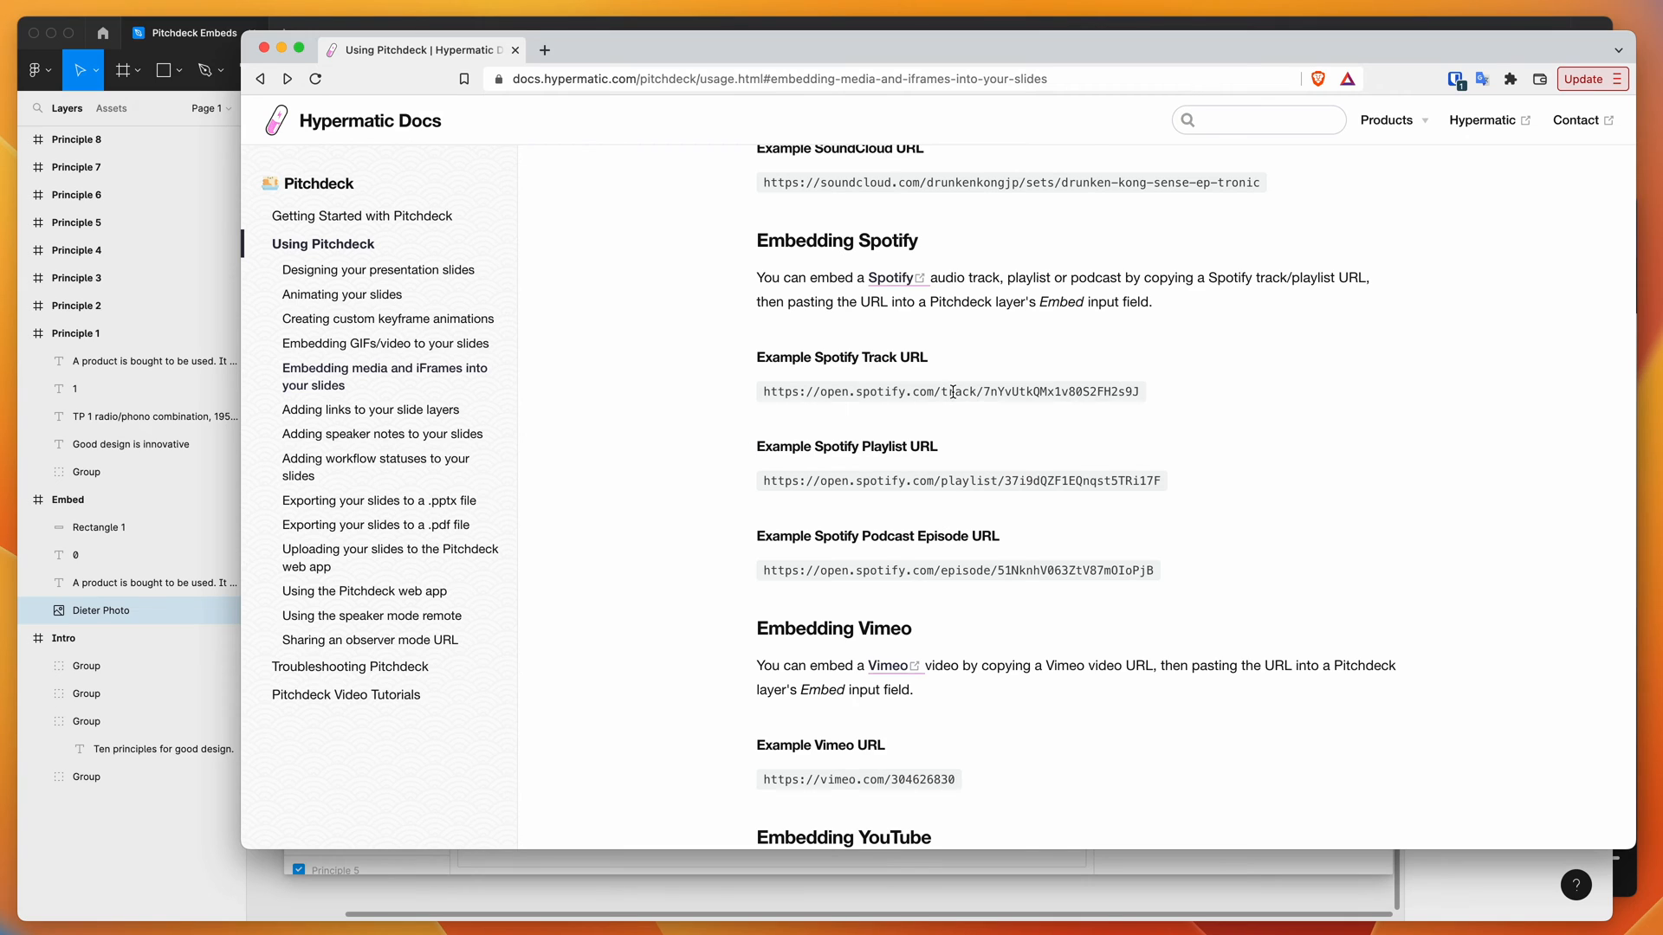
mouse_move(967, 570)
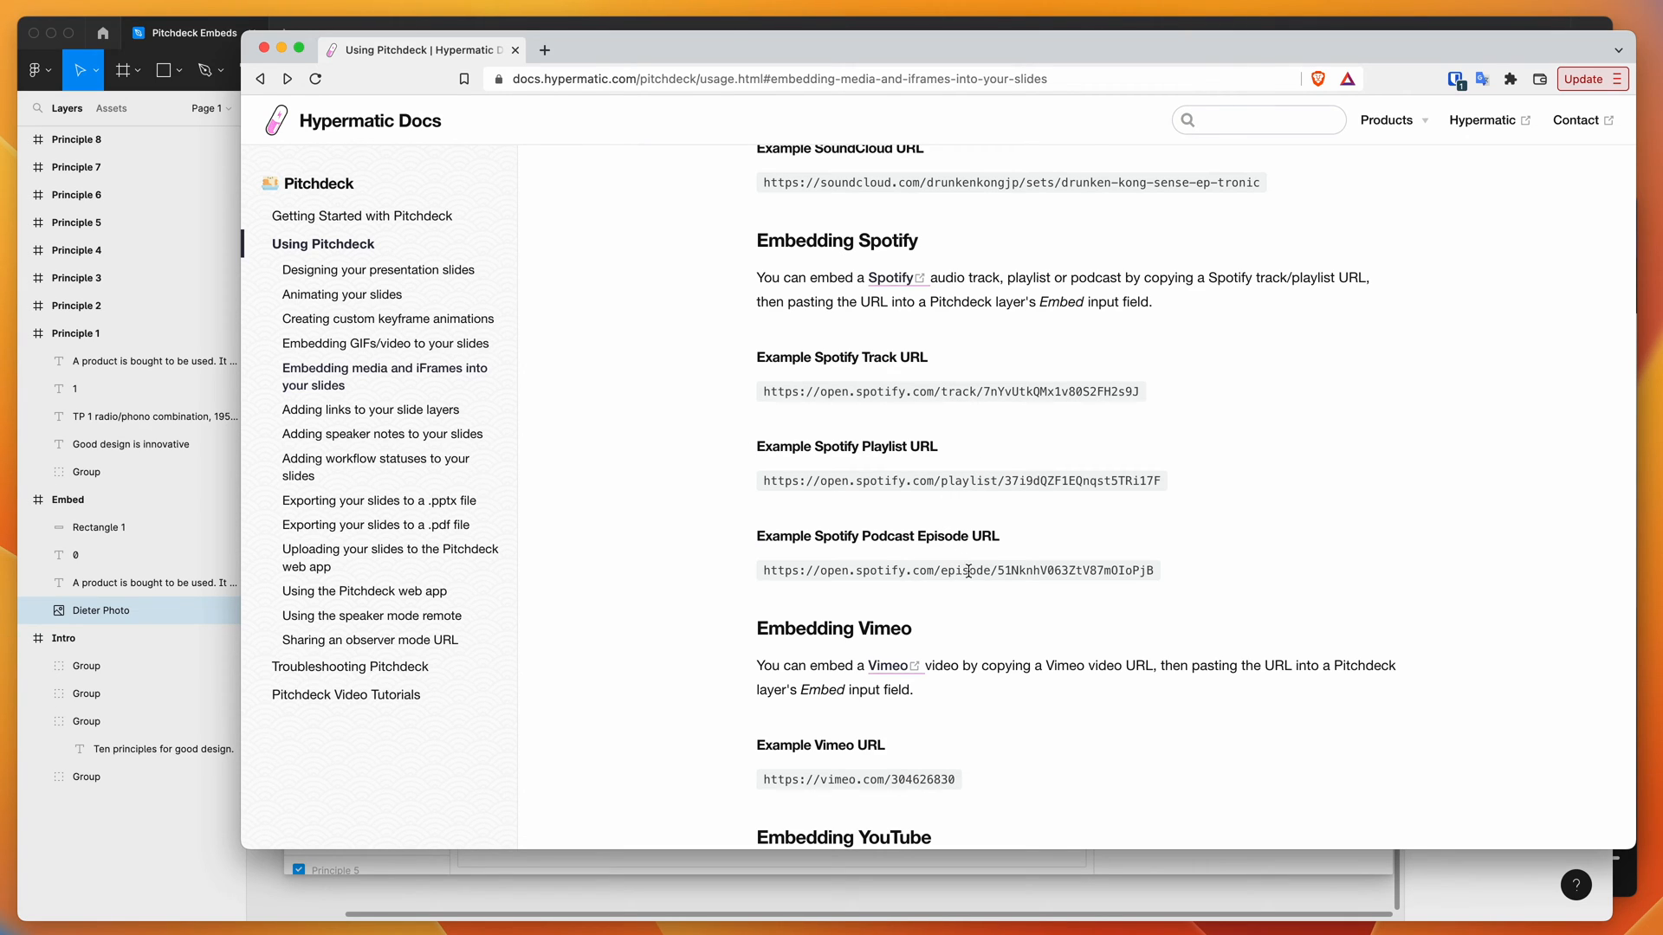
mouse_move(1438, 462)
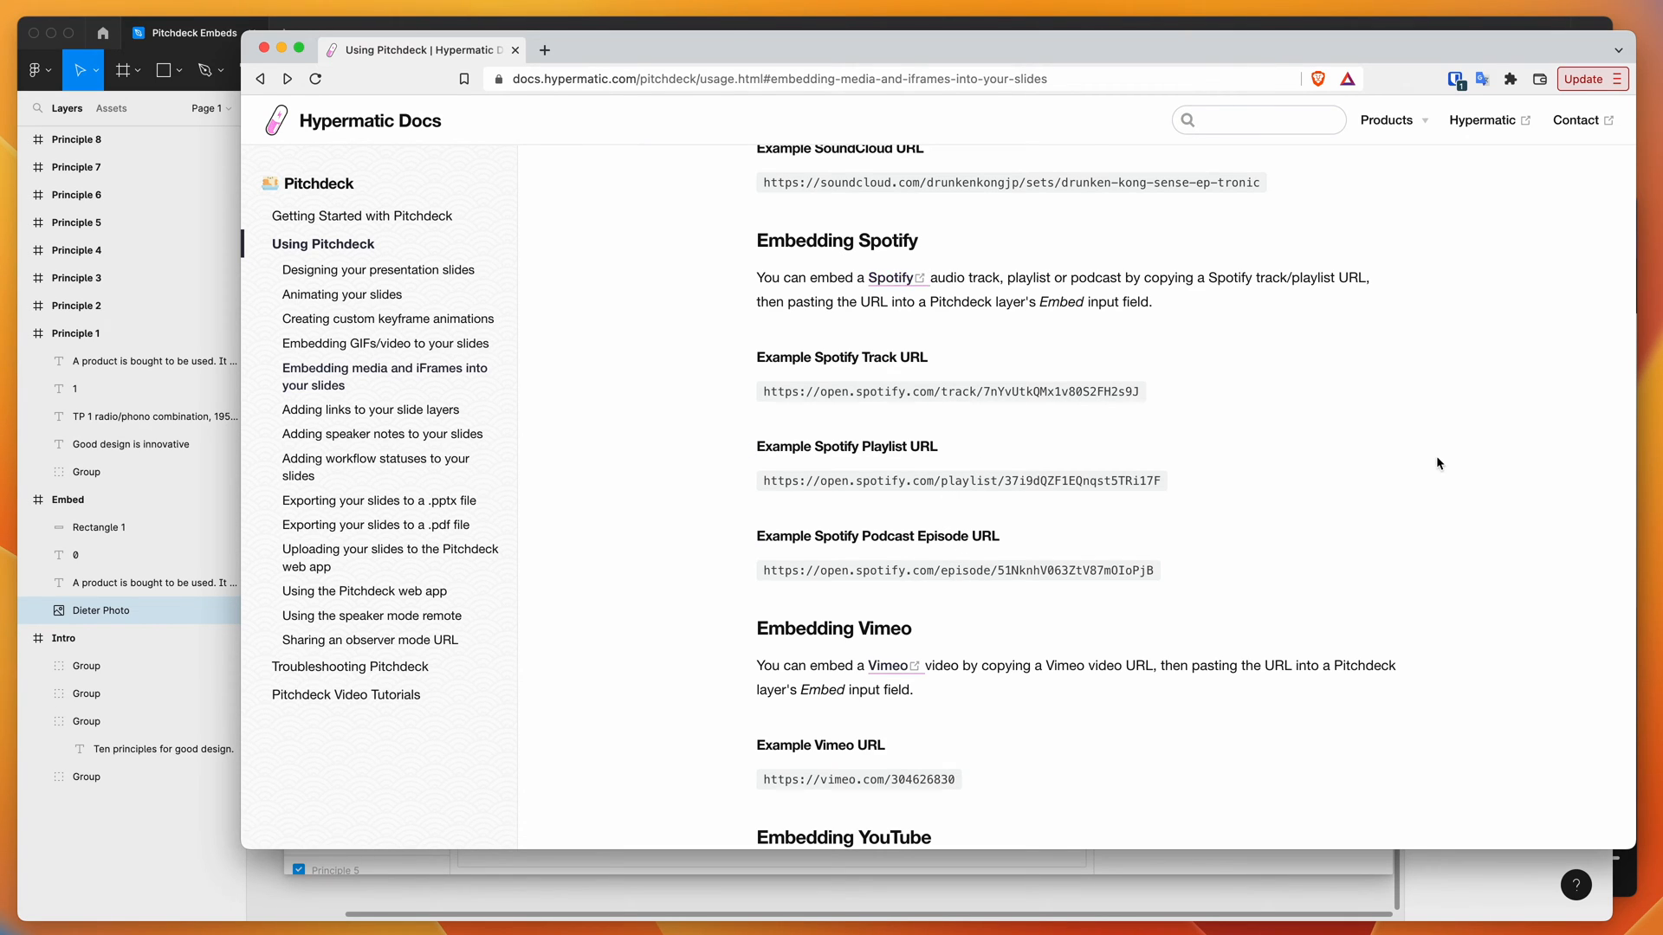
mouse_move(1630, 897)
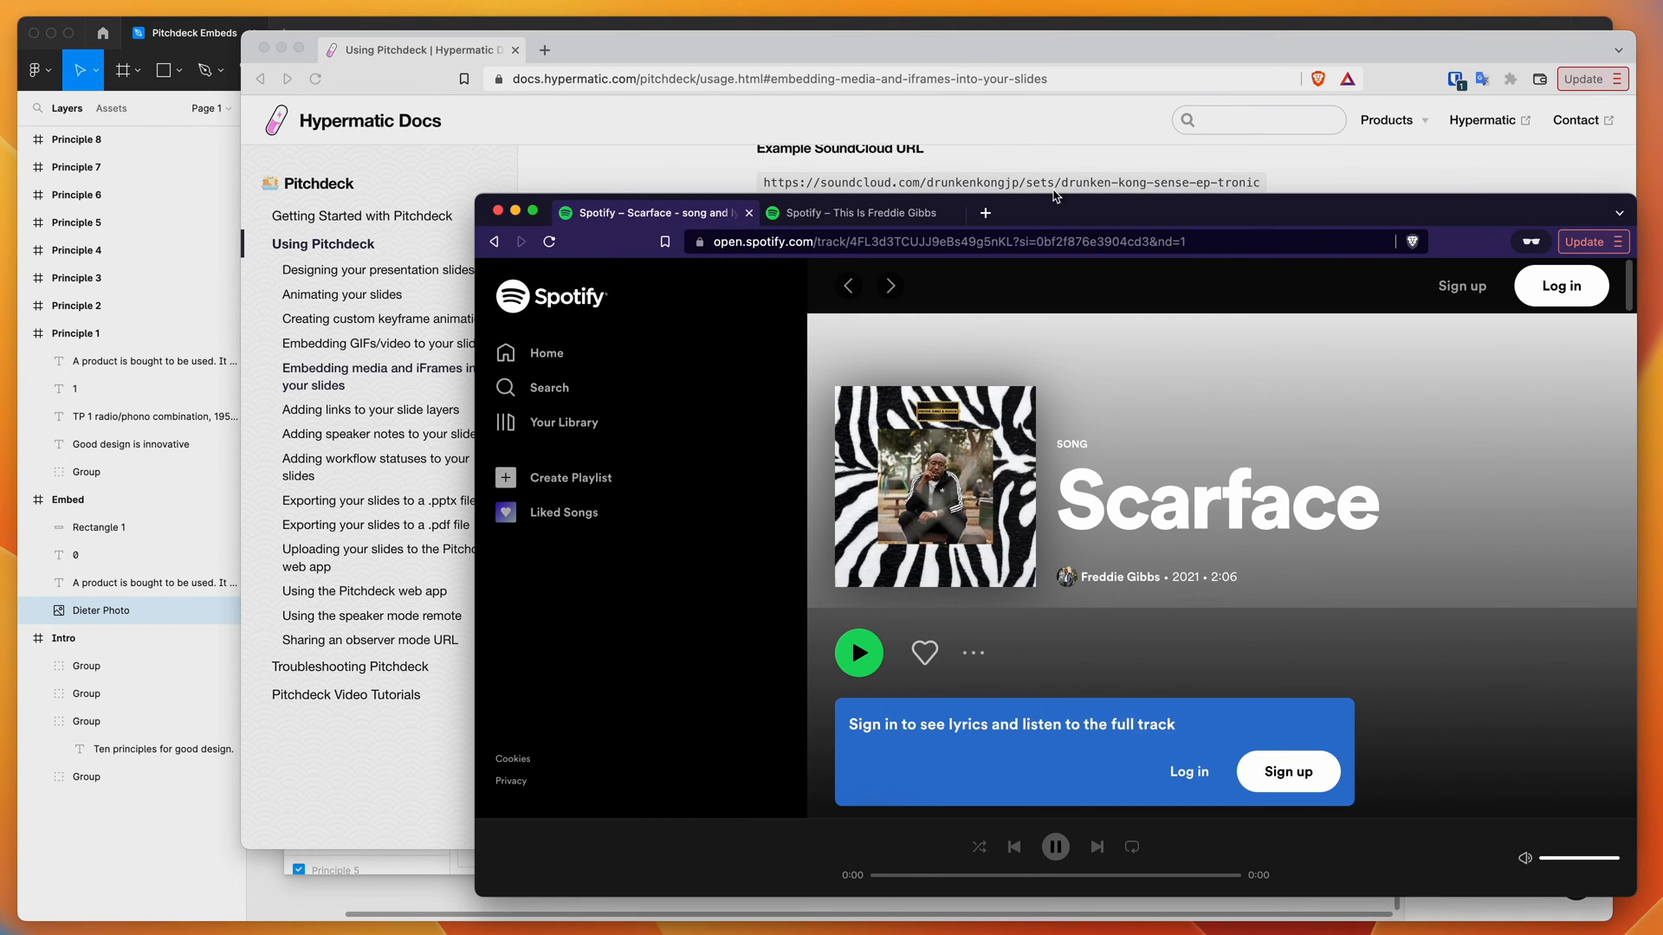
Switch to the browser tab showing the Spotify Scarface track page
left_click(875, 213)
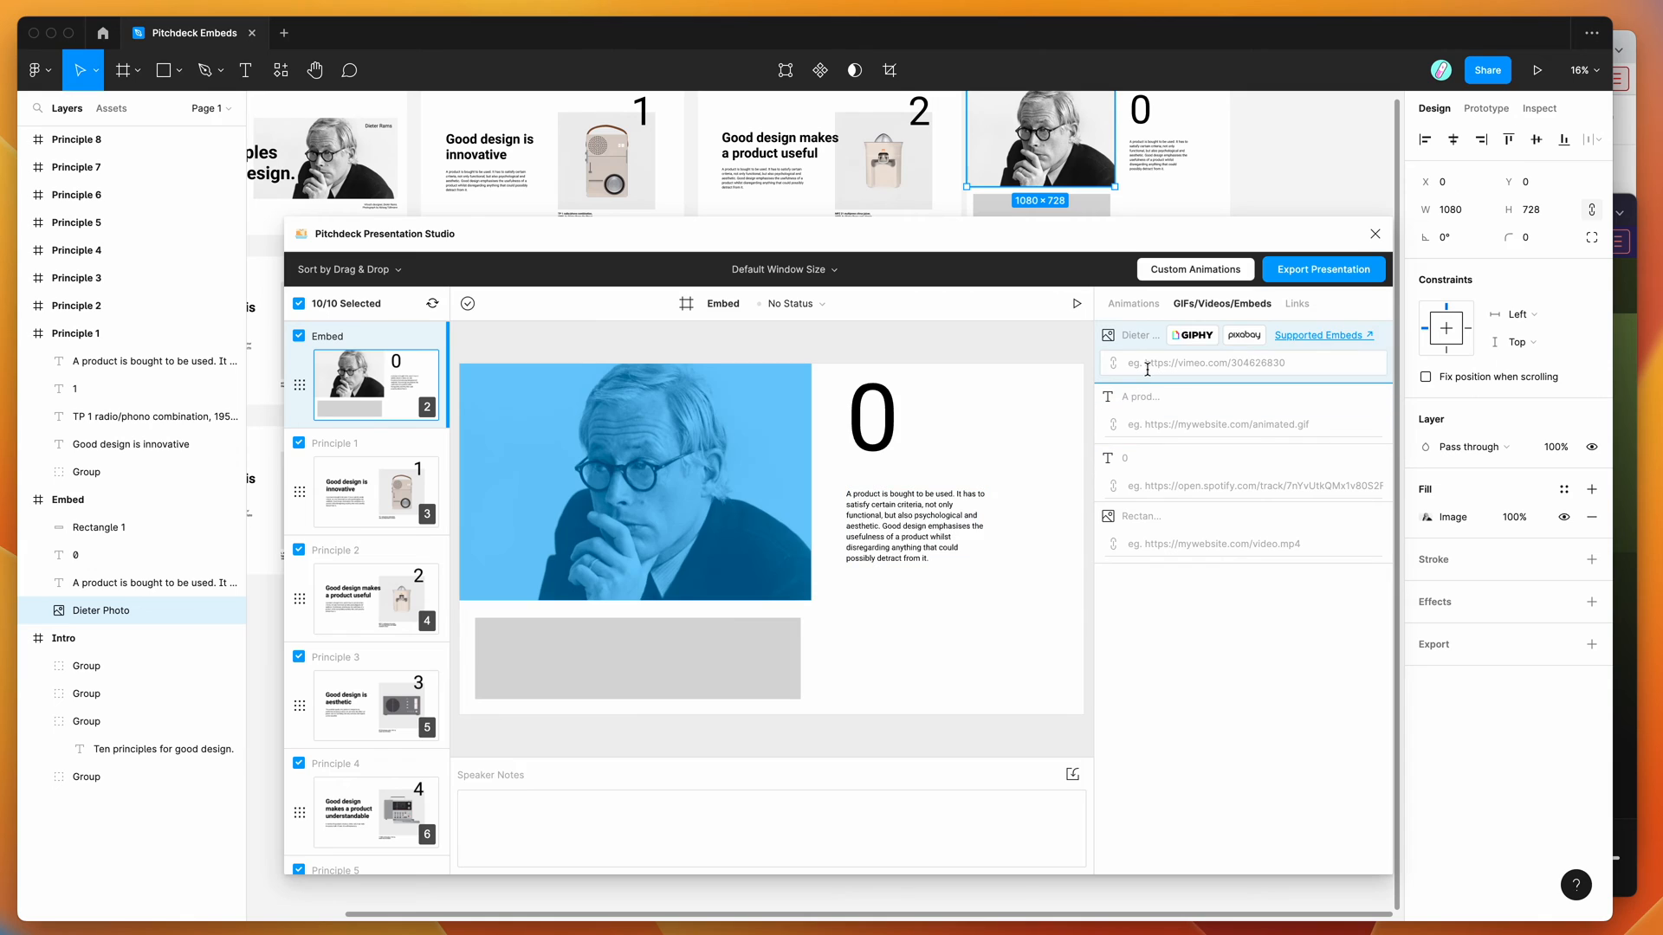
Paste the This Is Freddie Gibbs playlist URL into the Dieter Photo embed field and scroll the preview
left_click(1242, 362)
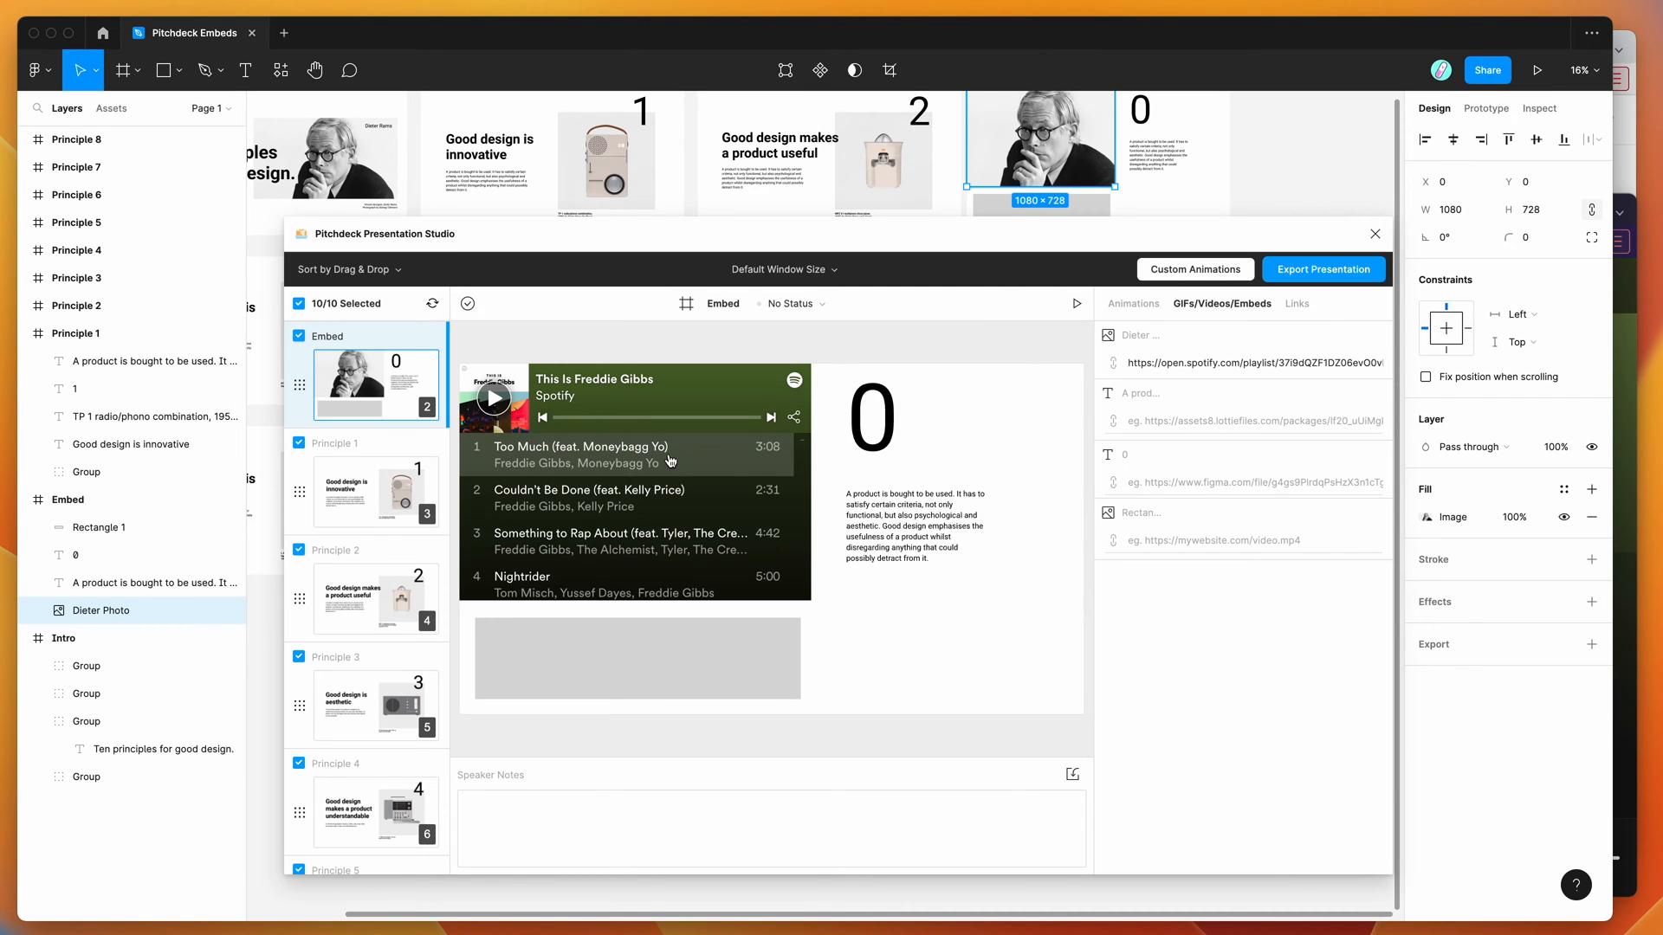
scroll("down", 3)
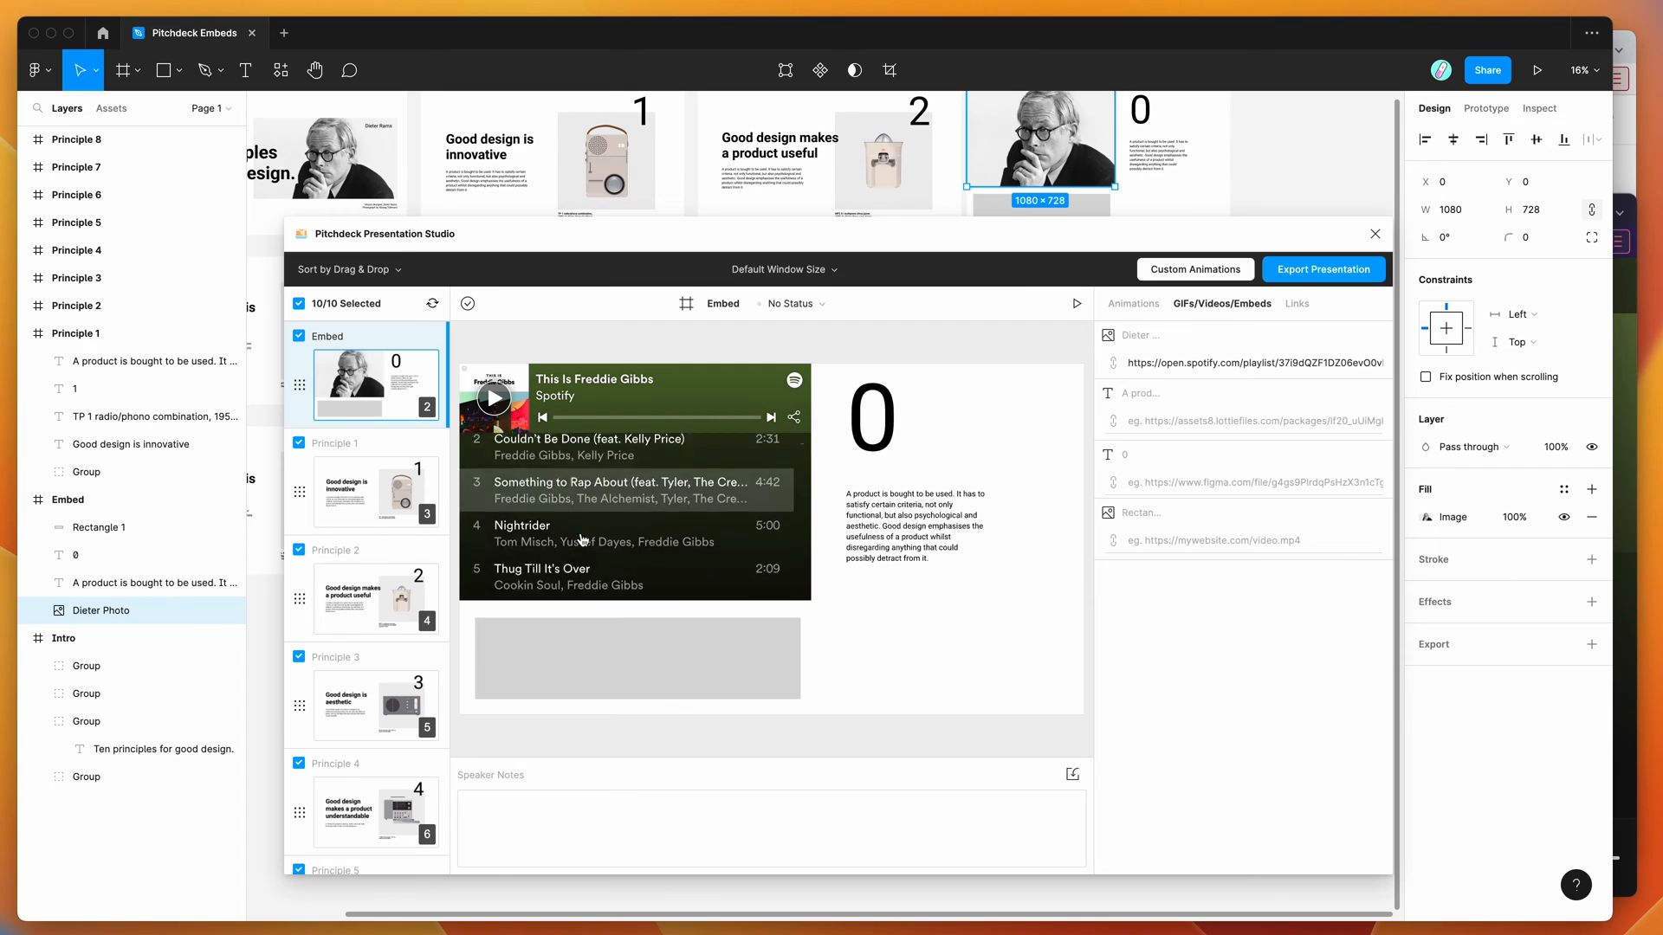
scroll("down", 3)
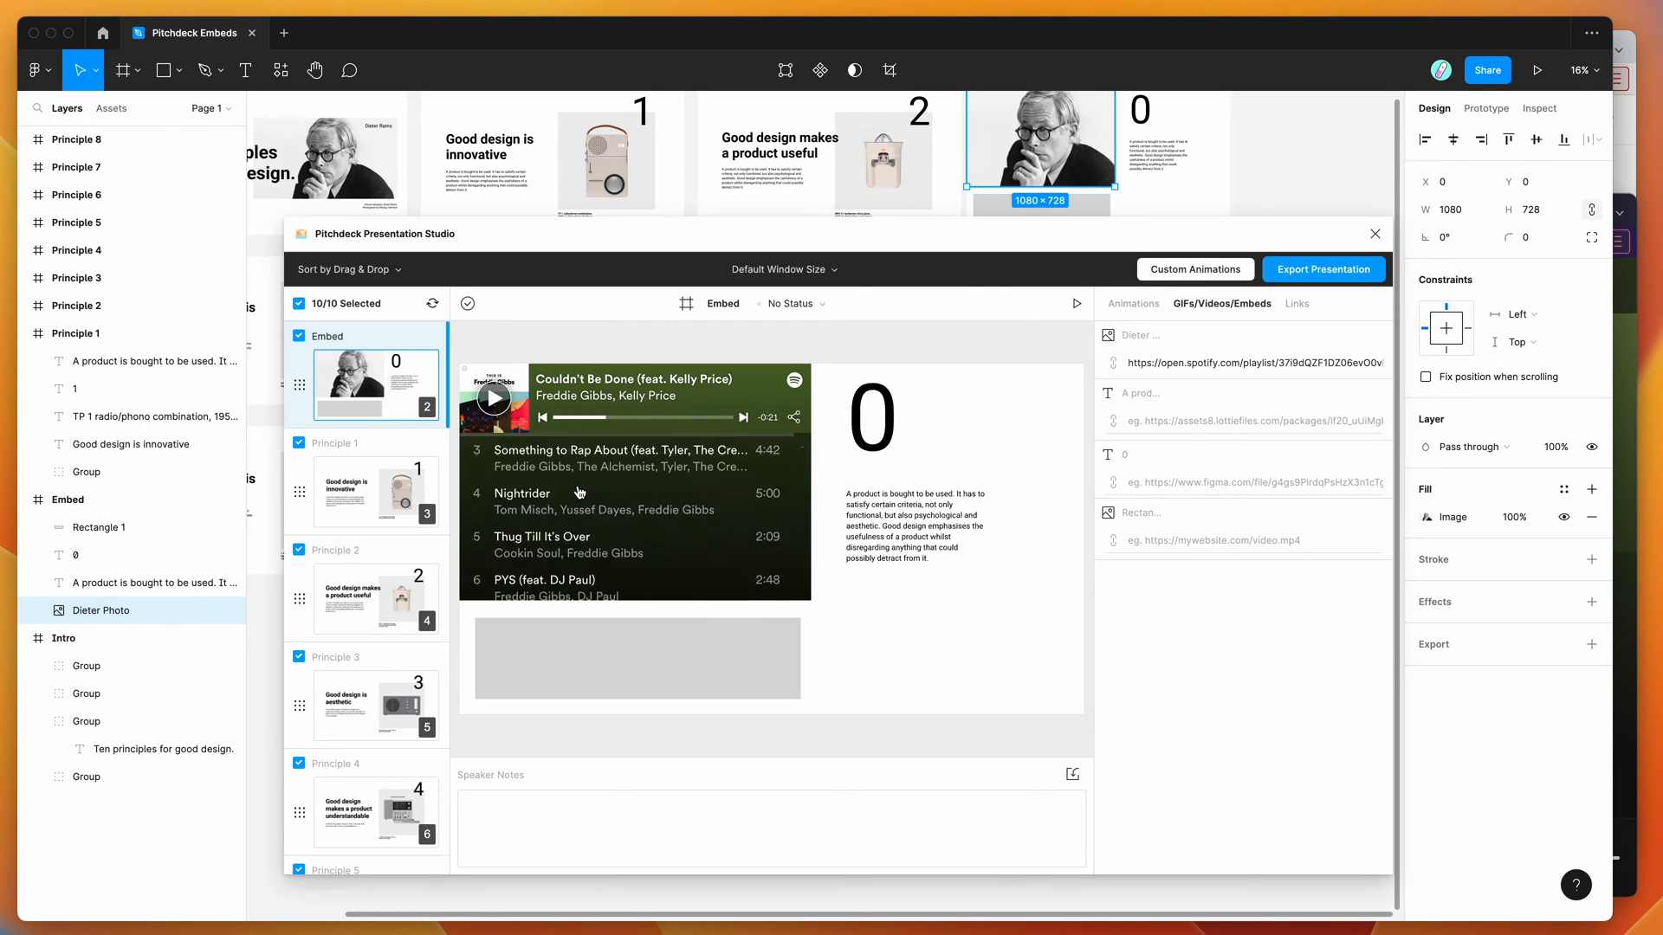
scroll("down", 3)
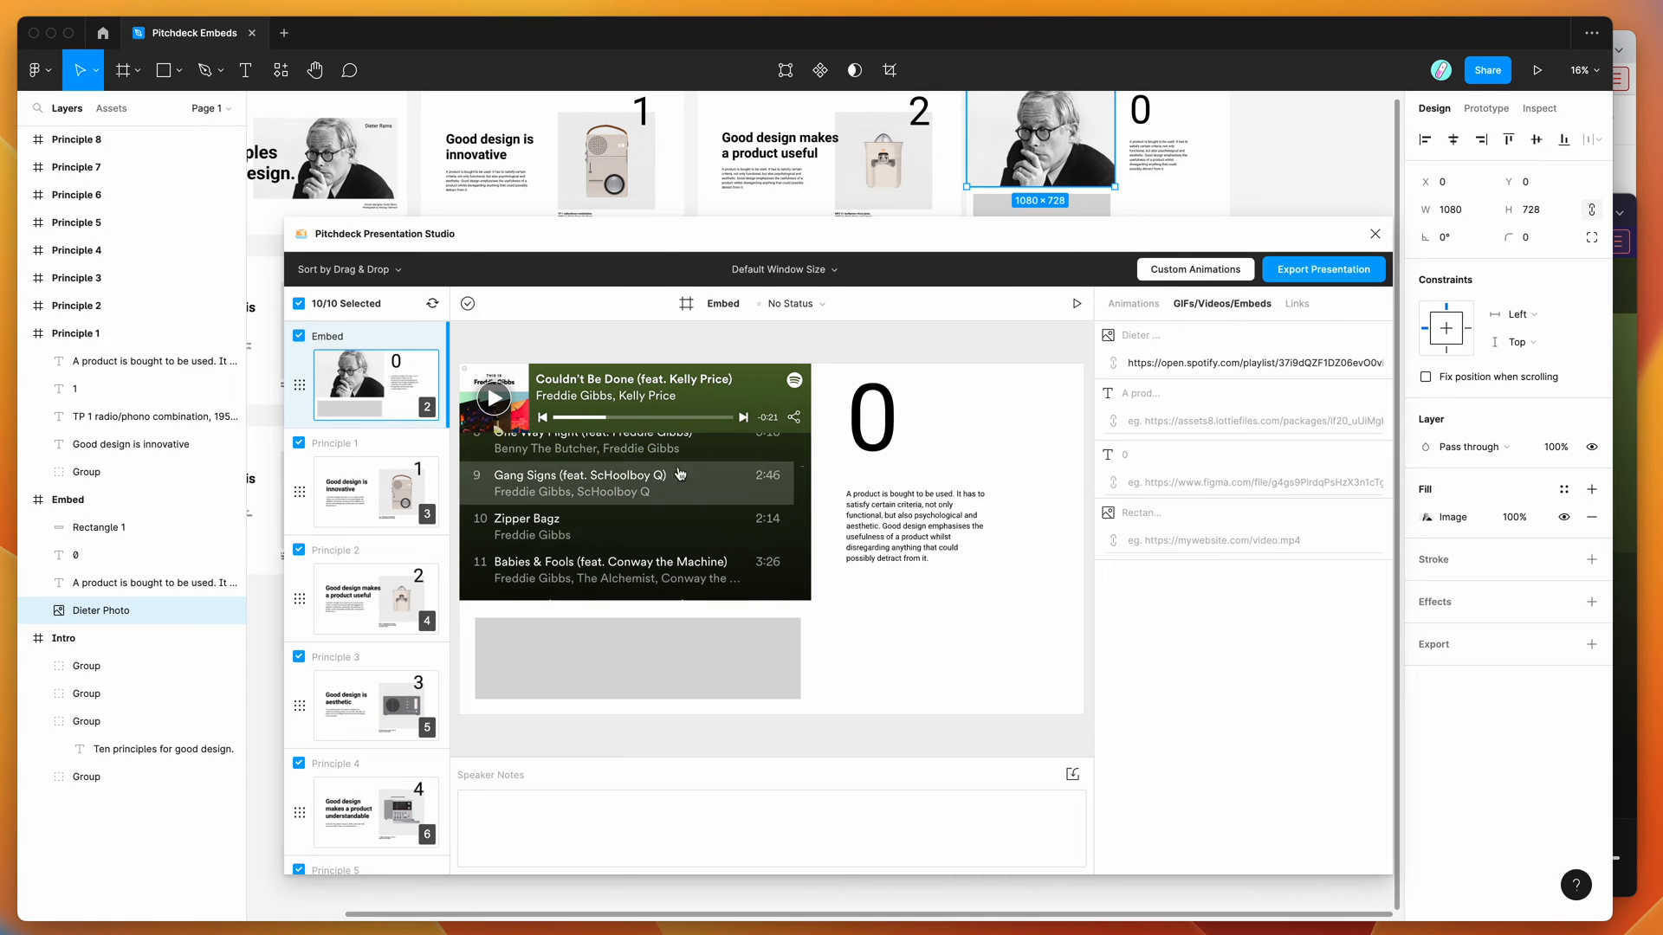
mouse_move(1610, 458)
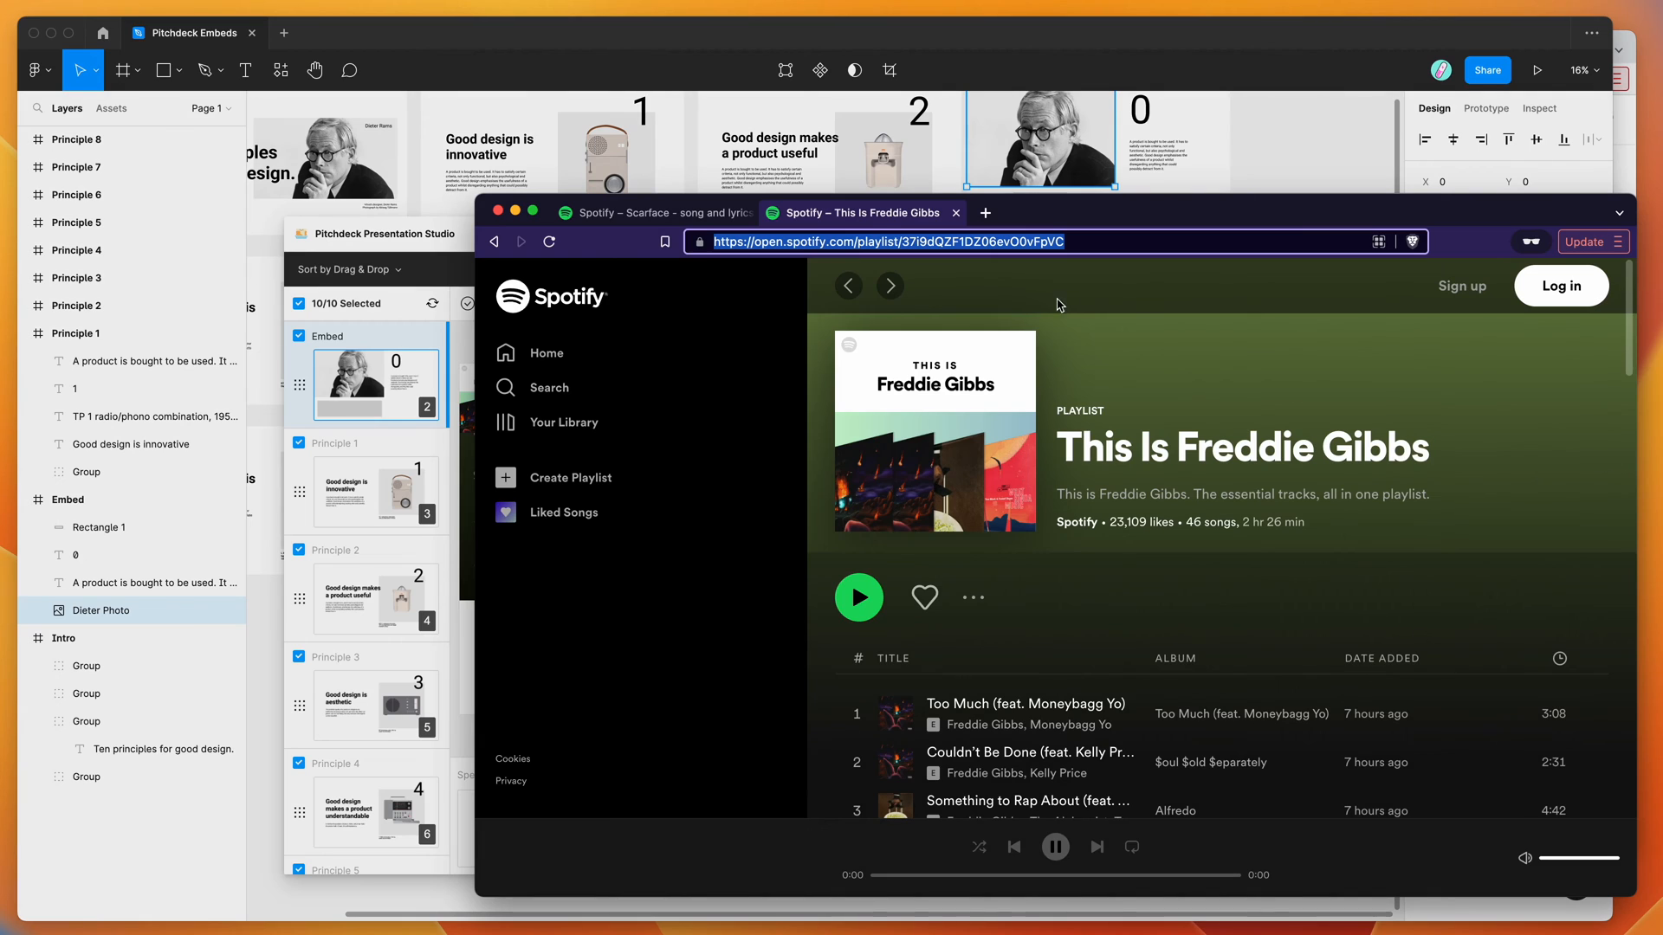
Switch to the Scarface song page to copy its Spotify link
left_click(652, 213)
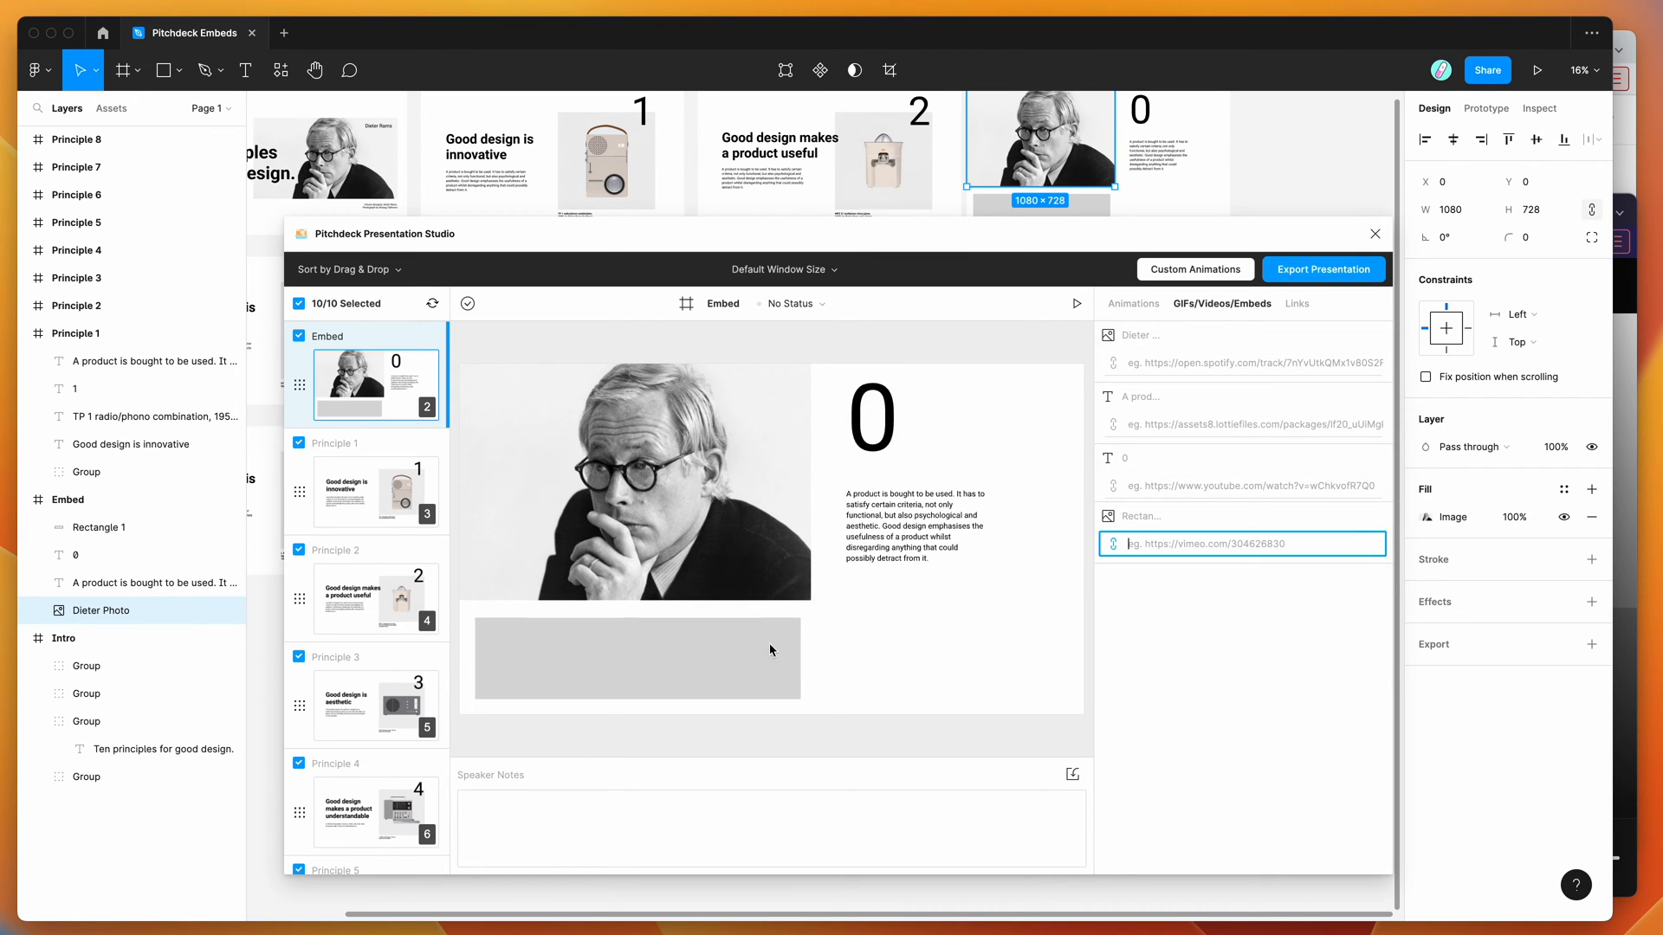
Paste the Scarface track URL into the Rectangle embed field and play the preview
left_click(1242, 544)
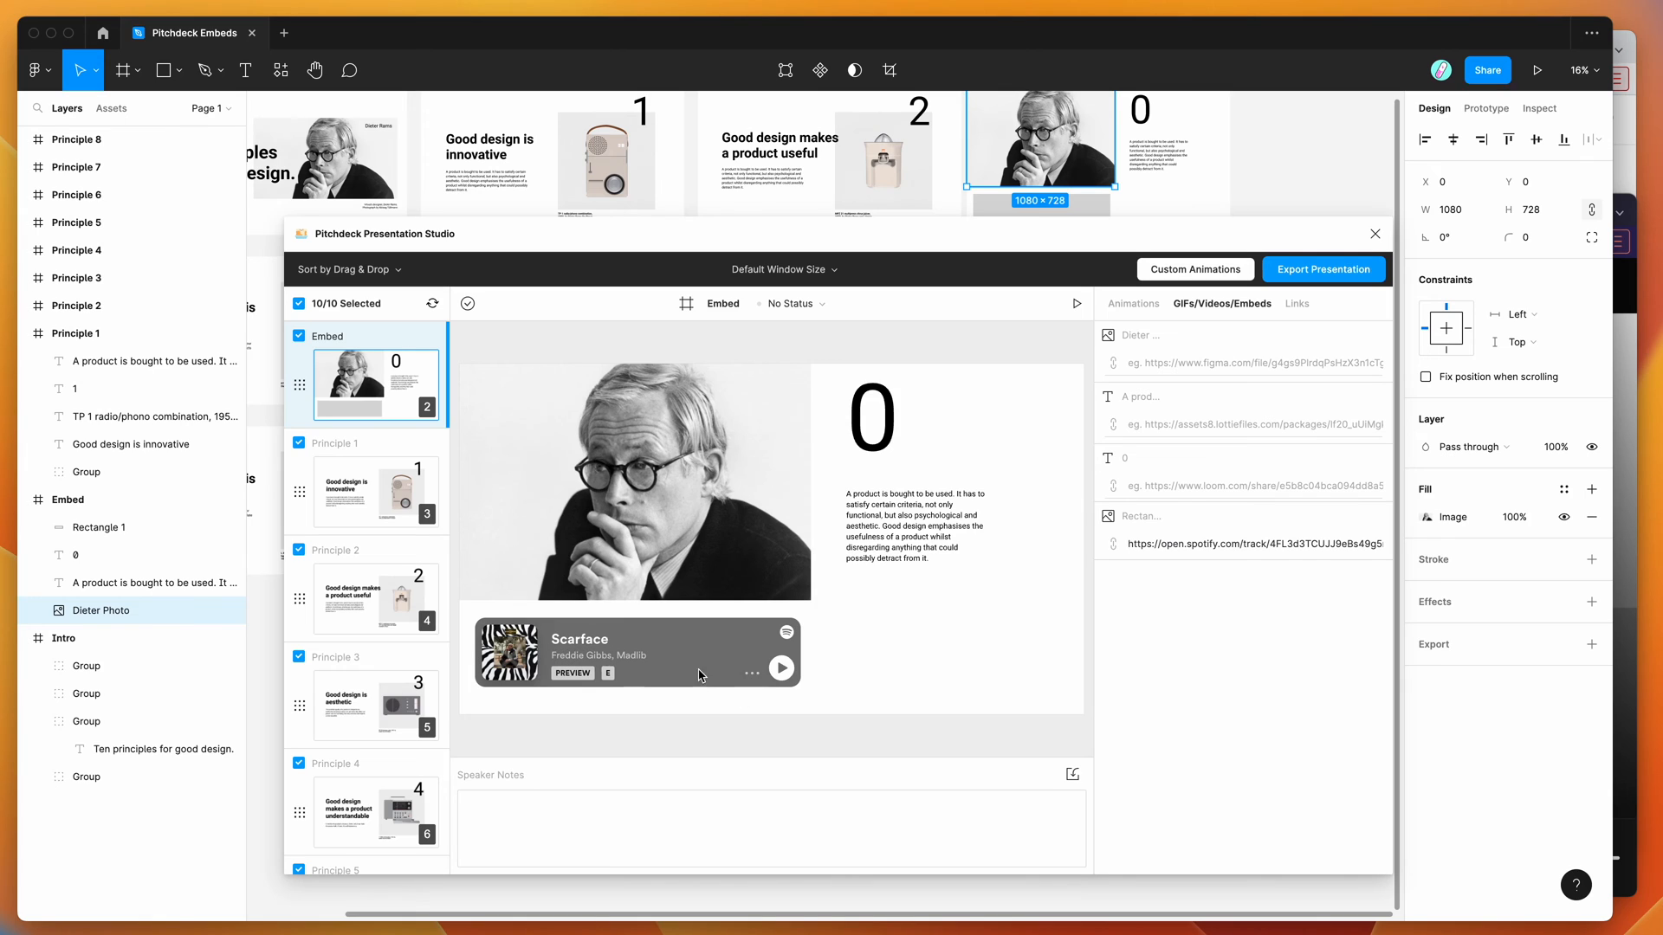
mouse_move(642, 660)
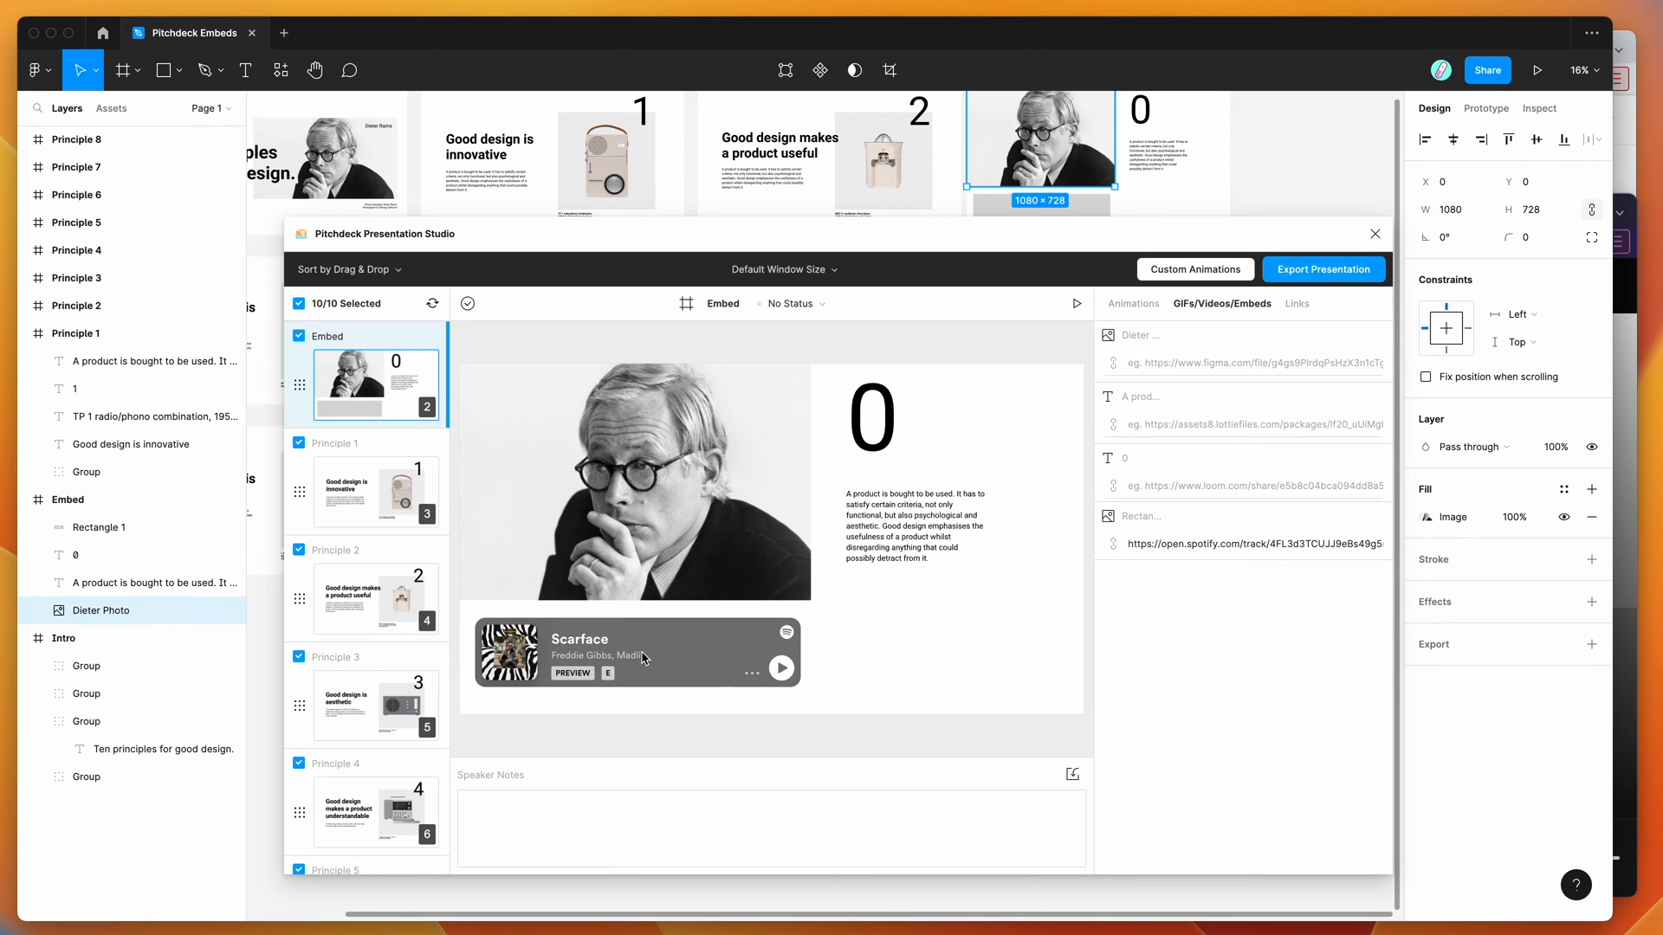
left_click(781, 668)
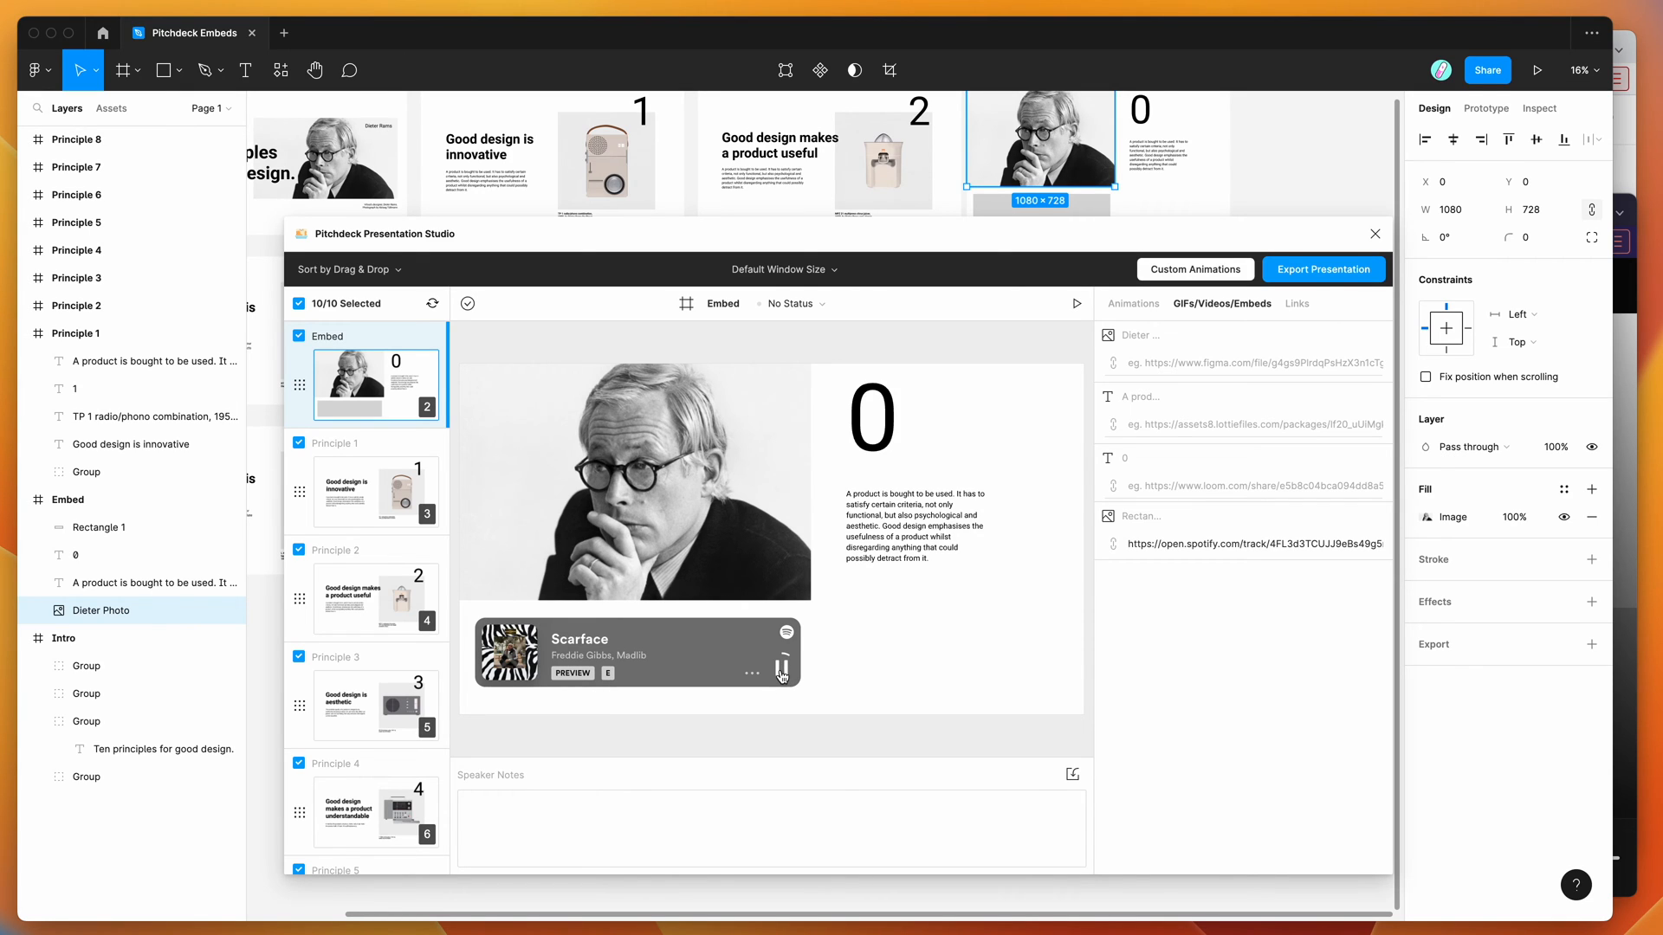
left_click(779, 670)
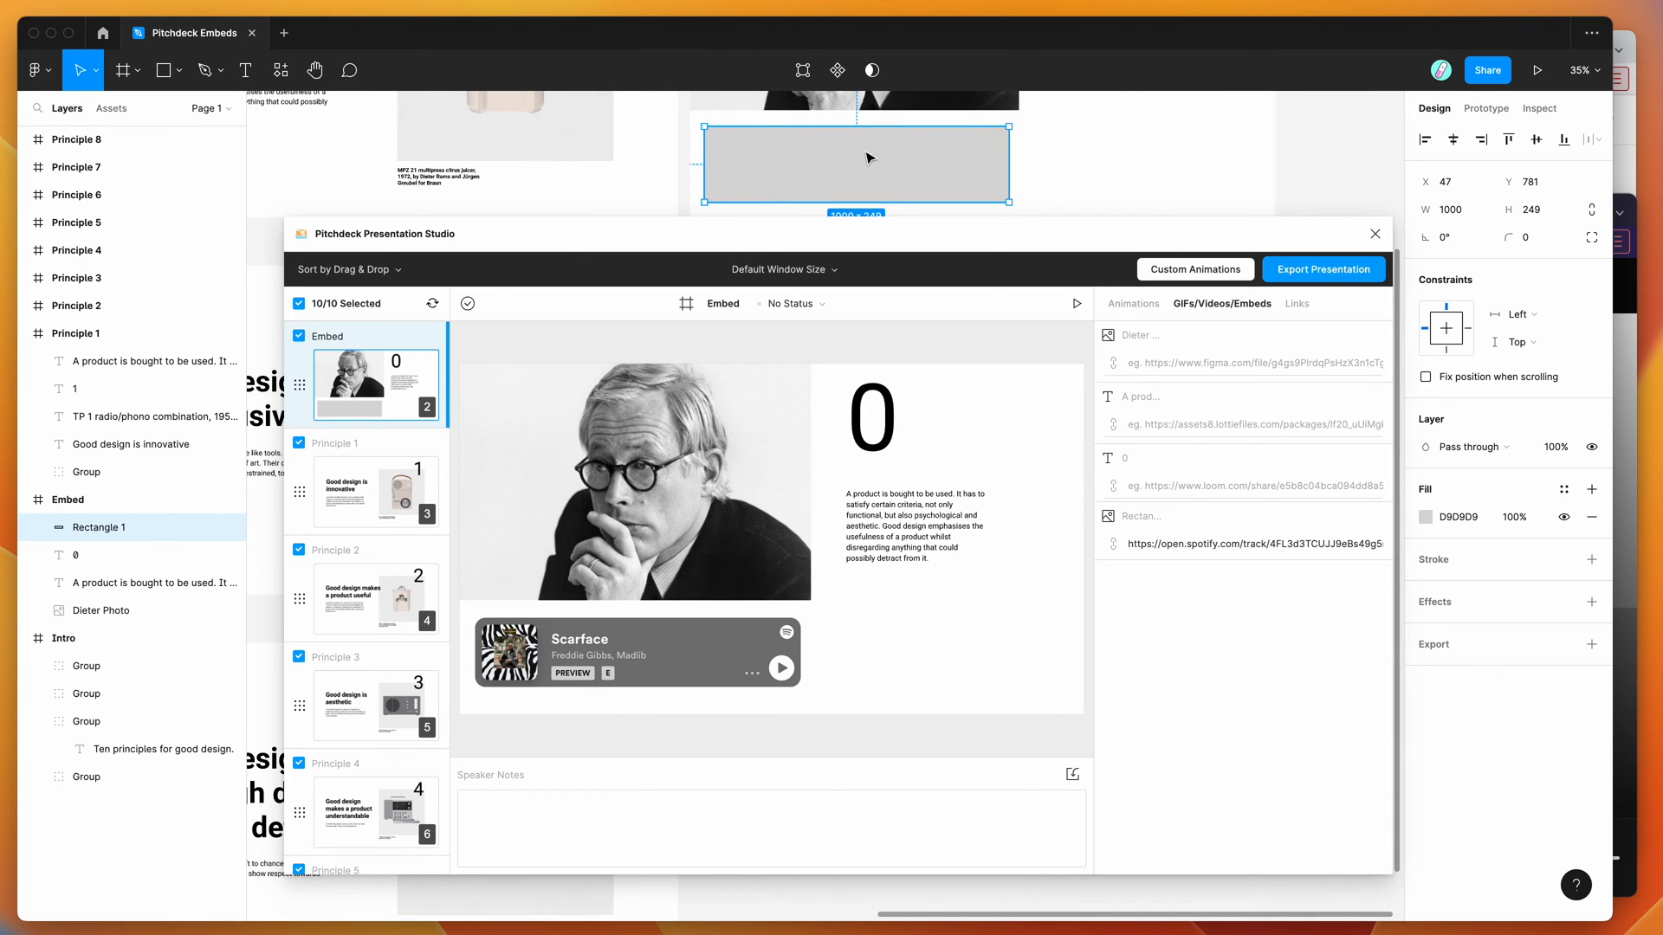
Drag the grey Rectangle 1 through wider sizes, settling on 1032 × 270
left_click_drag(855, 132, 854, 113)
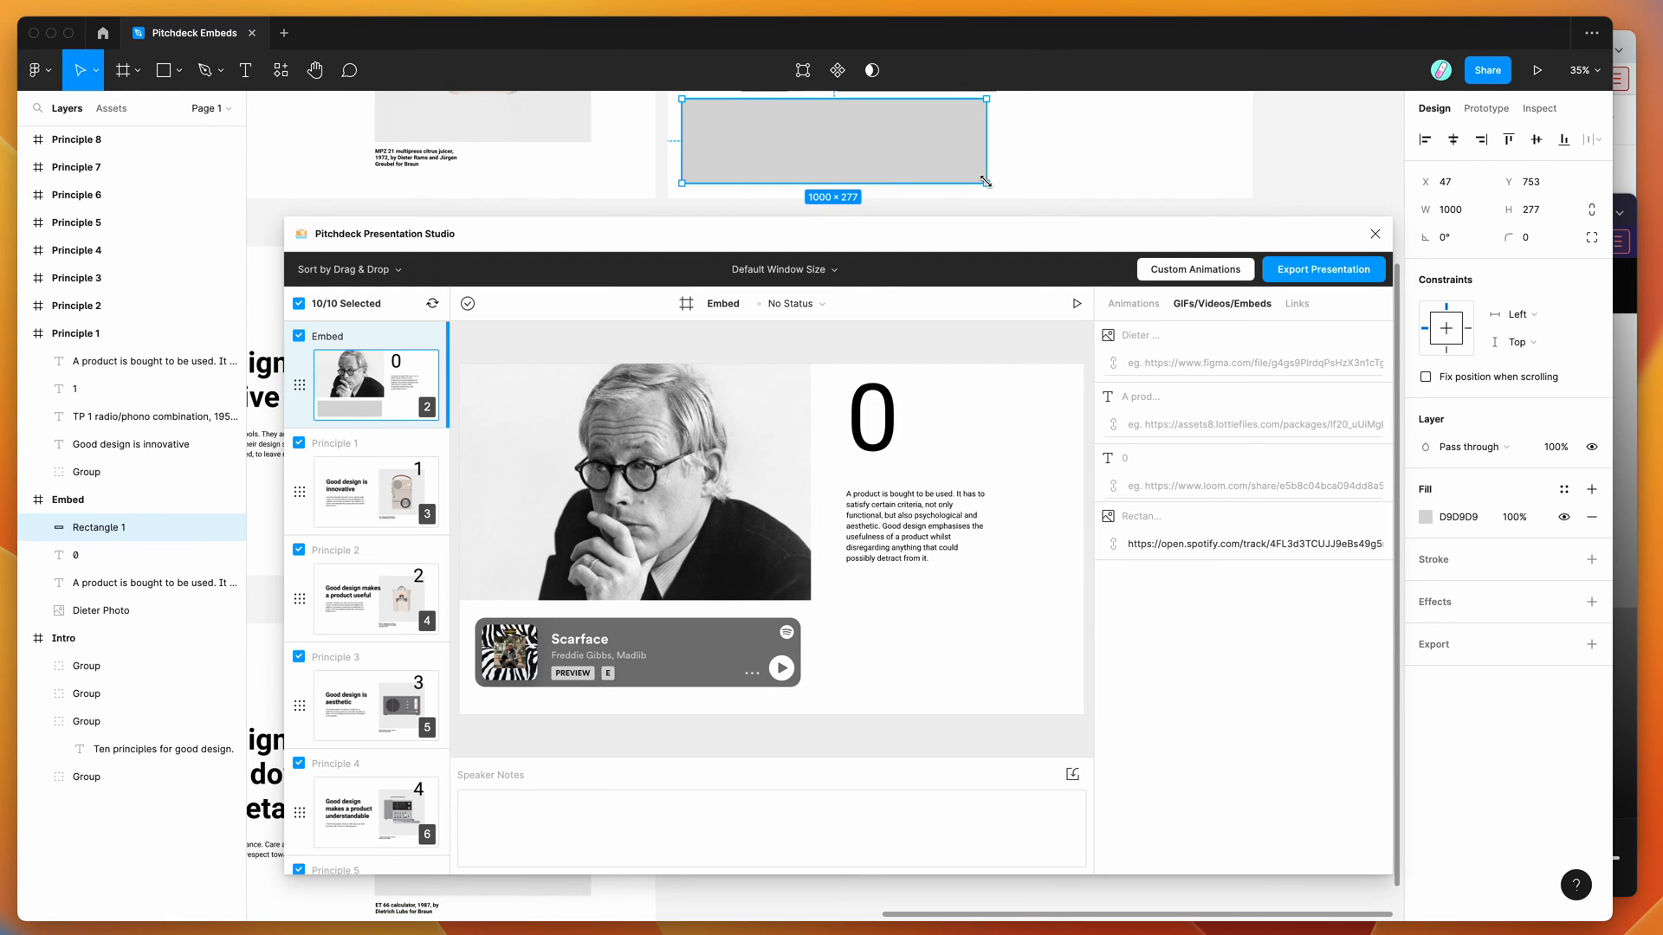
left_click_drag(985, 181, 997, 167)
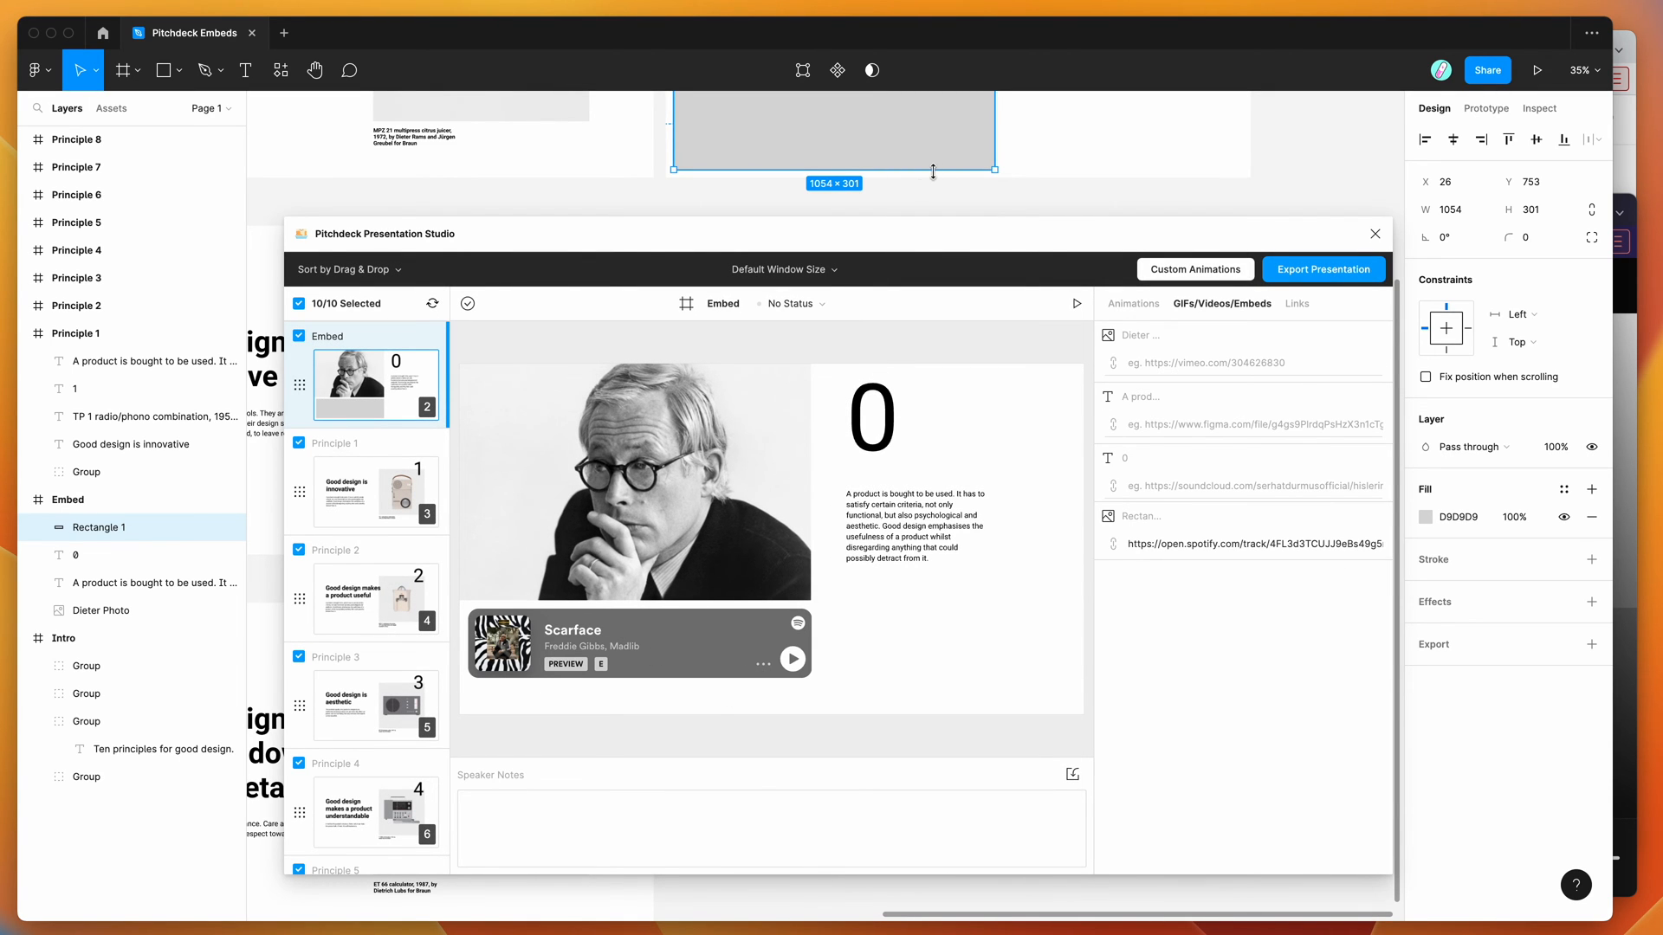
left_click_drag(996, 169, 1163, 157)
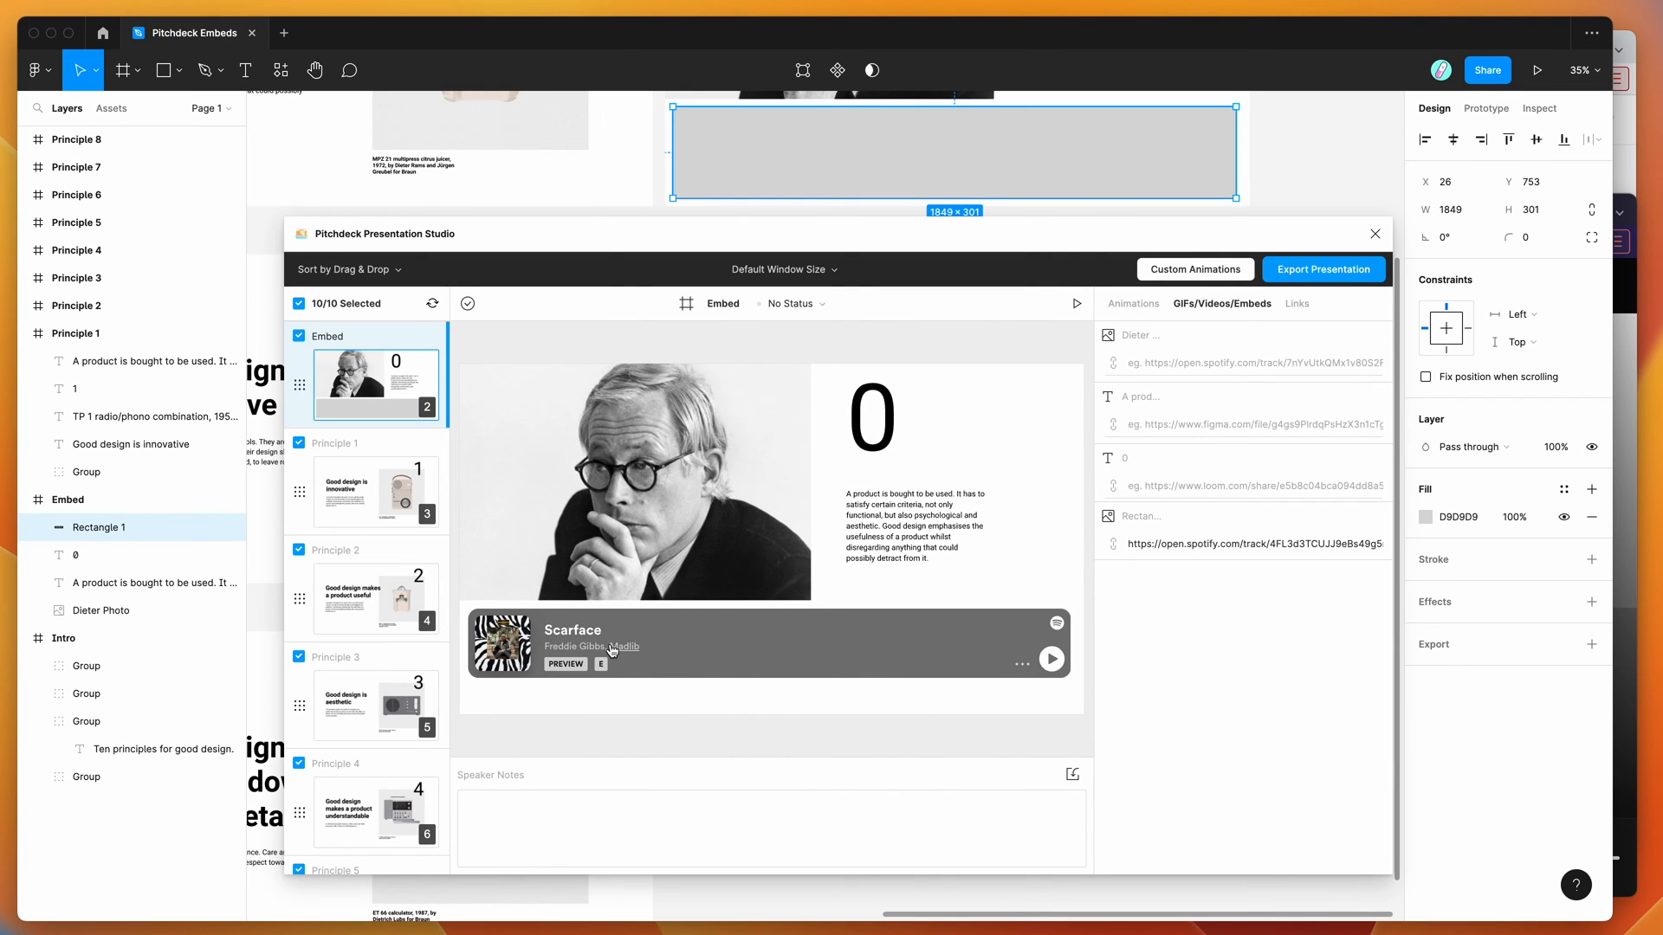
left_click_drag(1233, 149, 1103, 165)
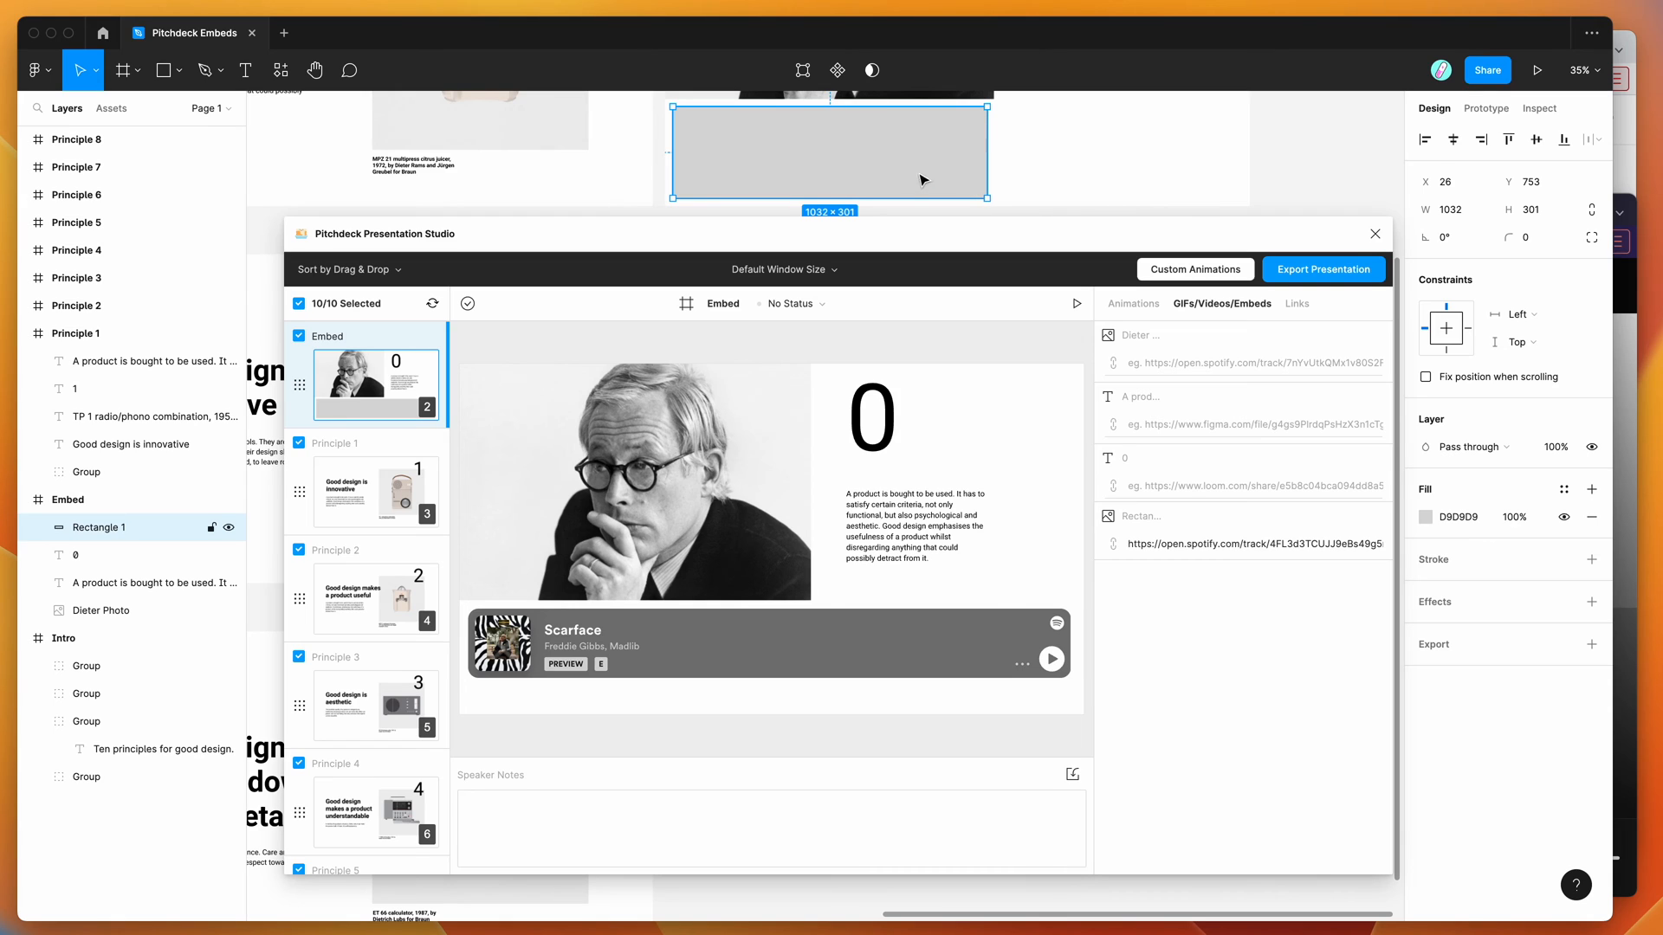
left_click_drag(832, 198, 831, 188)
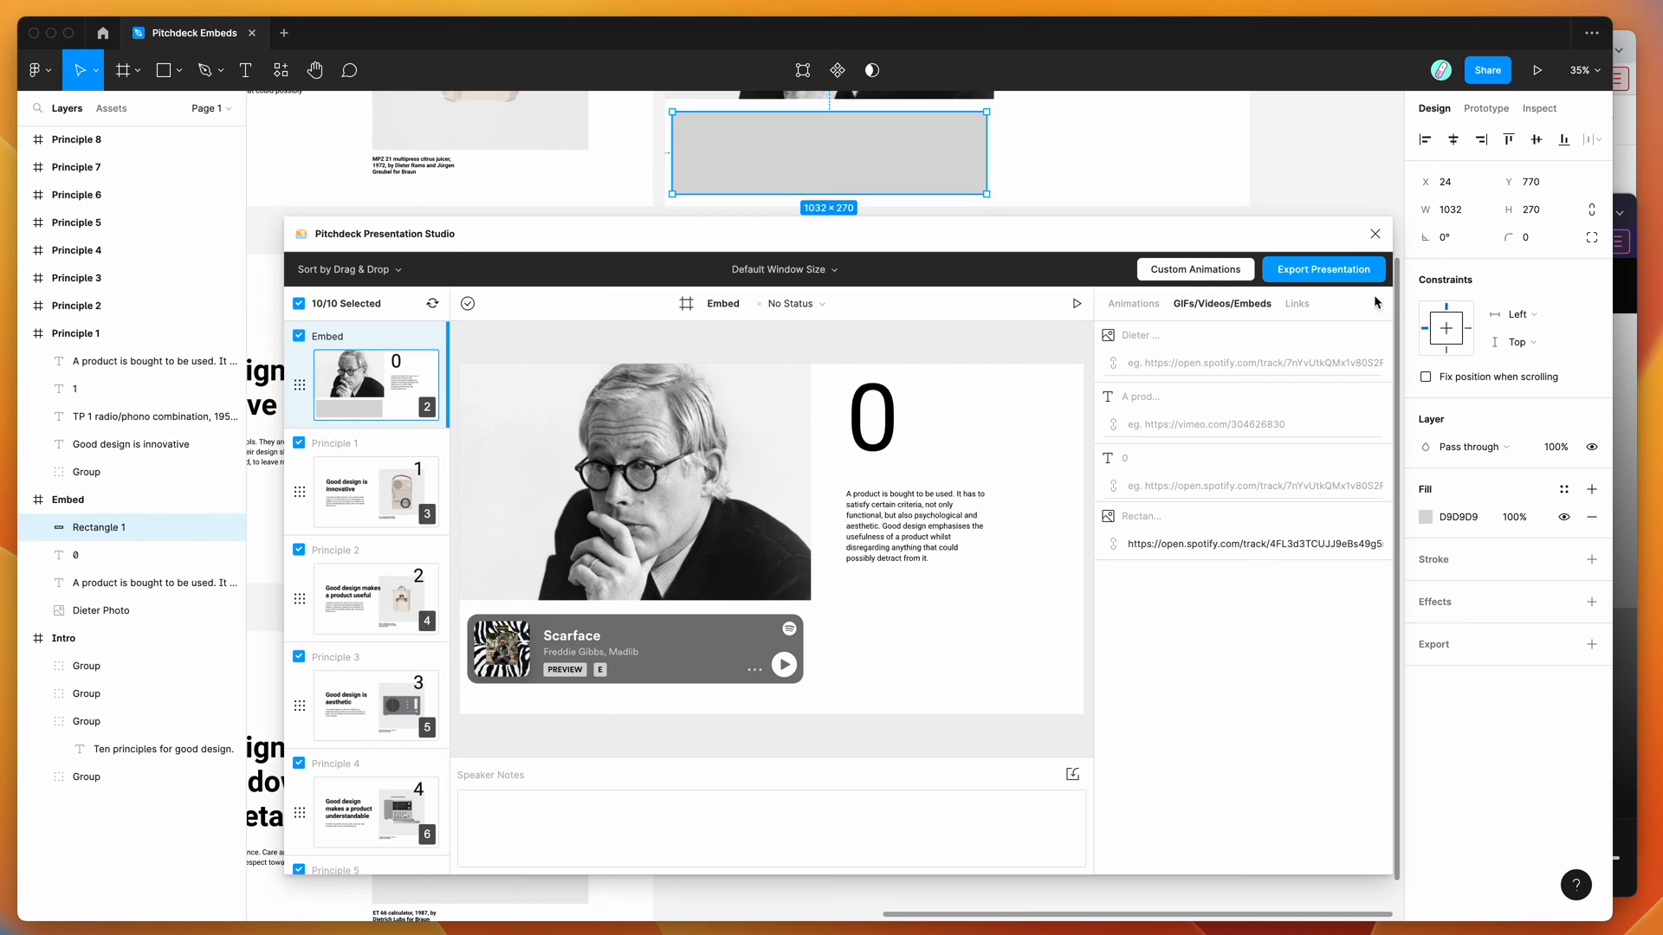
mouse_move(1318, 272)
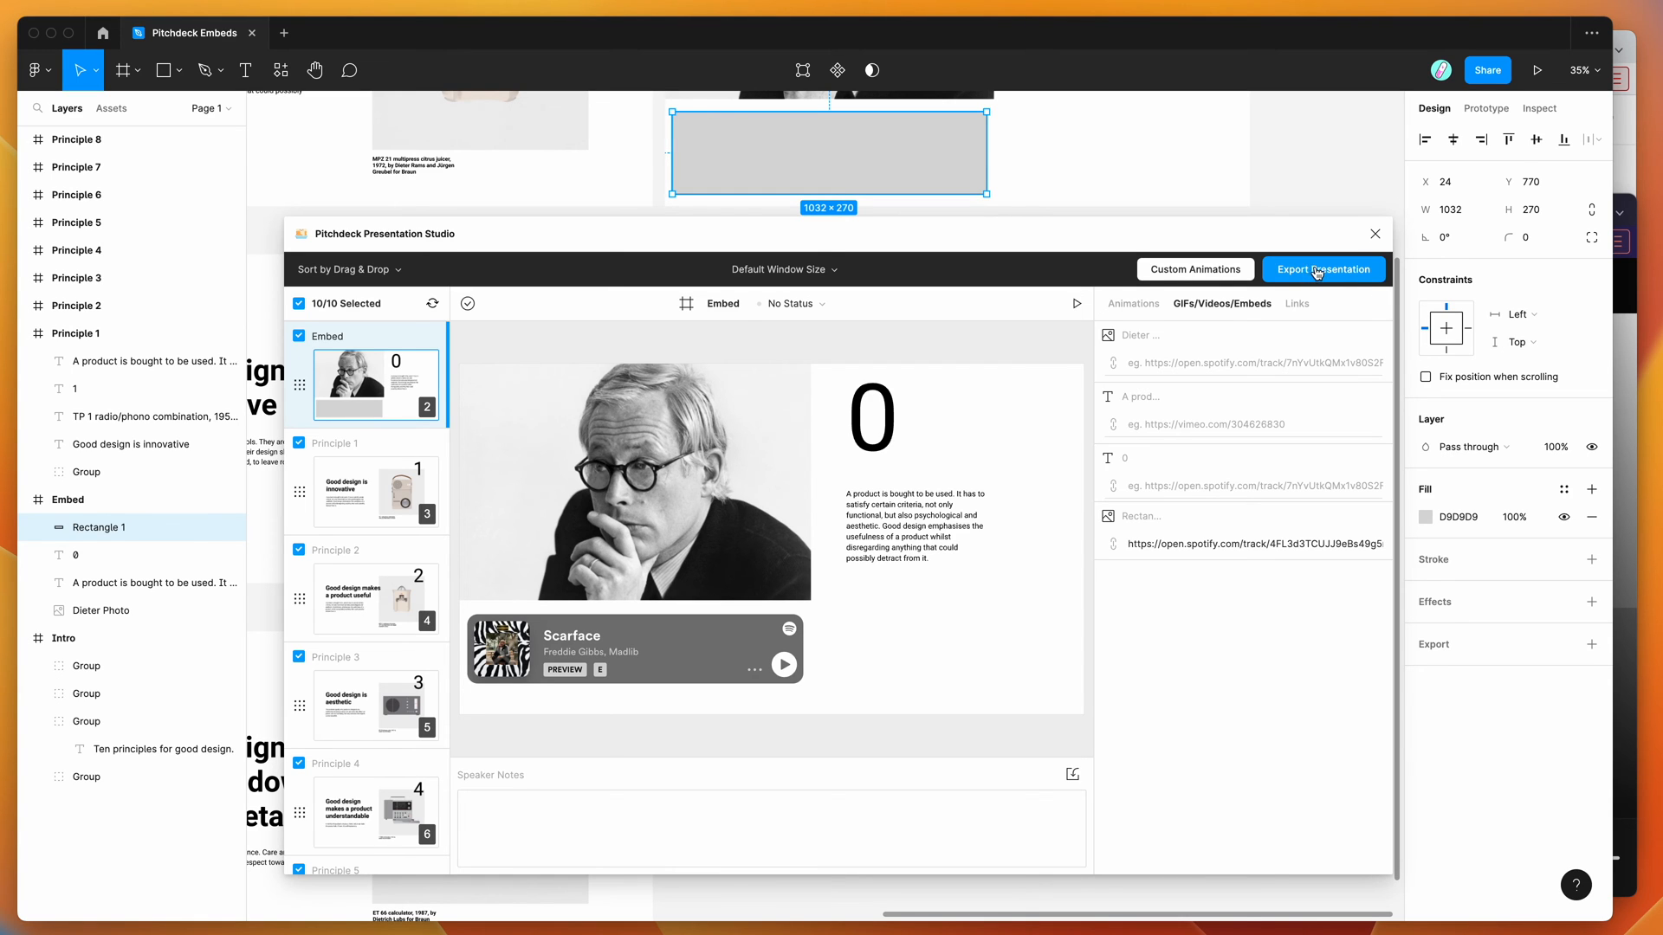
Export as a Pitchdeck Presentation (Web URL) and update the existing web presentation
left_click(1323, 270)
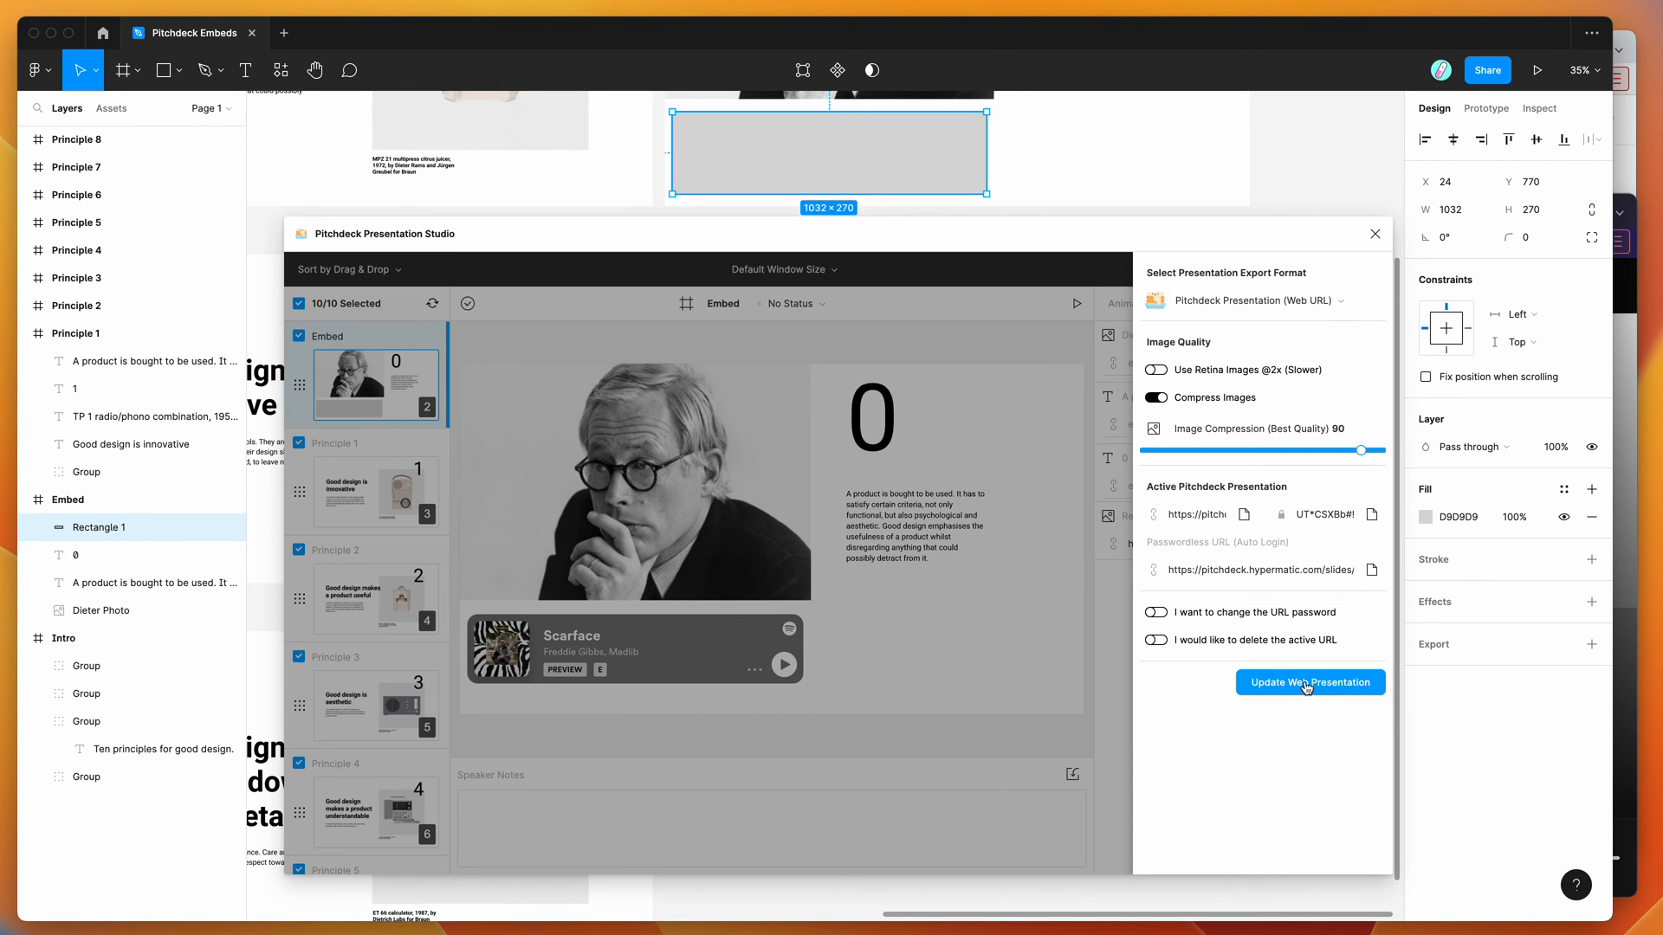
left_click(1311, 682)
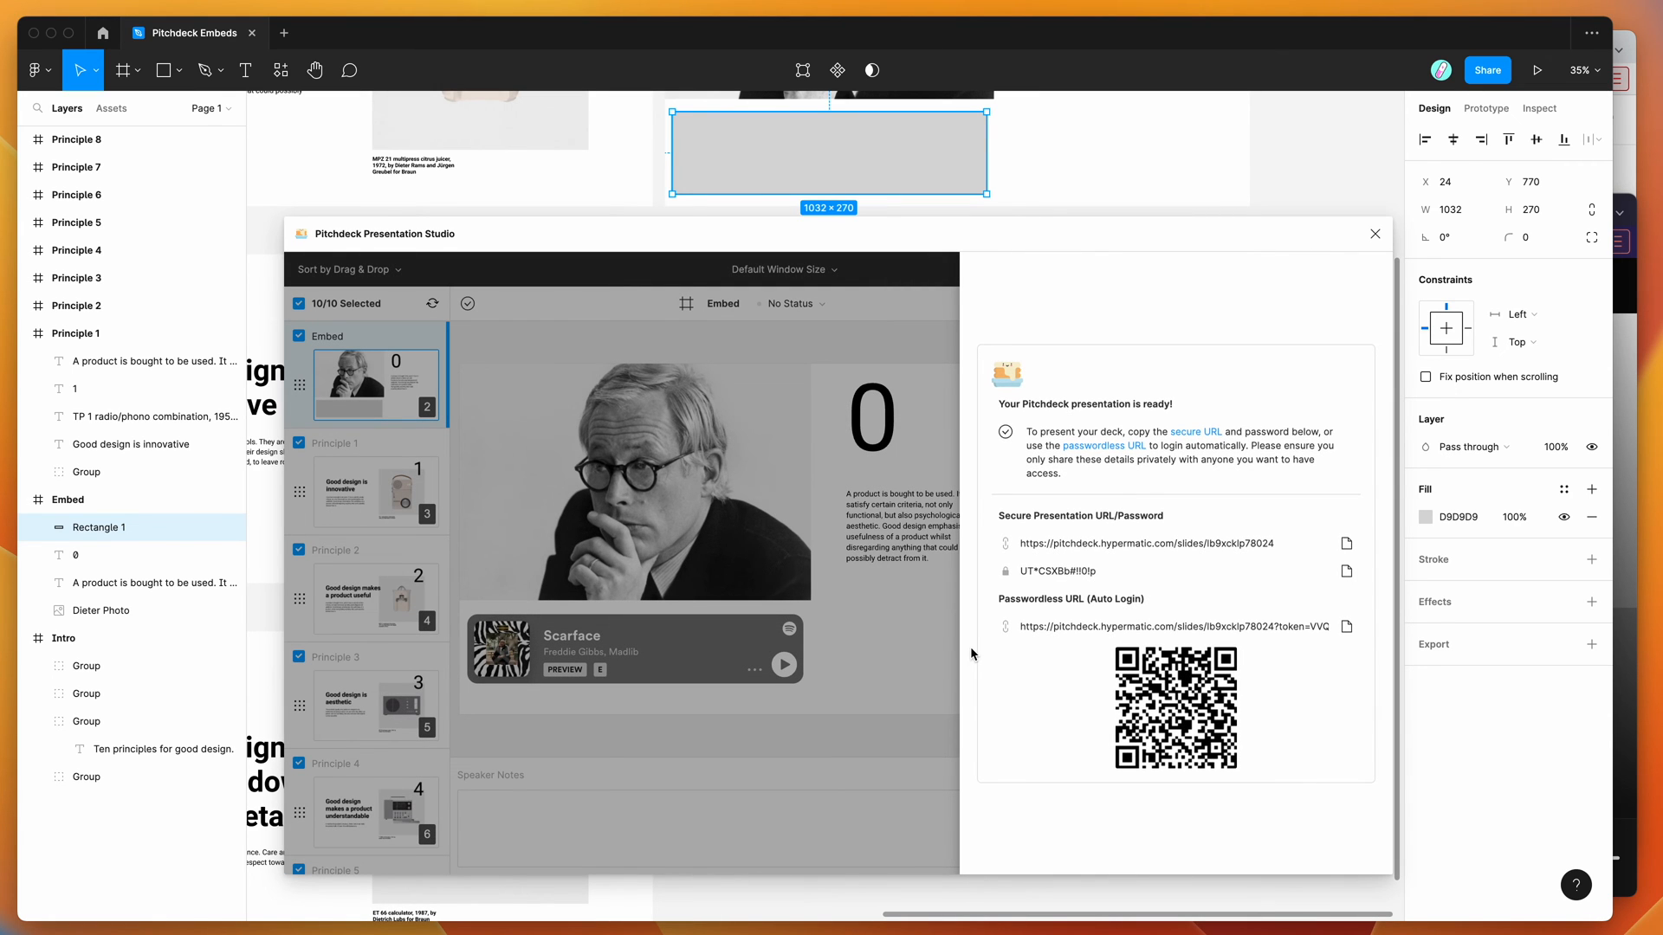
Copy the secure presentation link, its password and the passwordless link from the export panel
left_click(1183, 543)
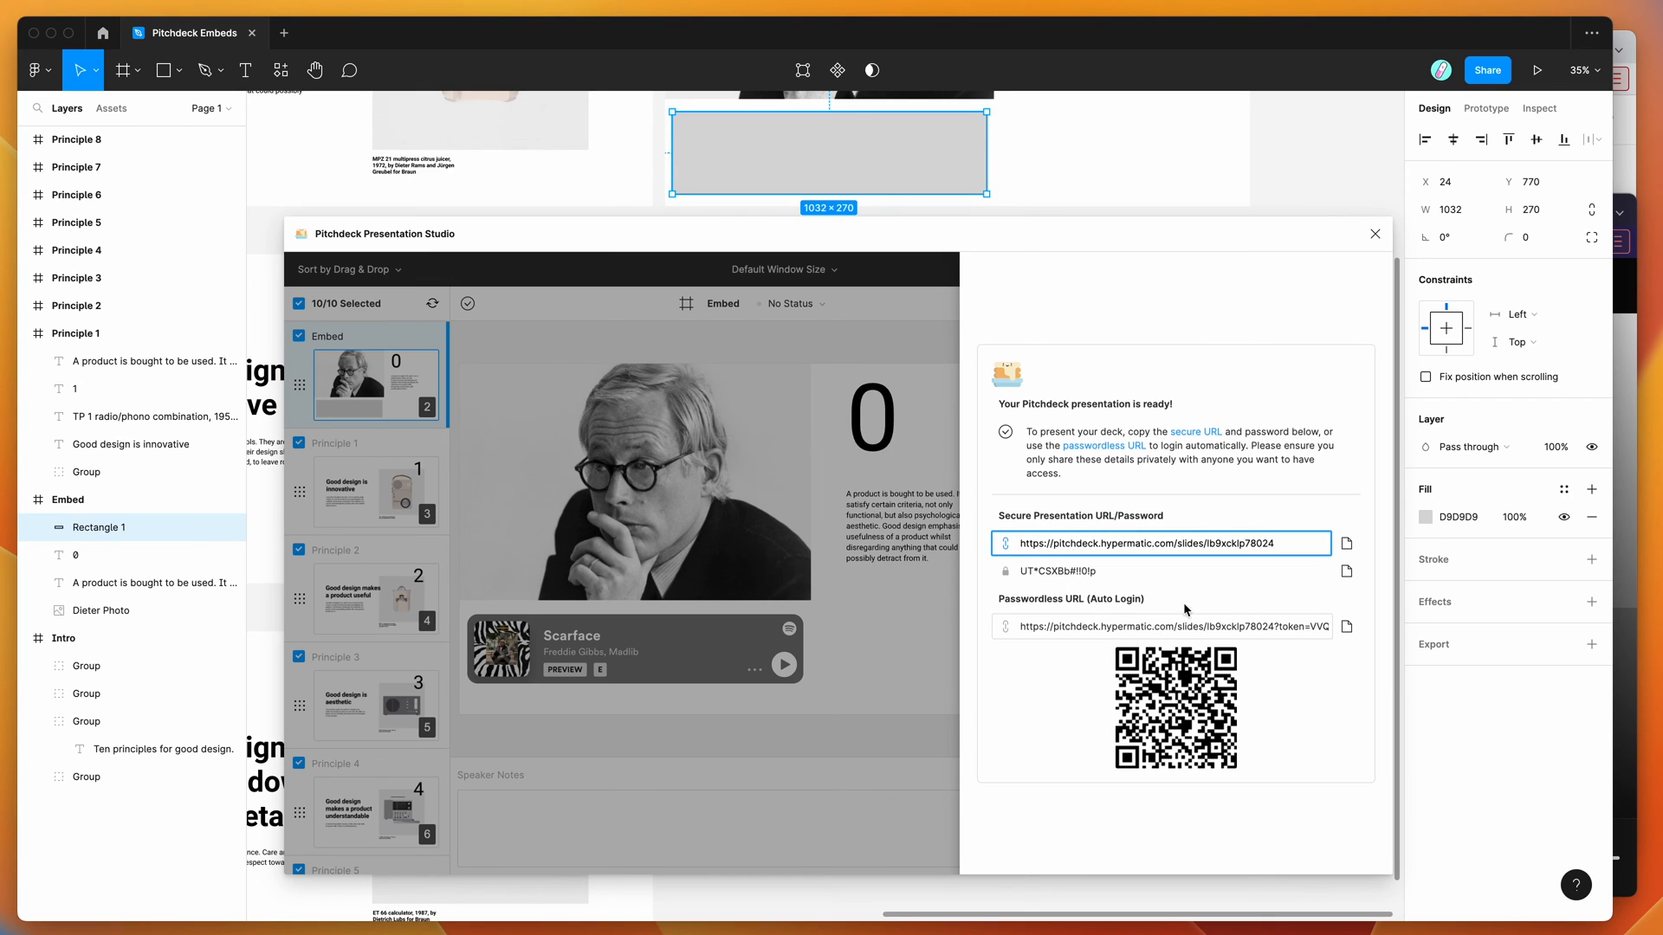
left_click(1347, 544)
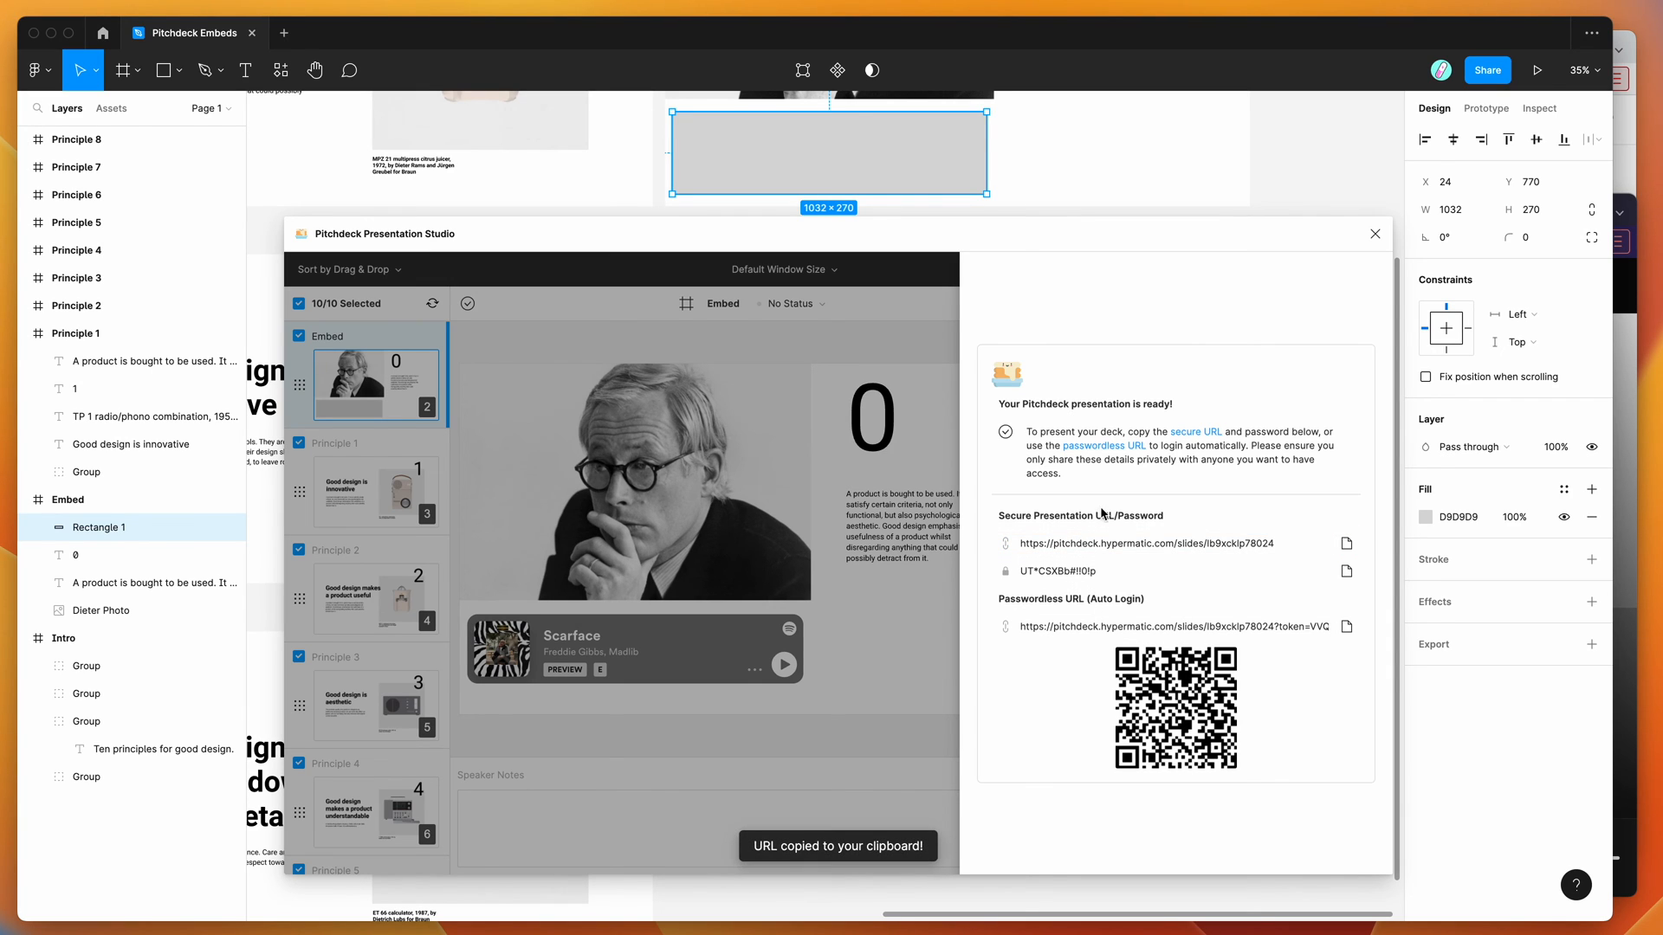
left_click(1079, 571)
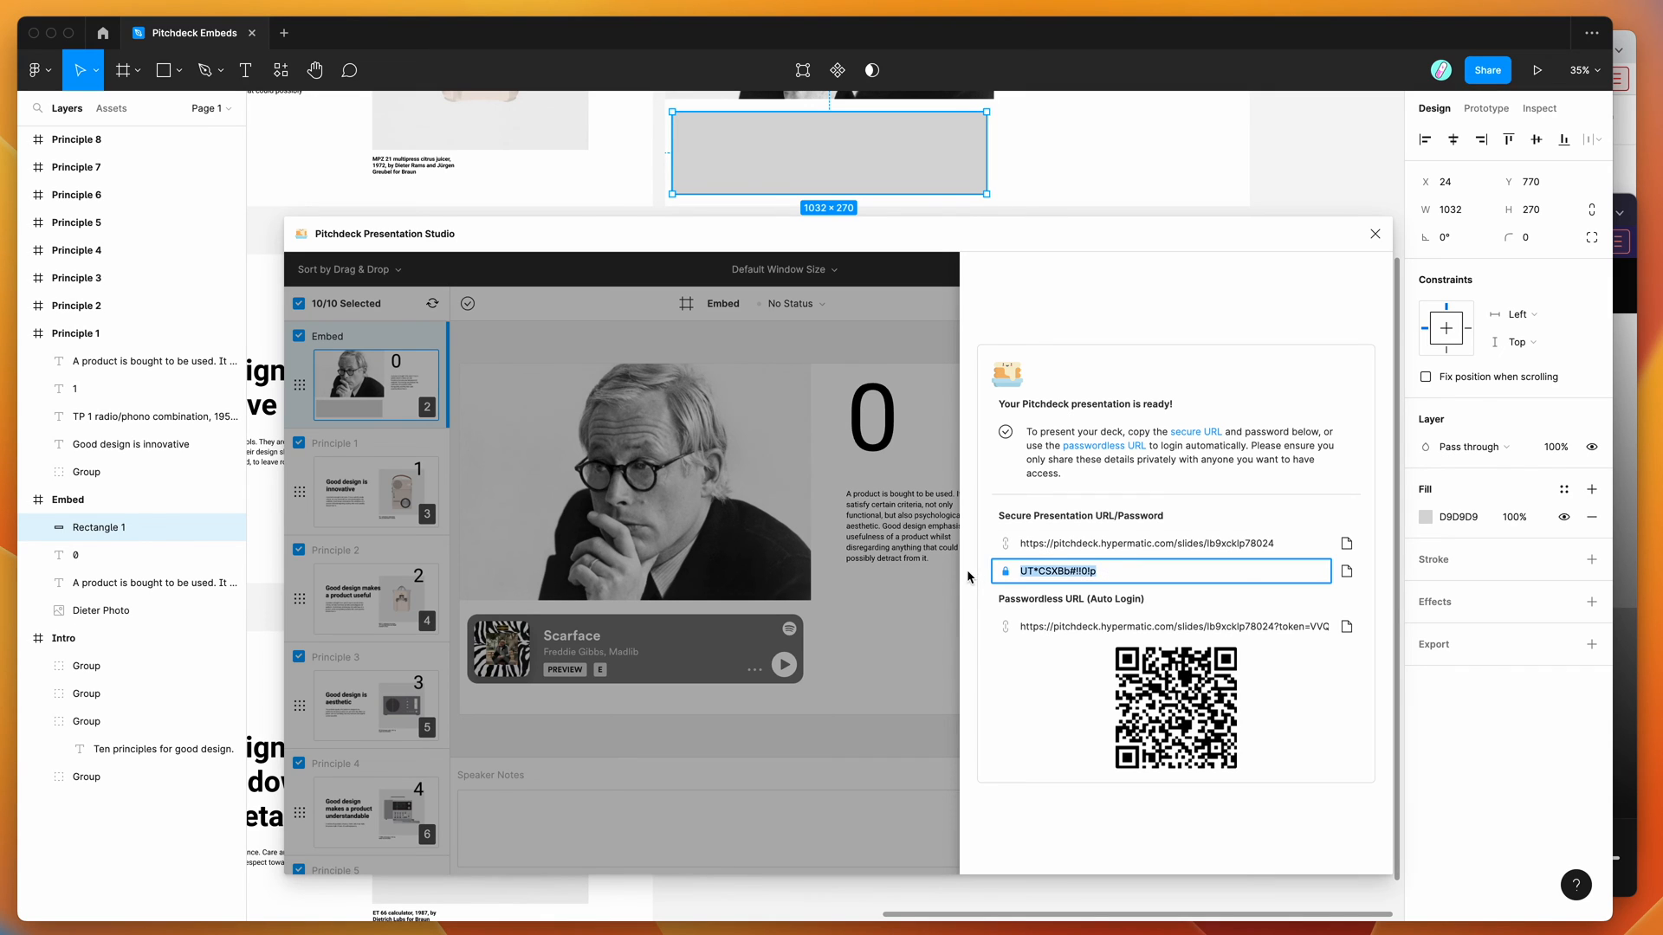
left_click(1346, 626)
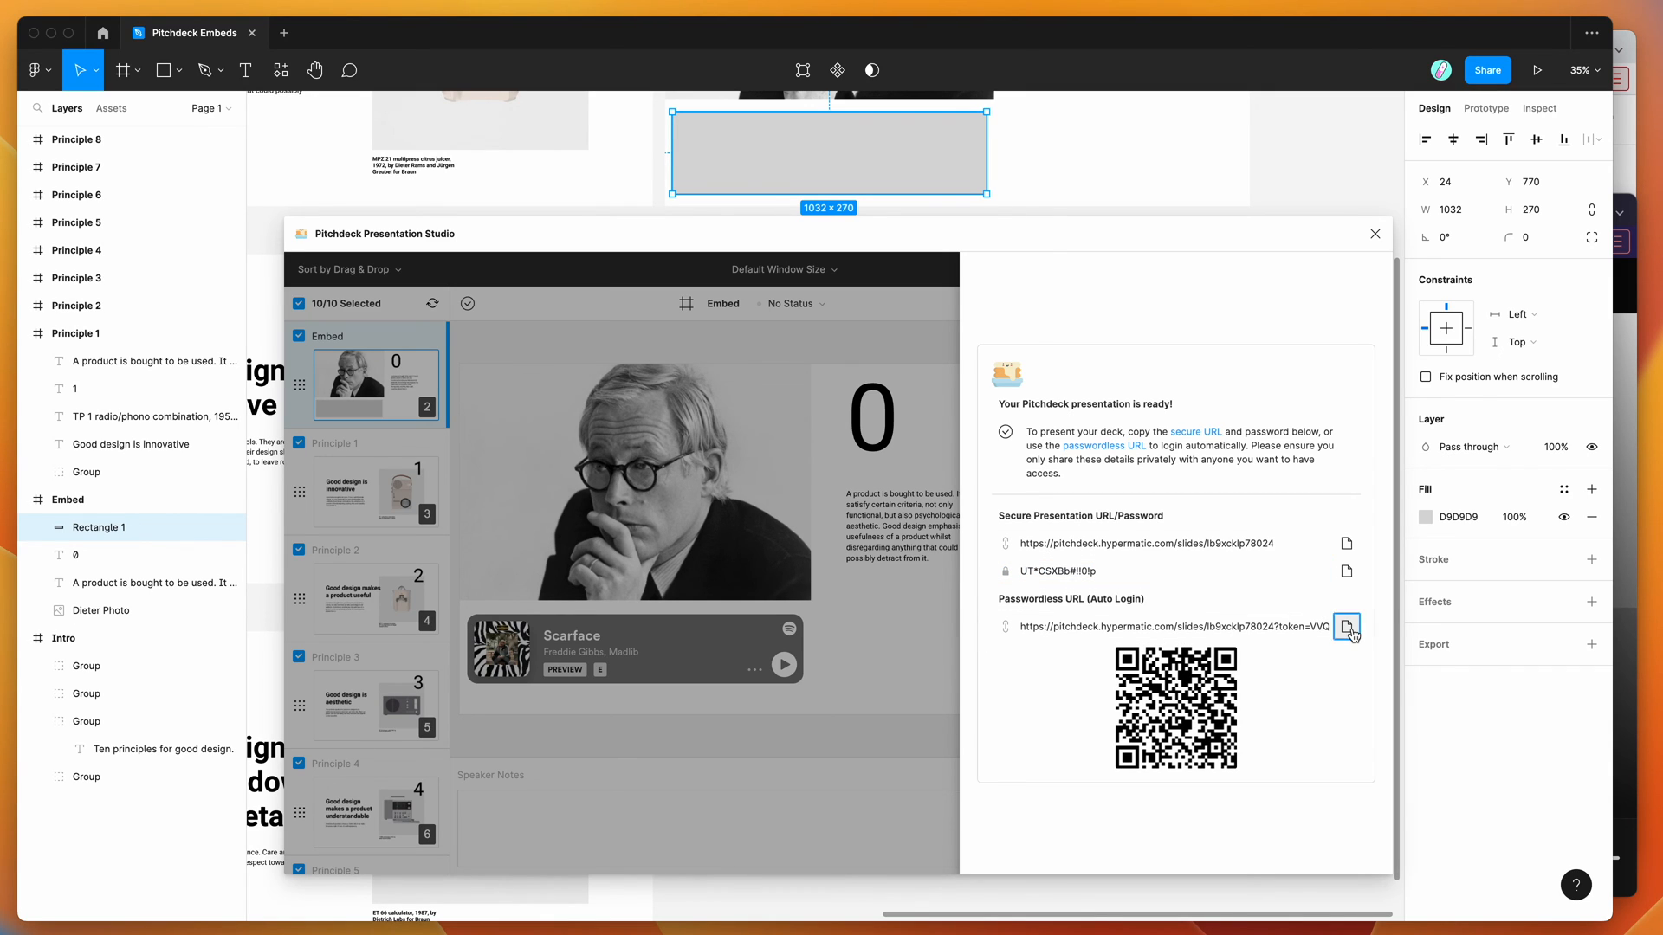
left_click(1346, 626)
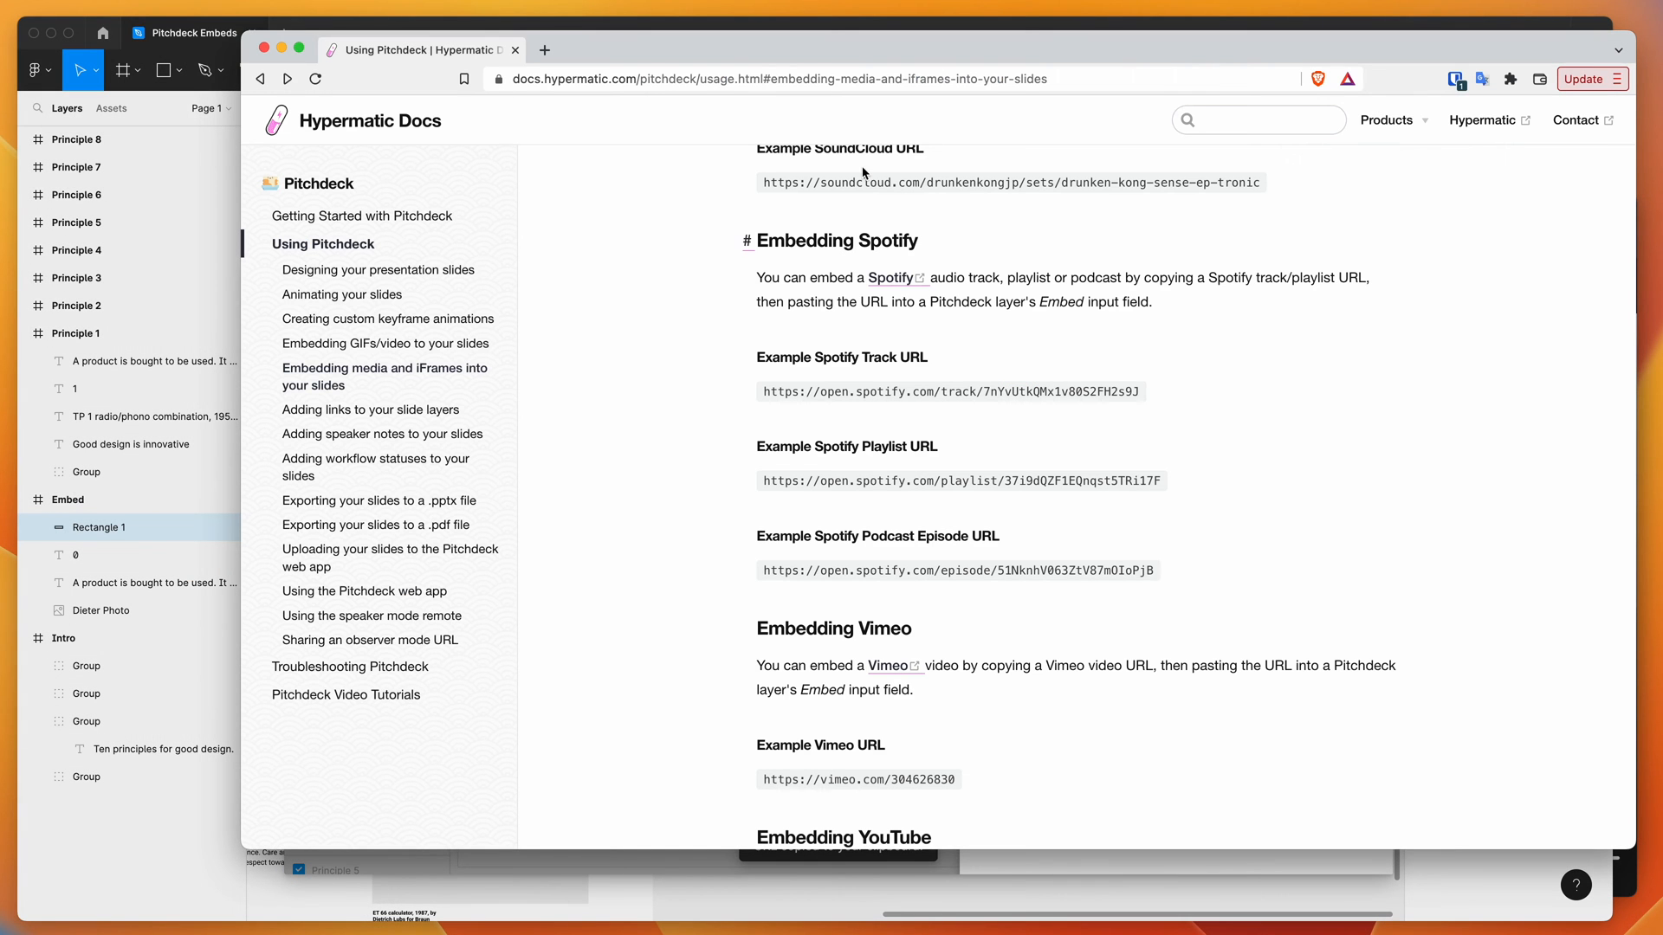
Load the passwordless link, then jump through thumbnails to 'Good design is unobtrusive'
left_click(693, 78)
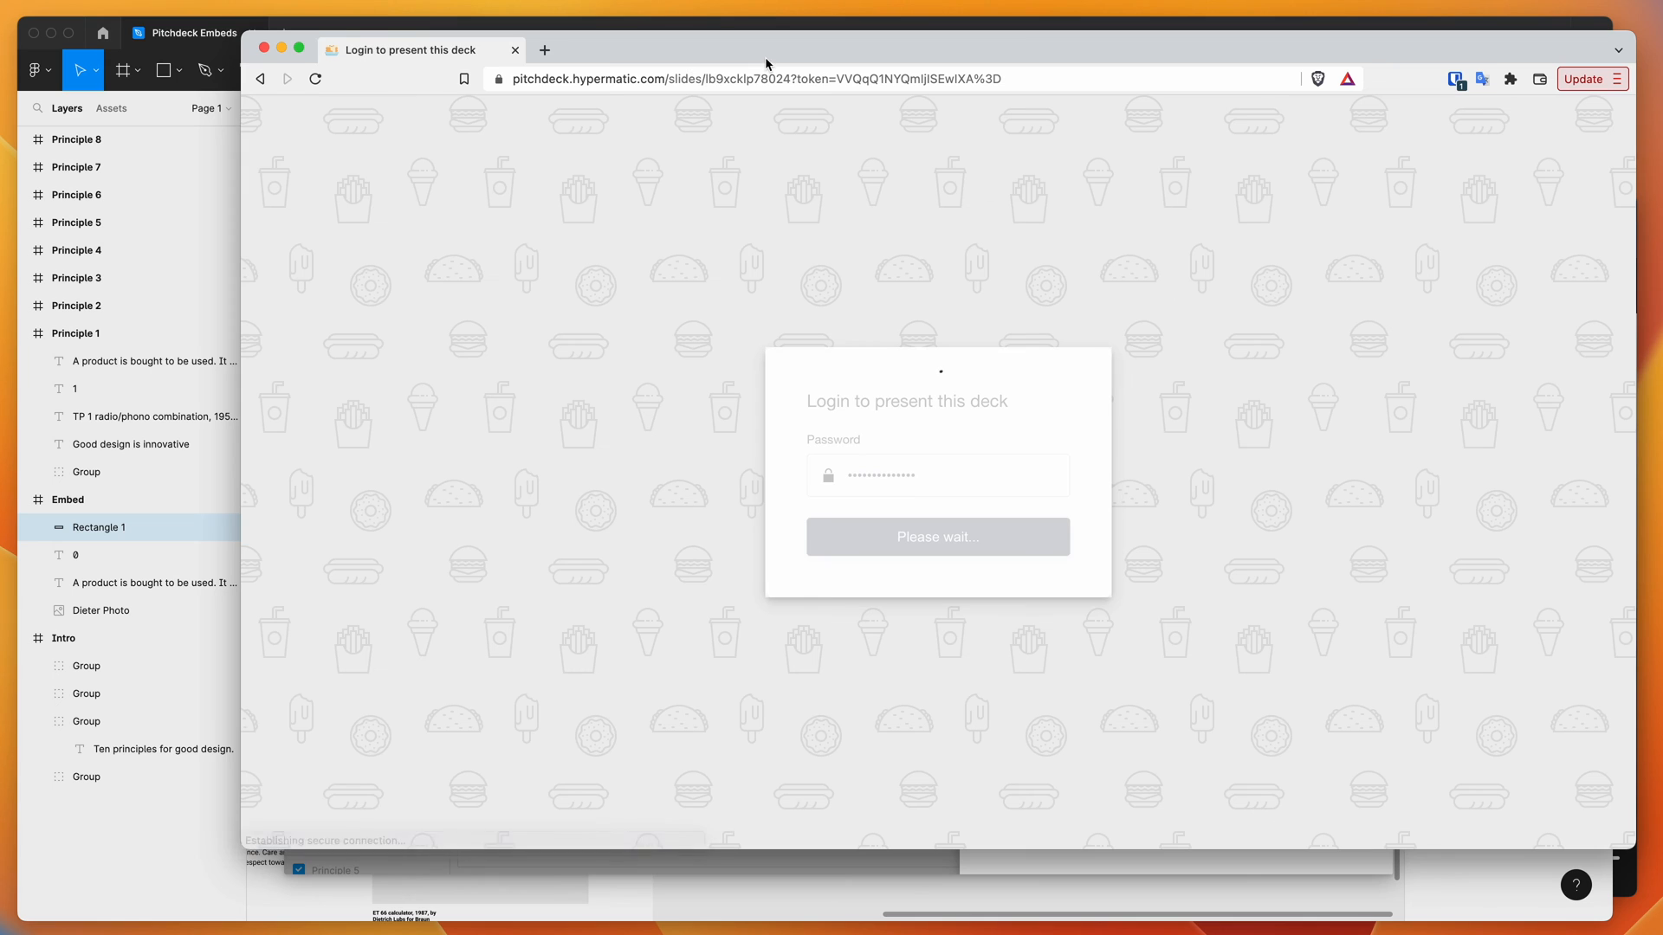
left_click(938, 537)
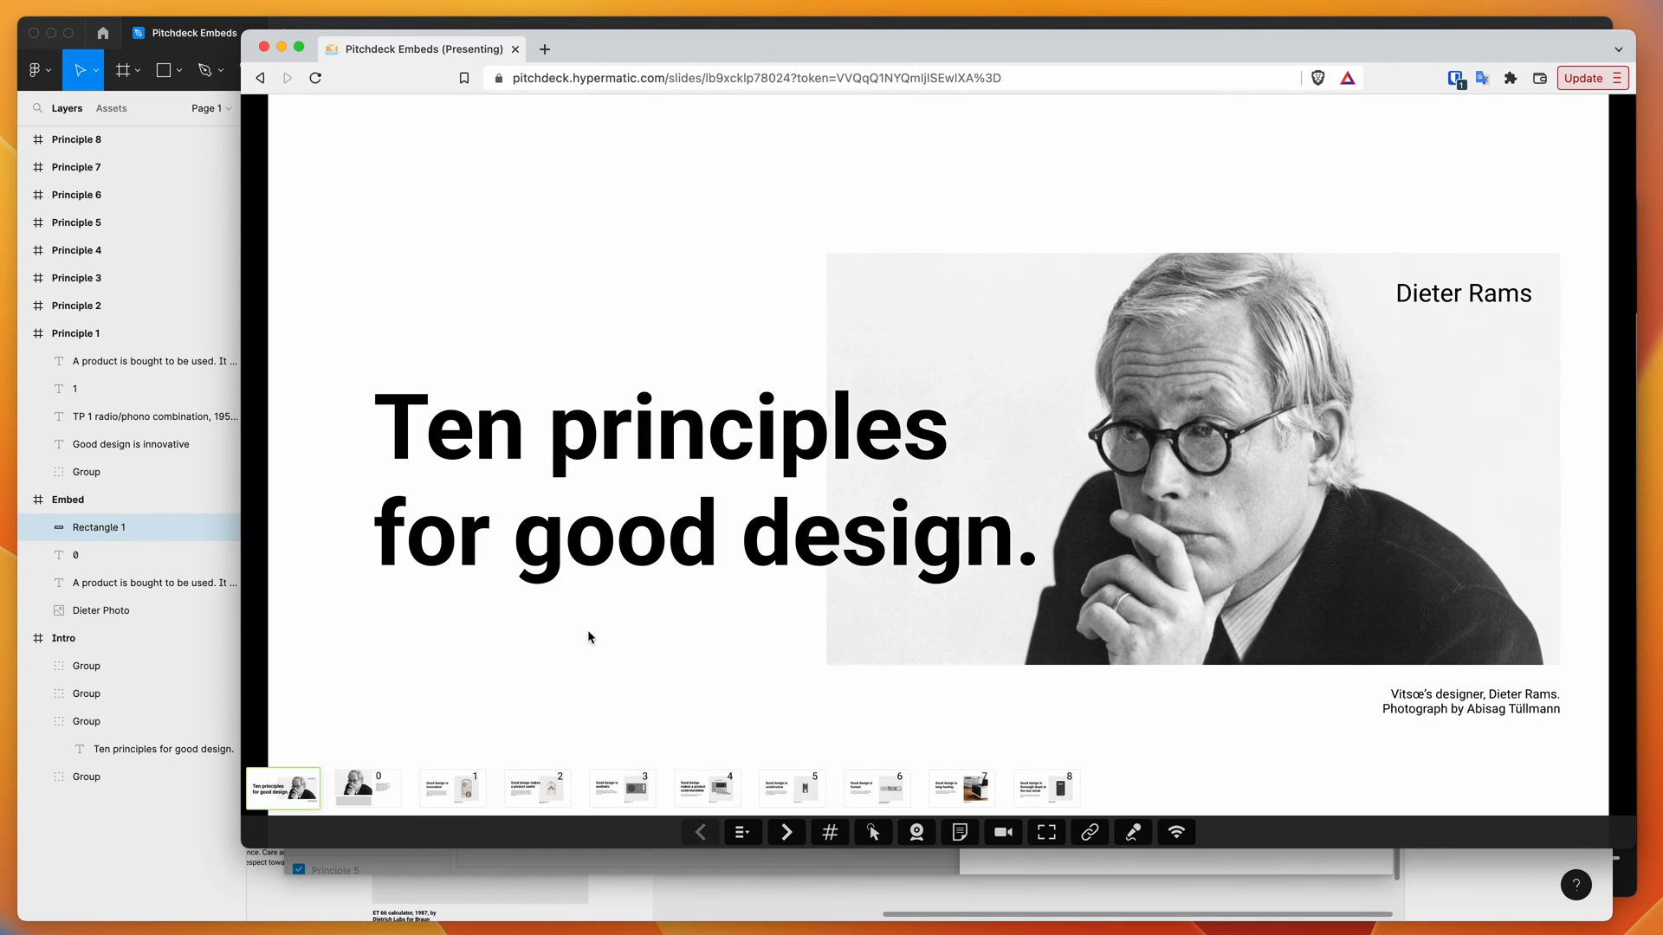
left_click(537, 788)
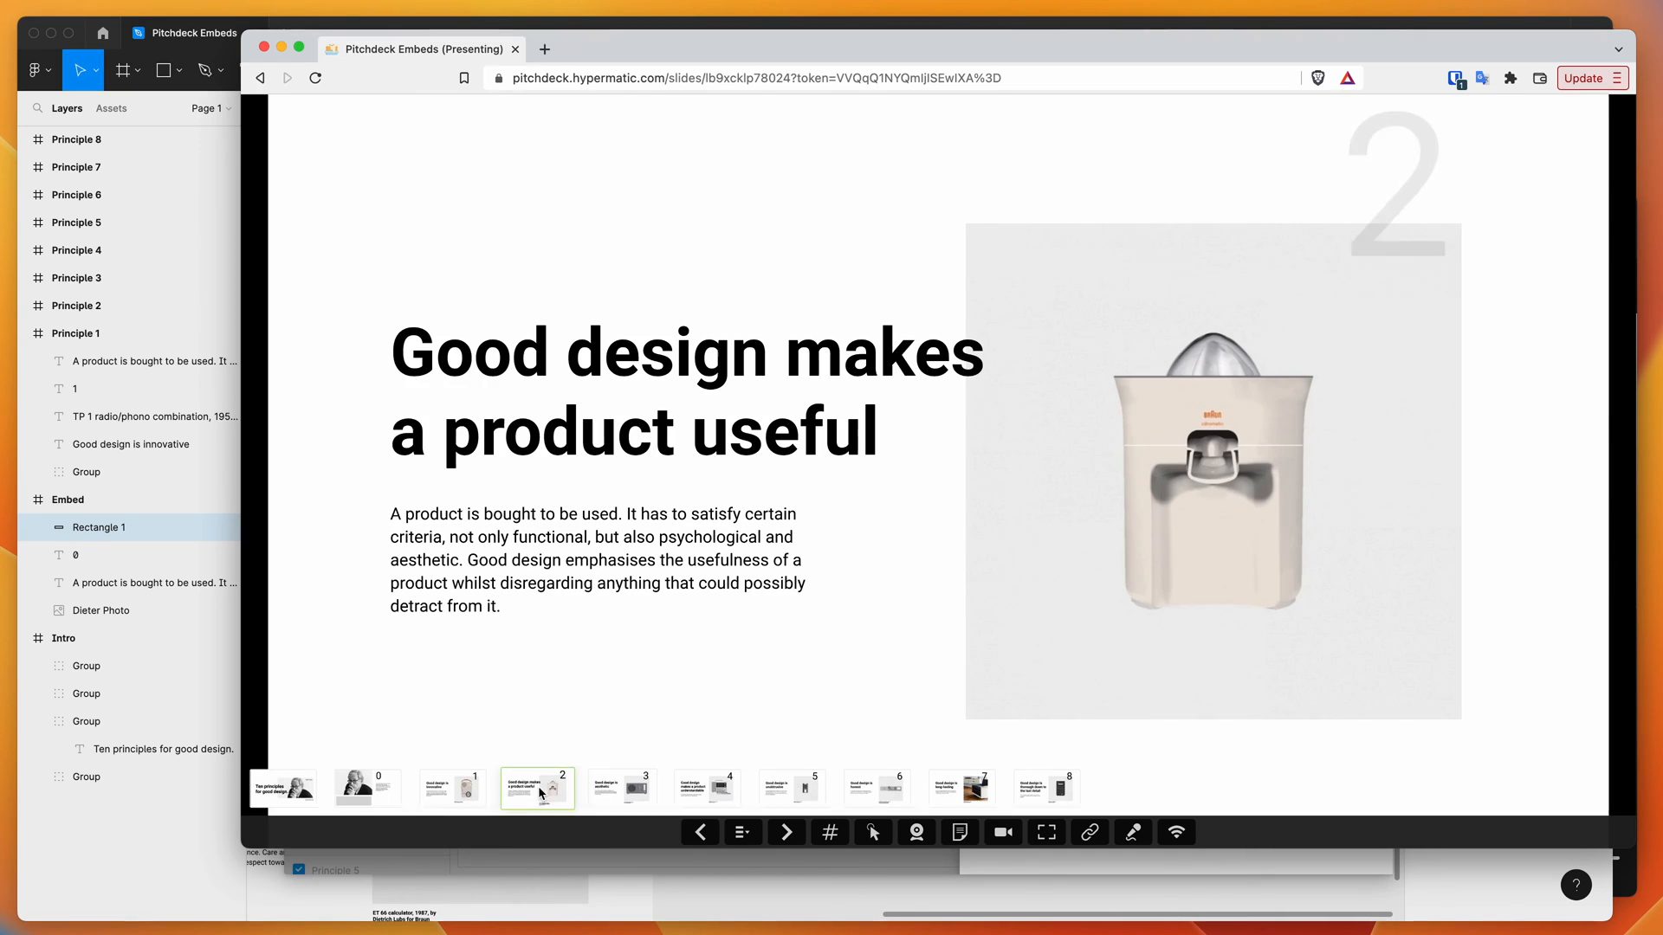
left_click(790, 789)
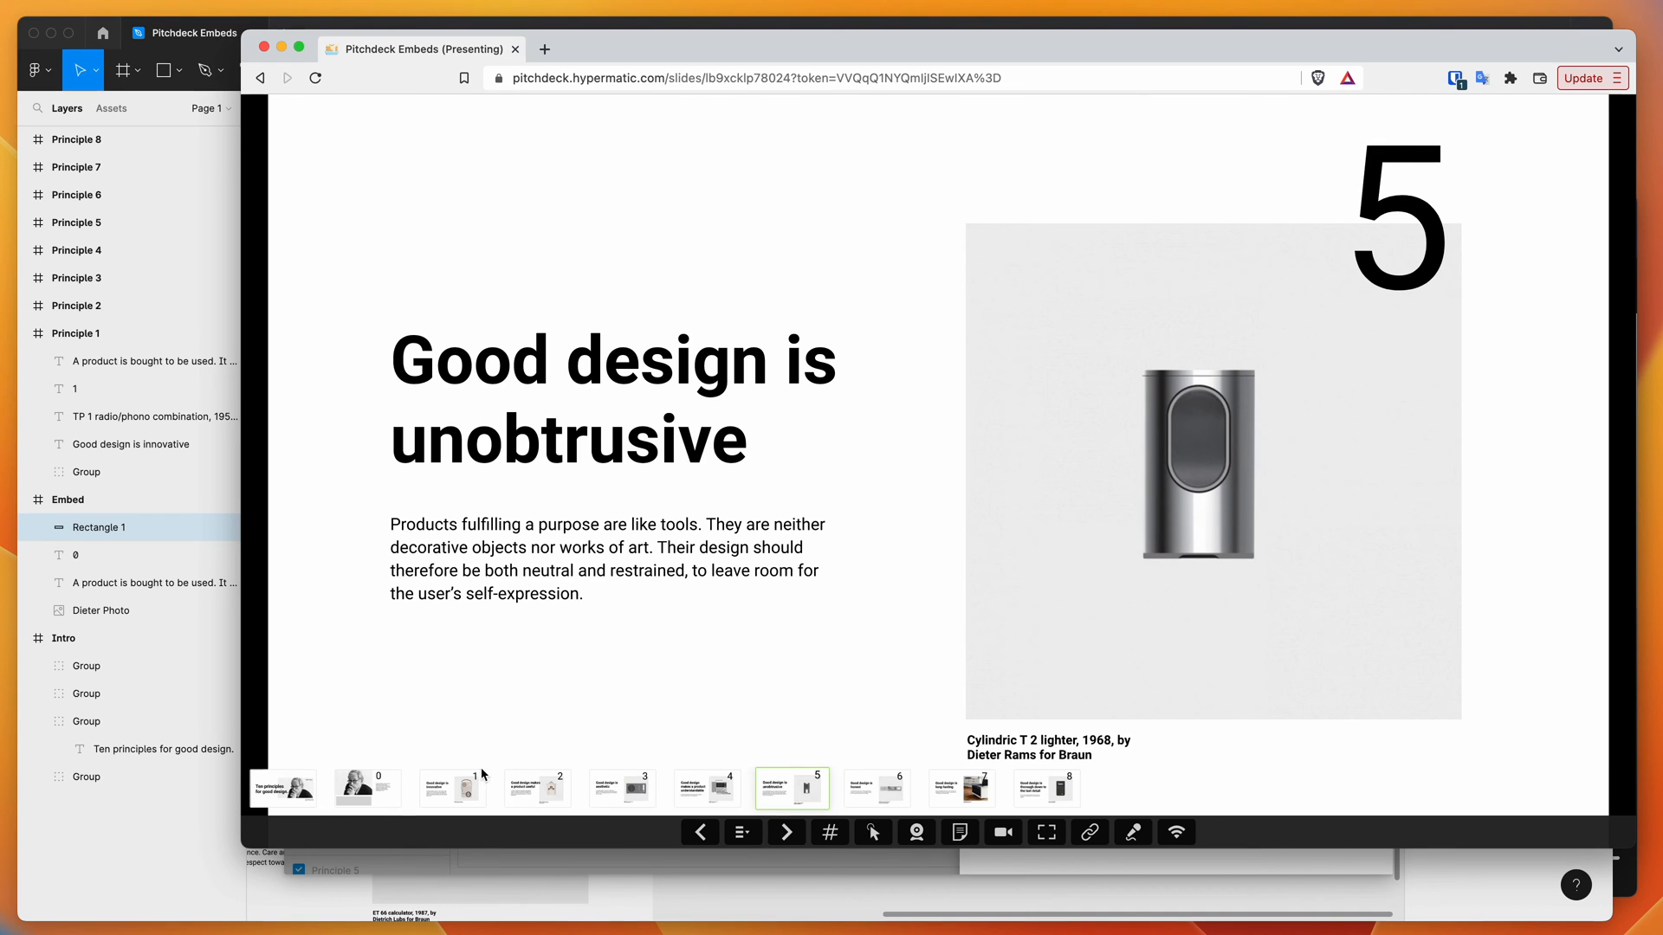
Go to the Embed slide and play the Scarface Spotify track preview
left_click(366, 788)
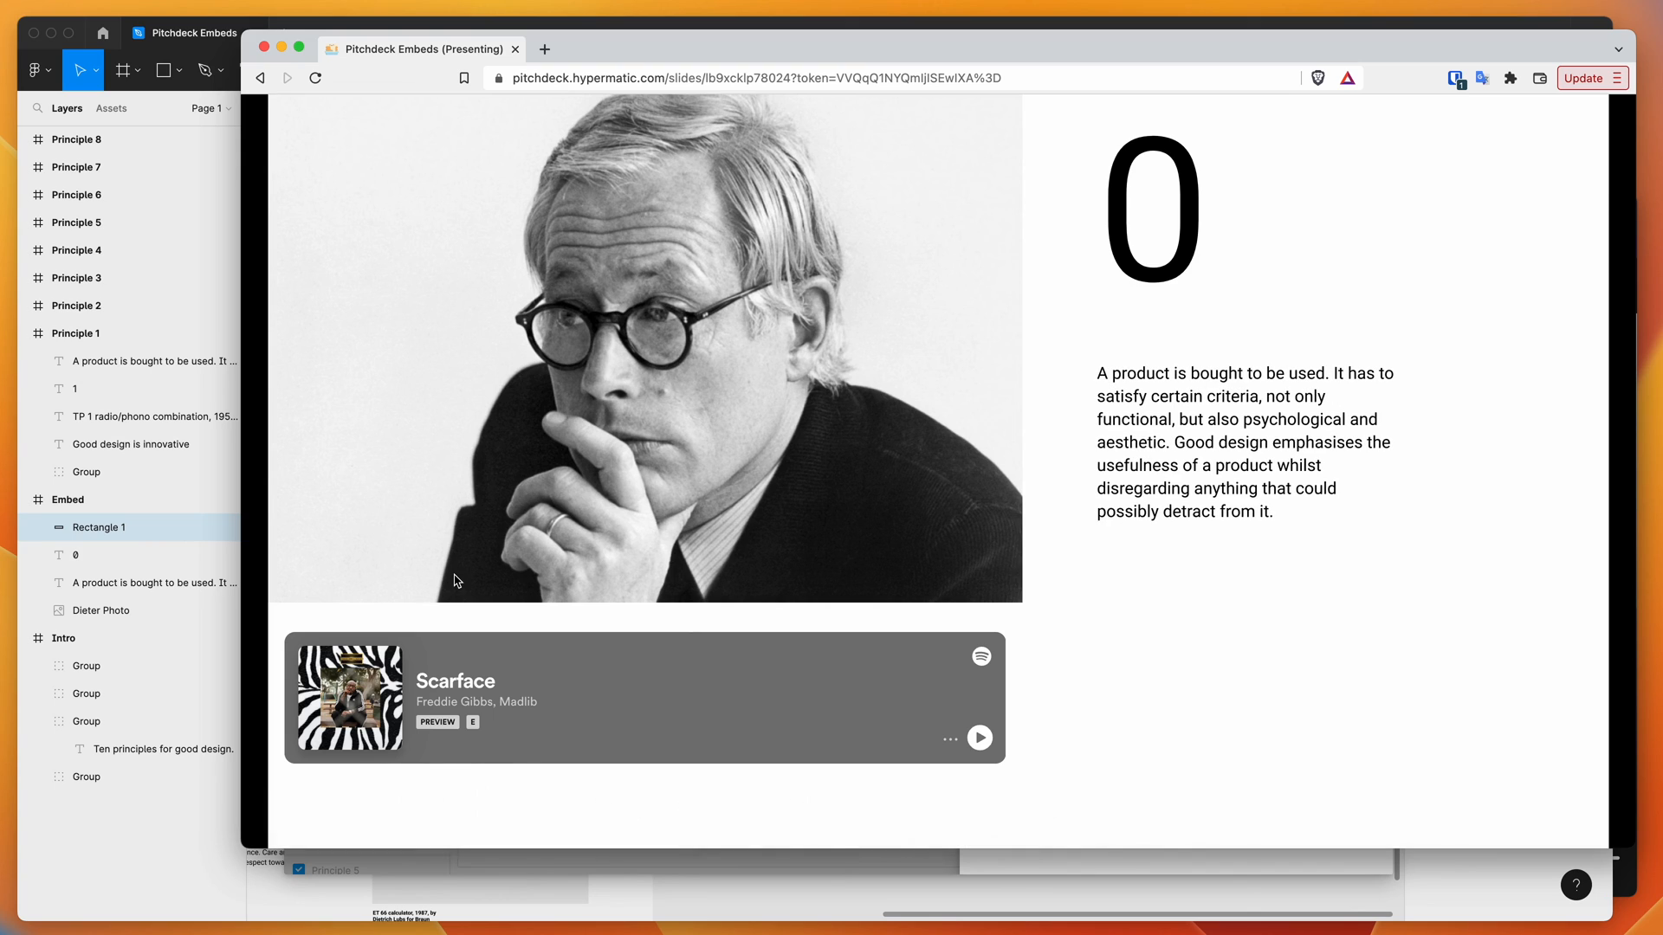
mouse_move(619, 706)
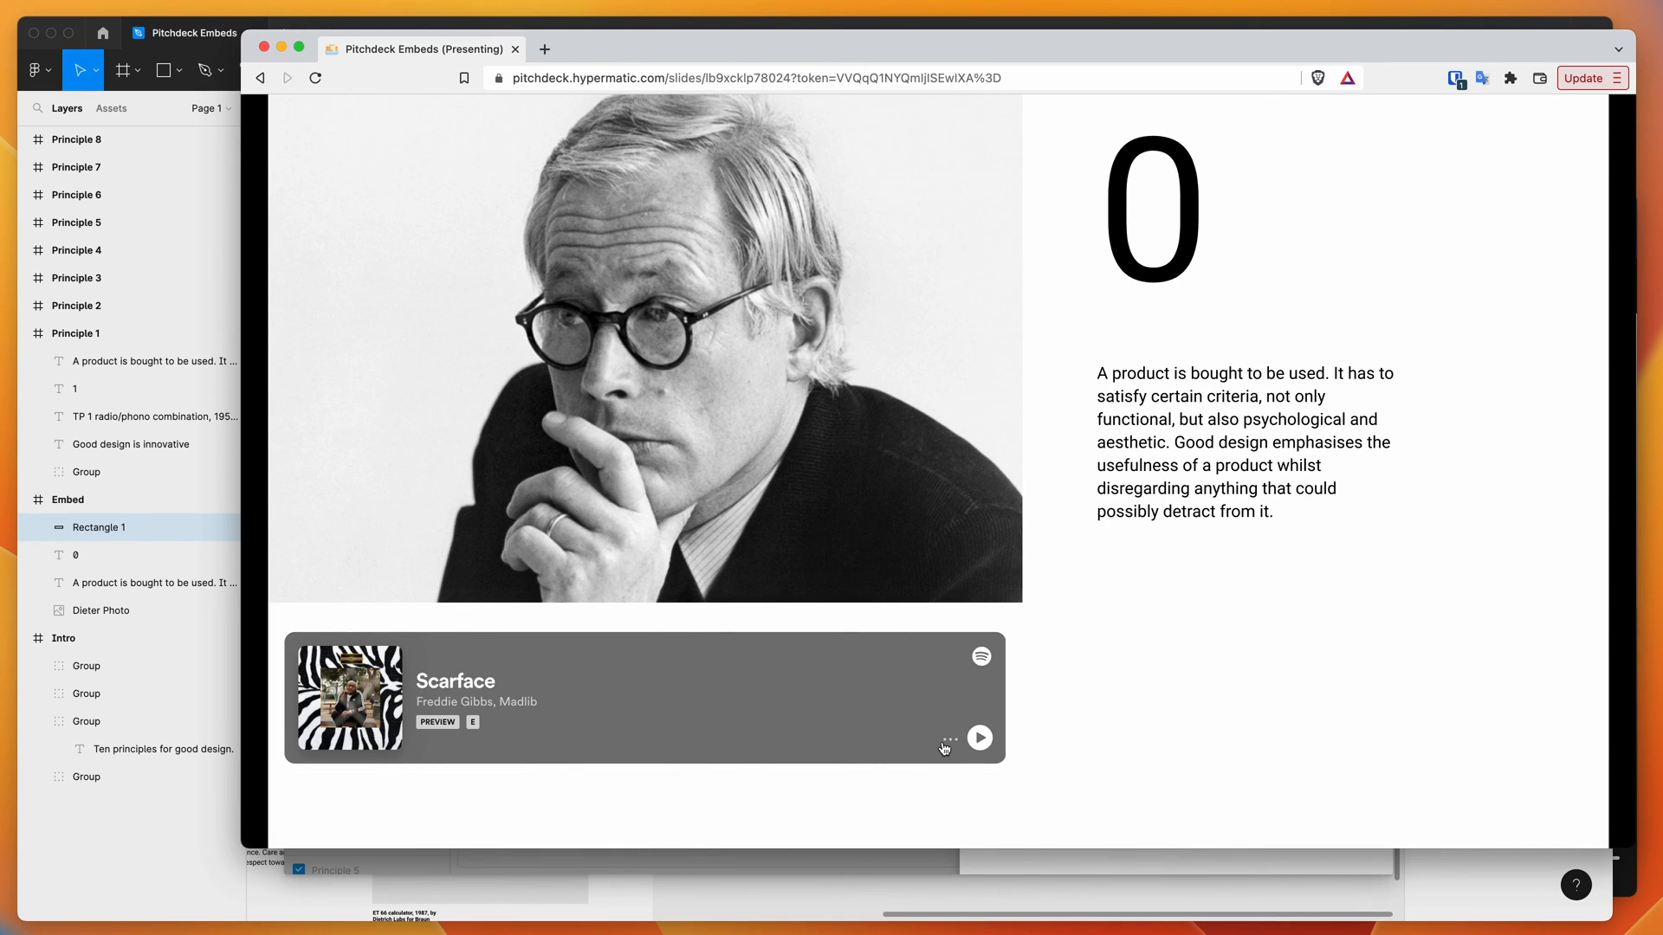
mouse_move(534, 665)
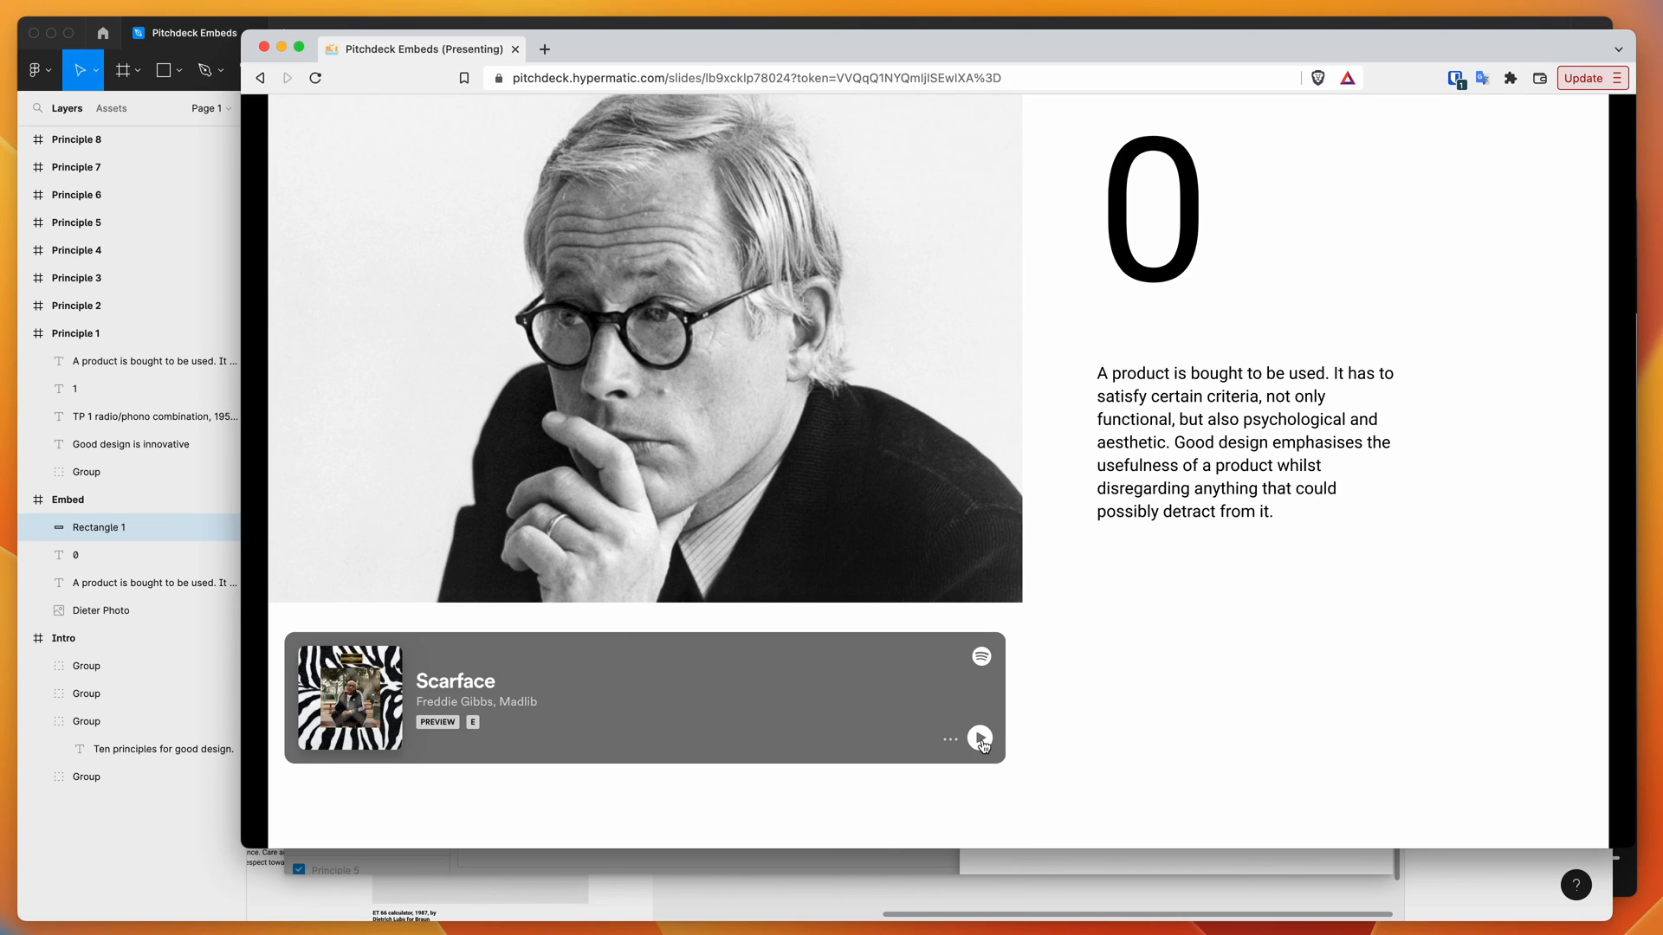
left_click(980, 738)
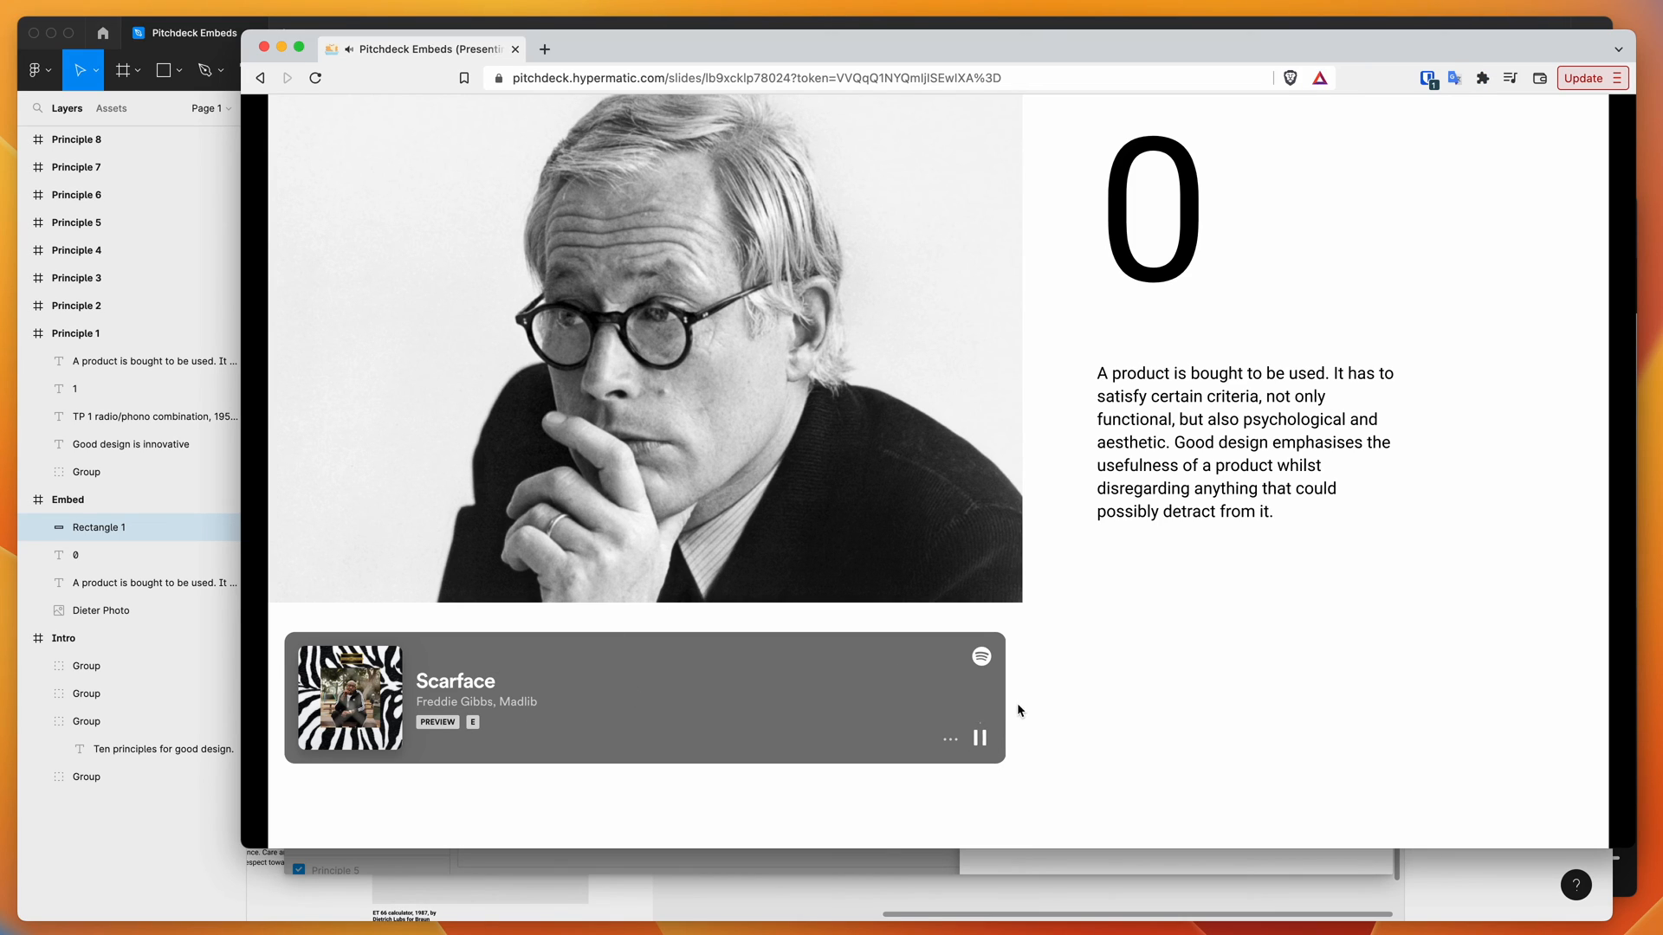
mouse_move(616, 743)
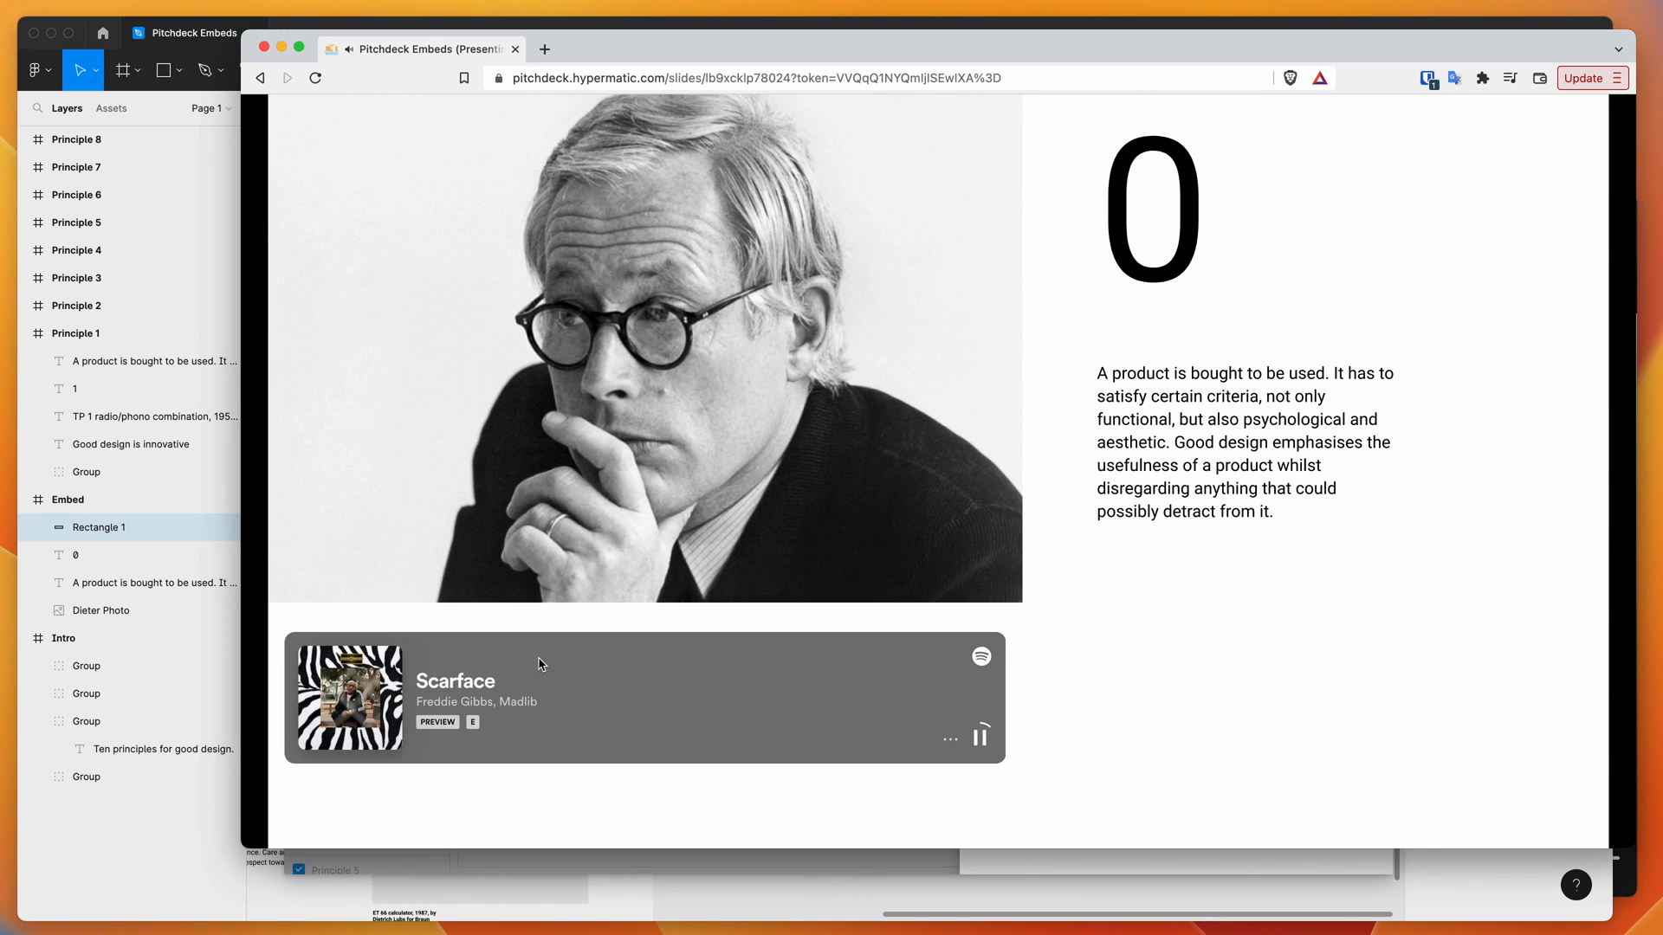
left_click(980, 738)
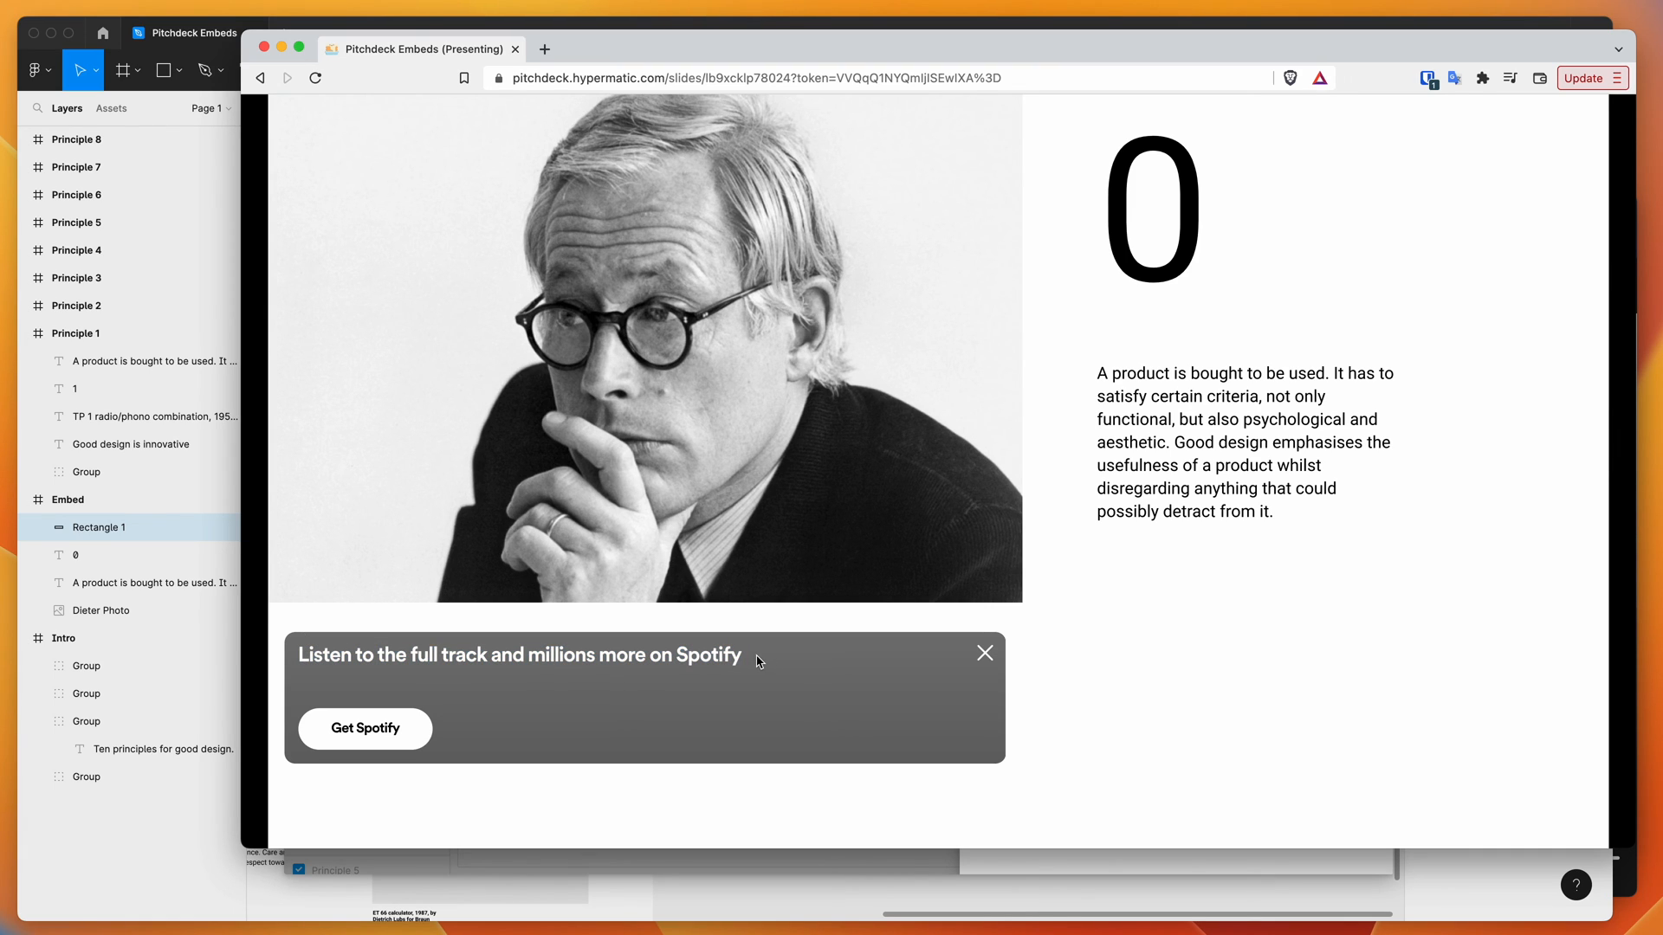
mouse_move(743, 653)
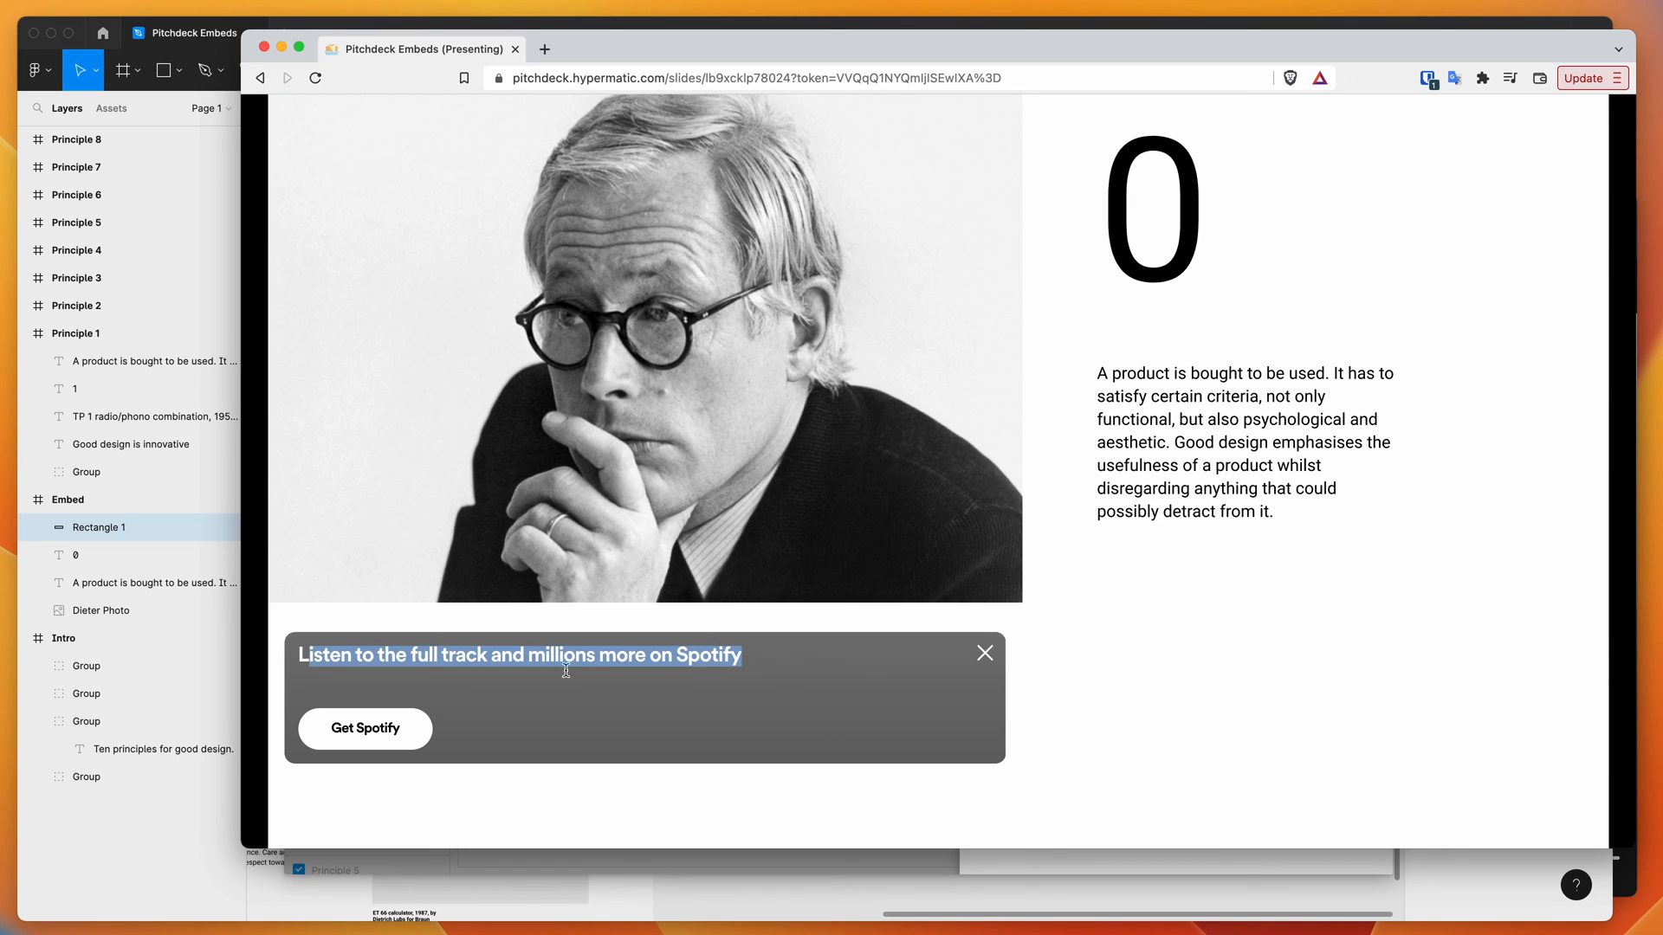
mouse_move(769, 711)
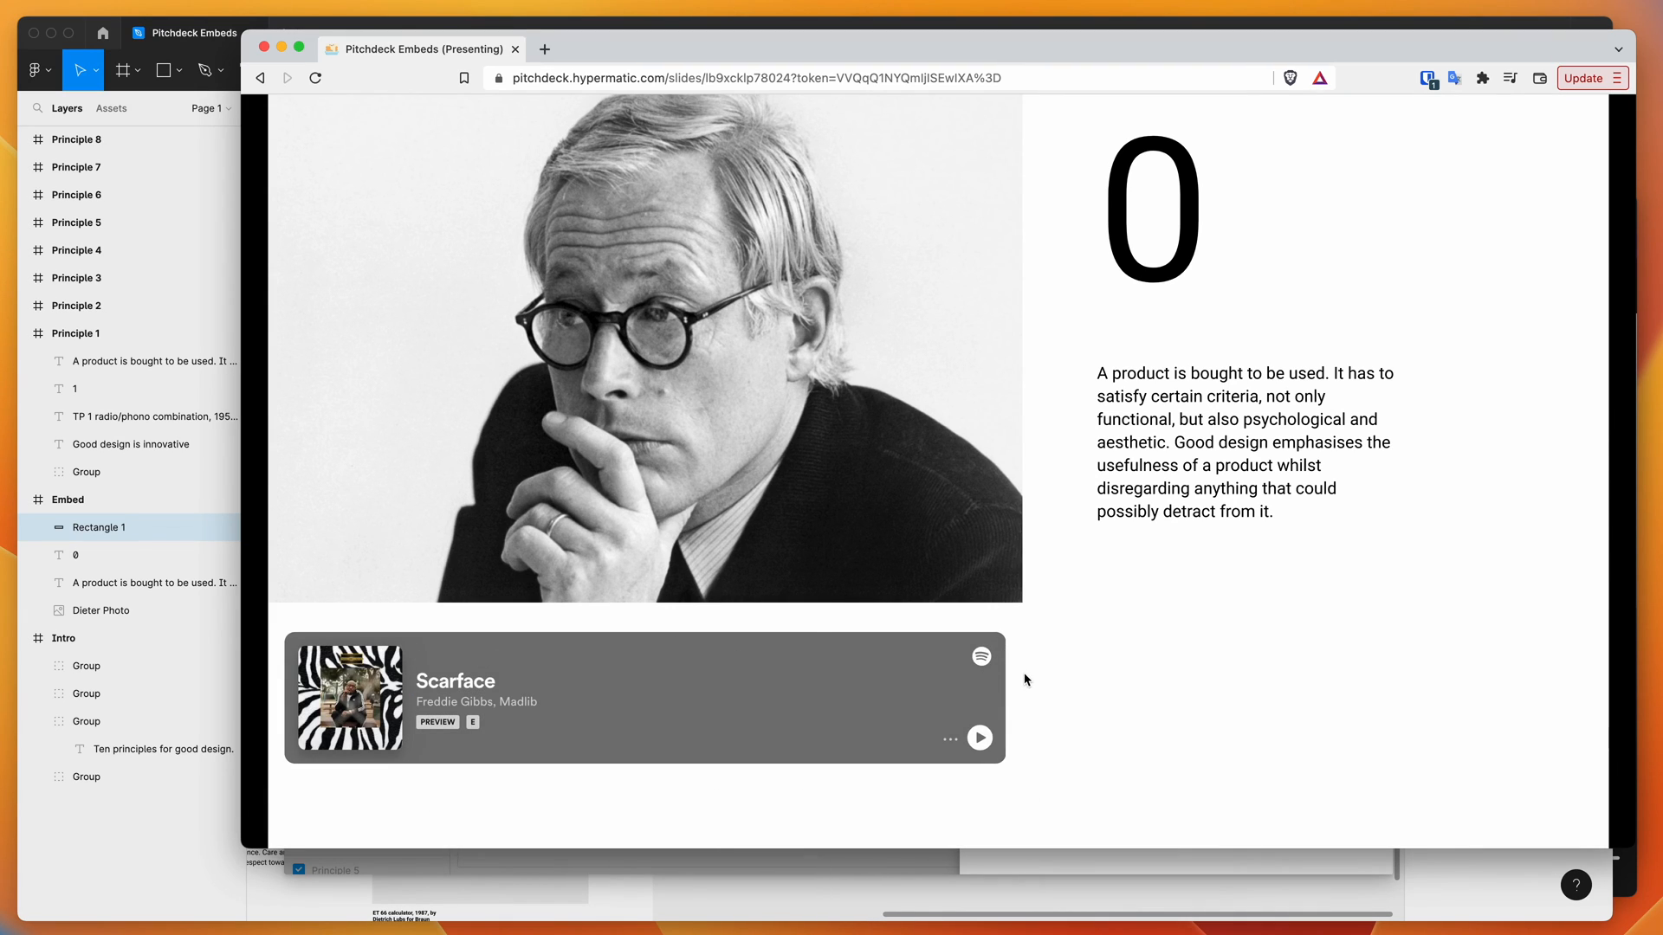
mouse_move(596, 677)
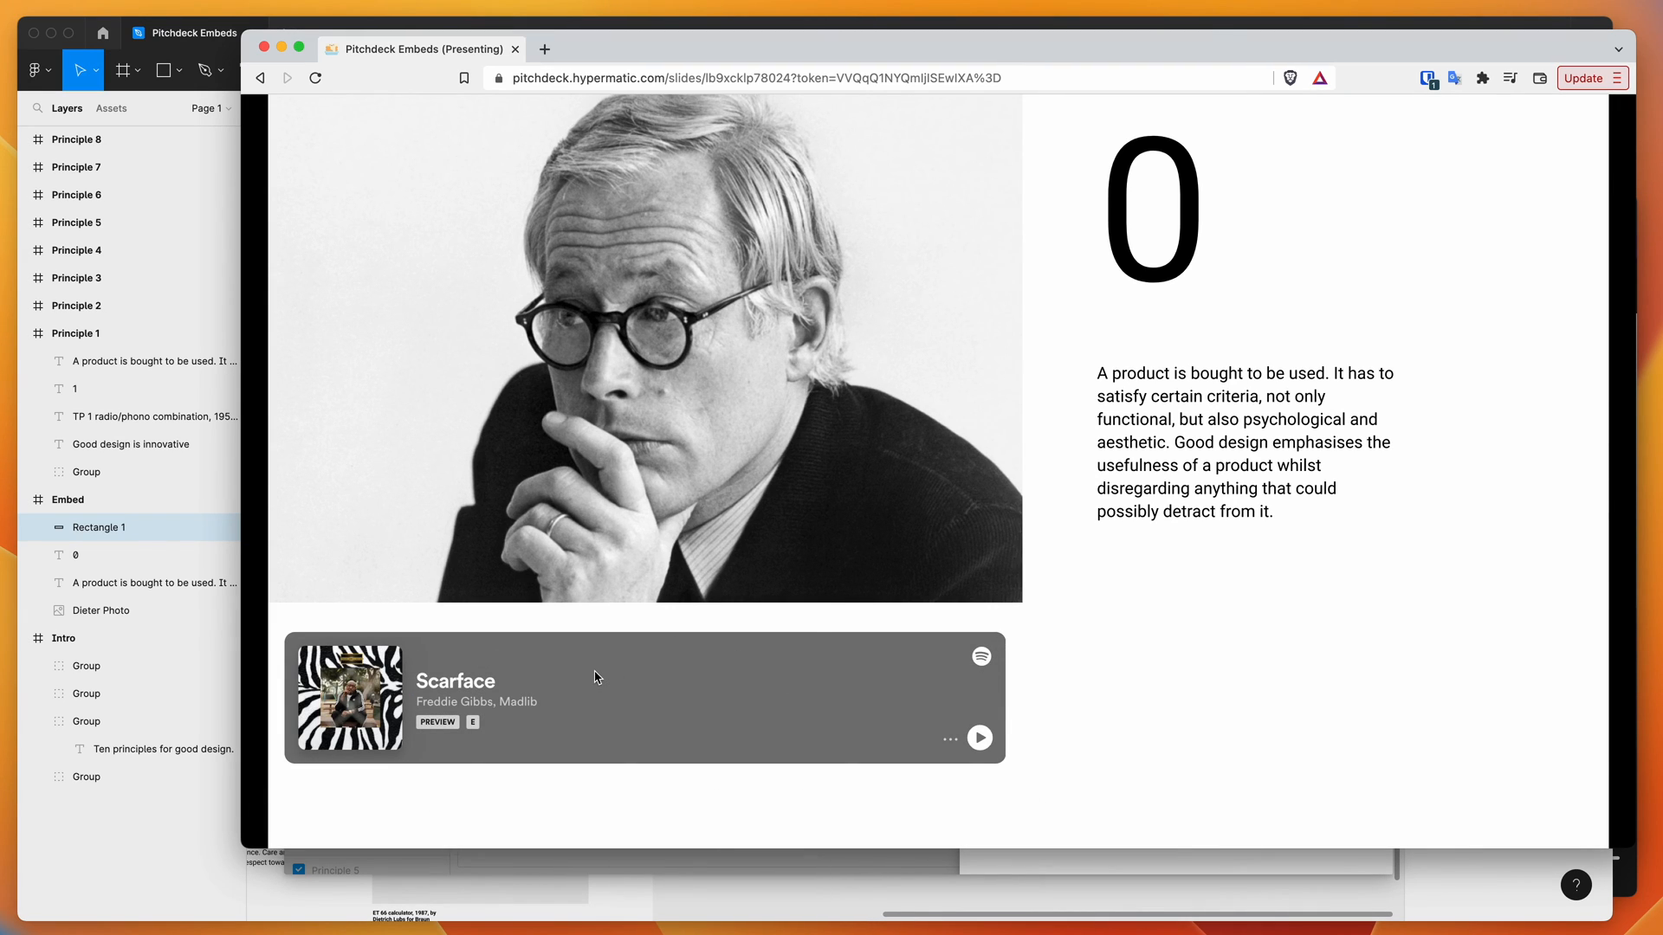
mouse_move(615, 685)
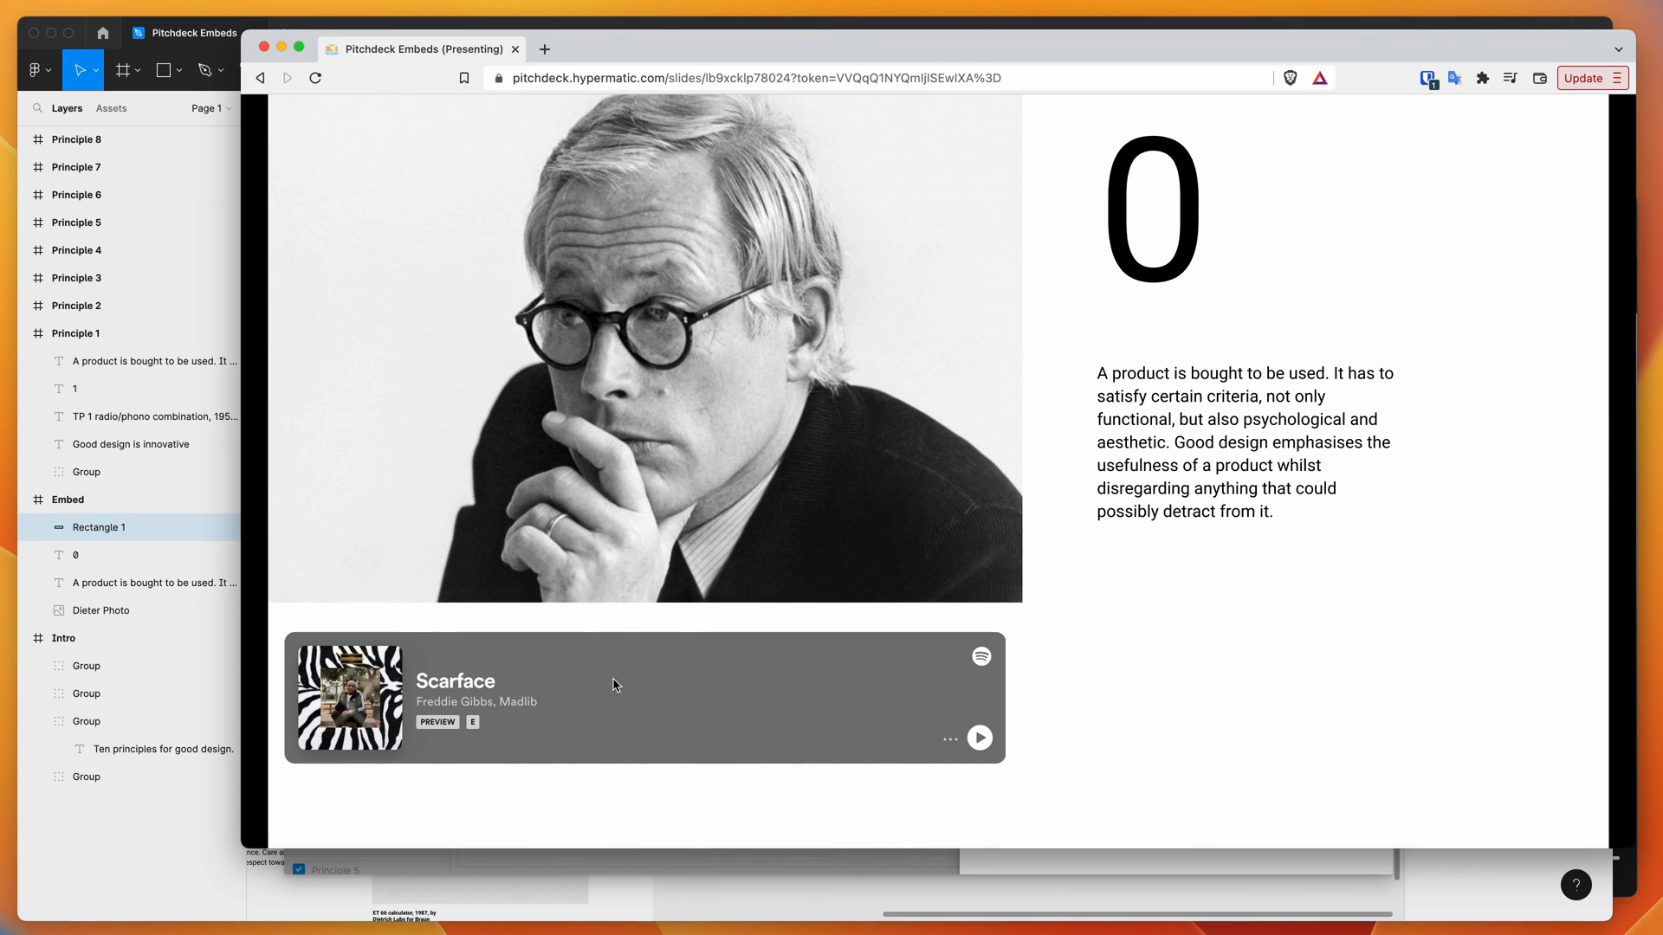
mouse_move(779, 643)
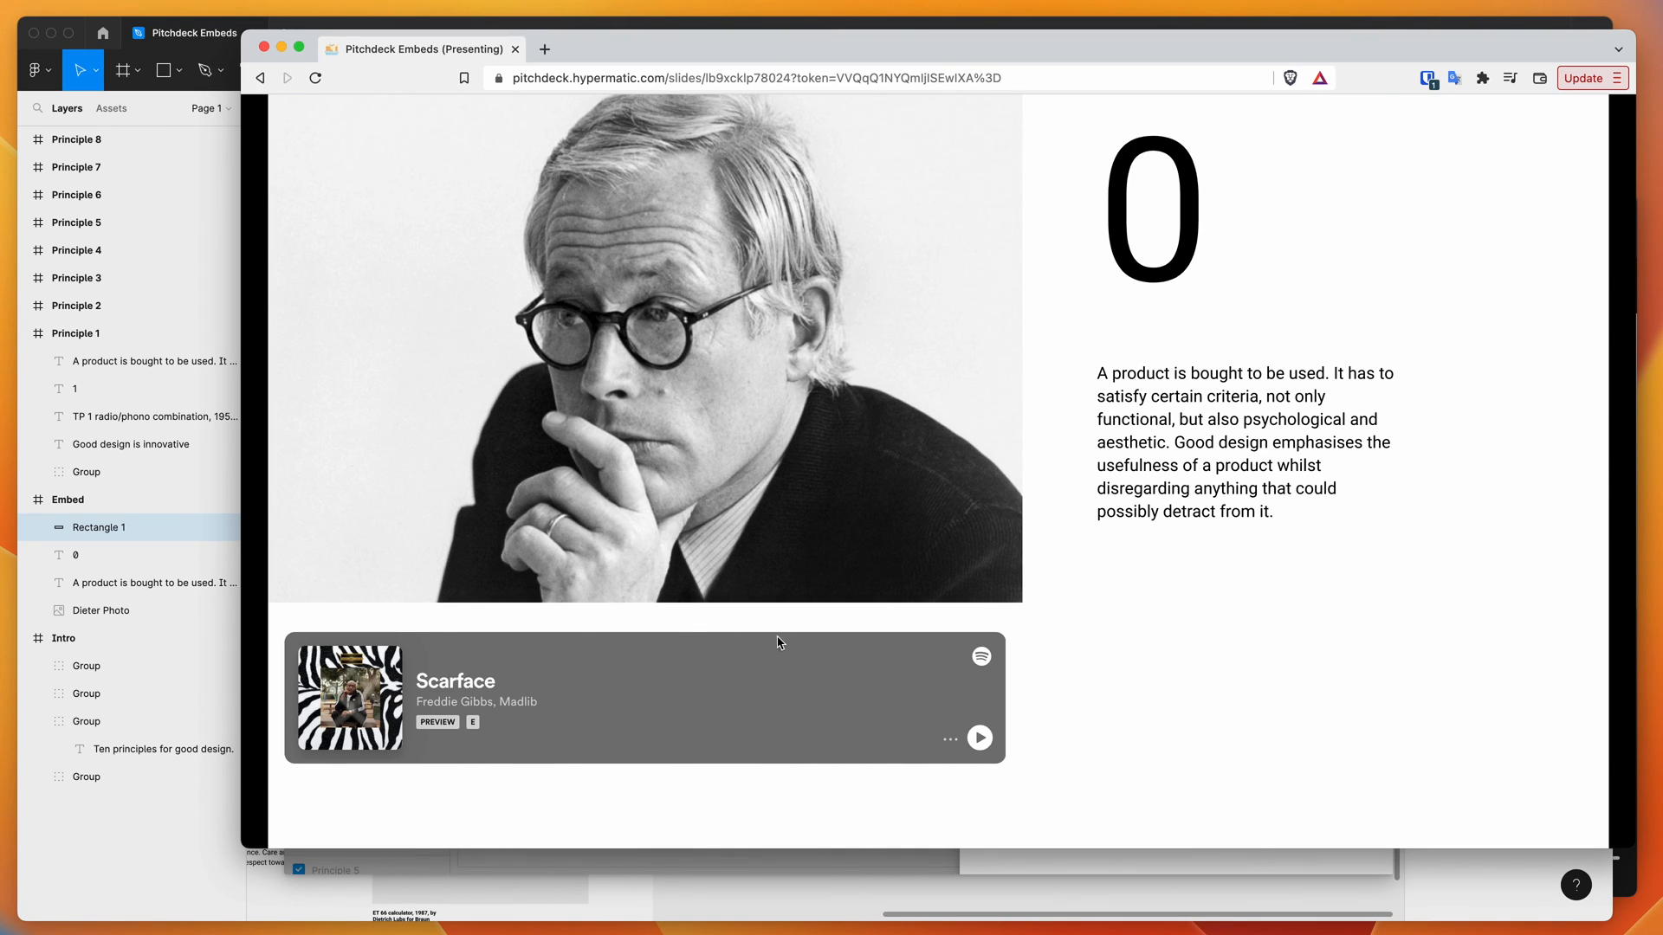
mouse_move(1040, 622)
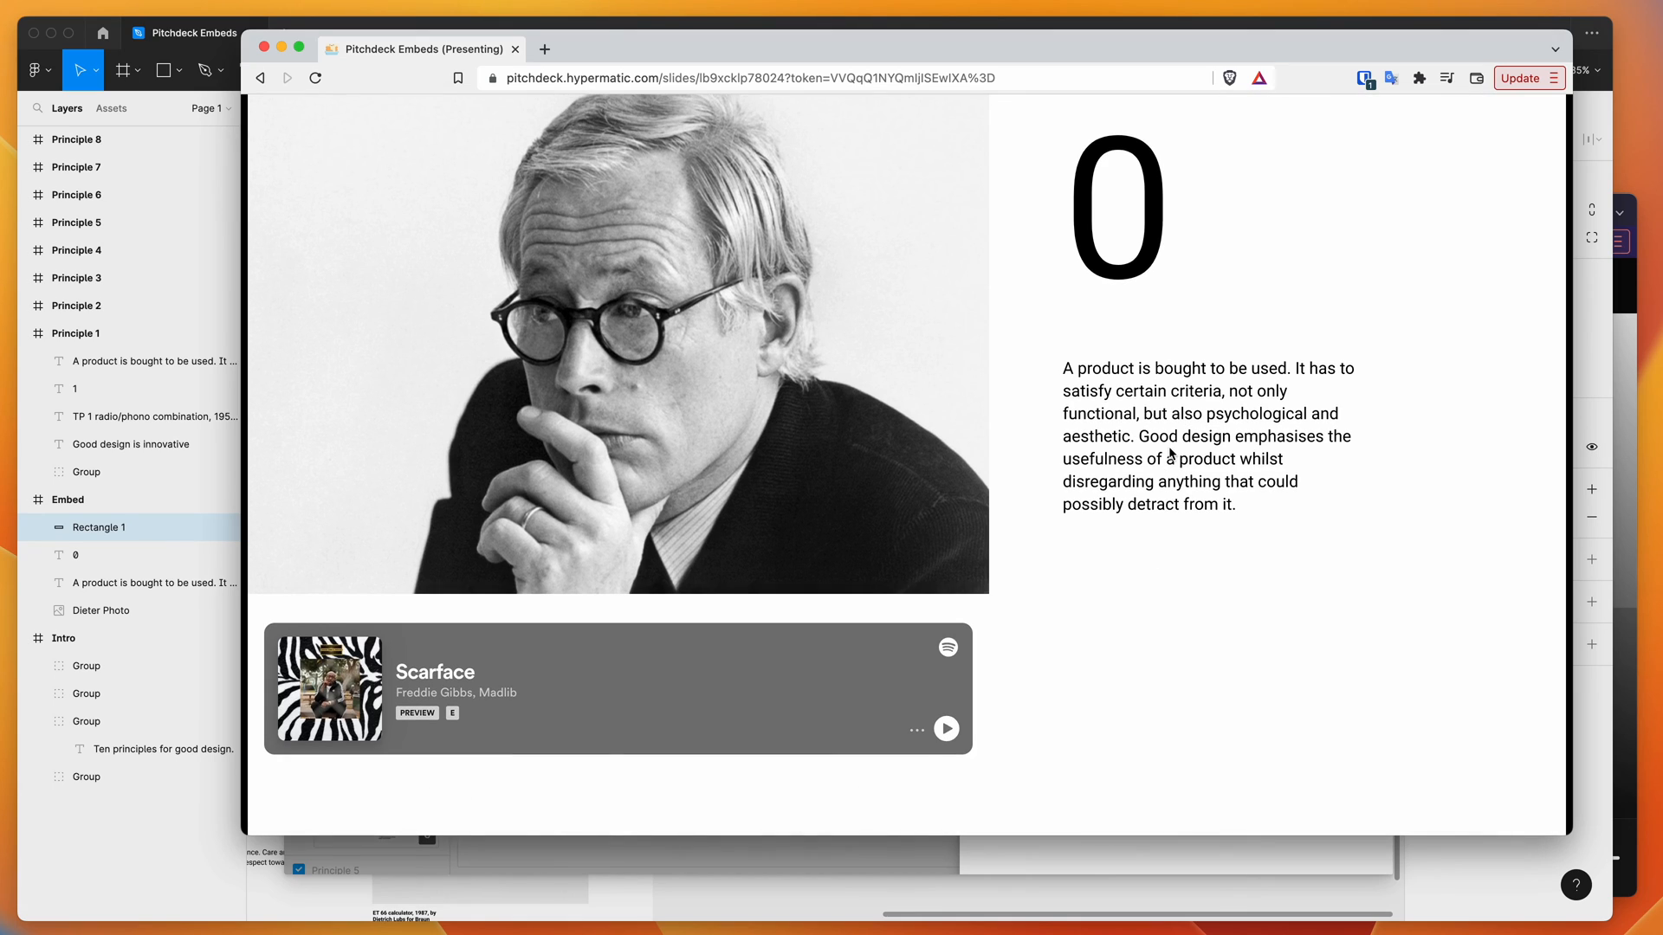
mouse_move(1128, 391)
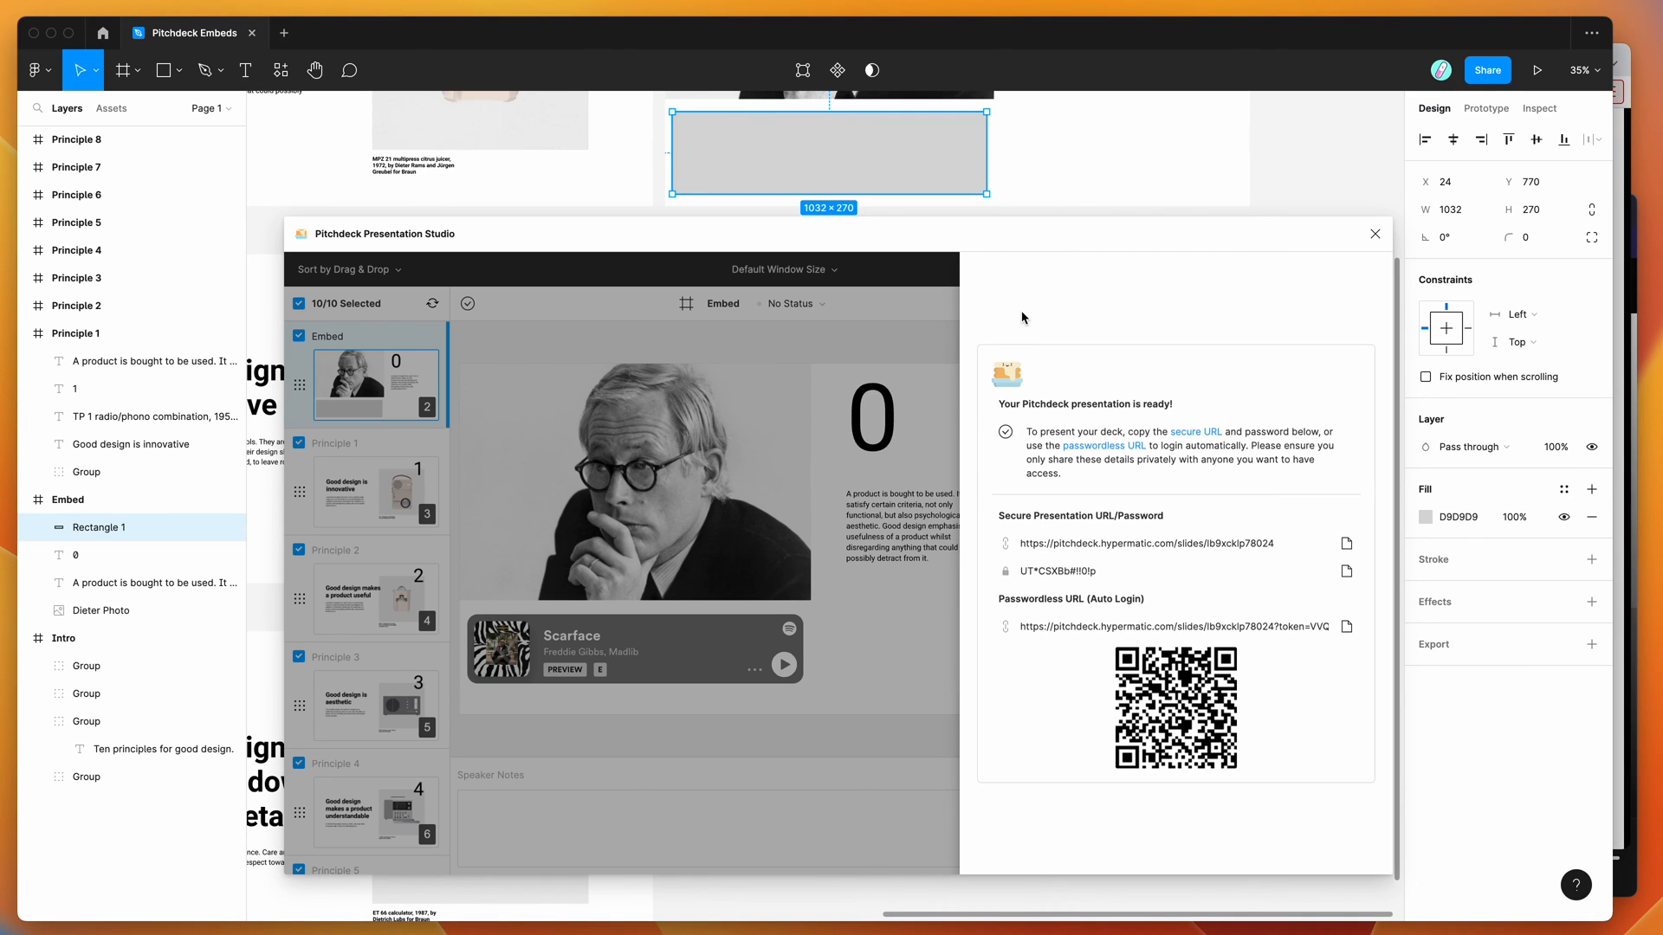
mouse_move(883, 363)
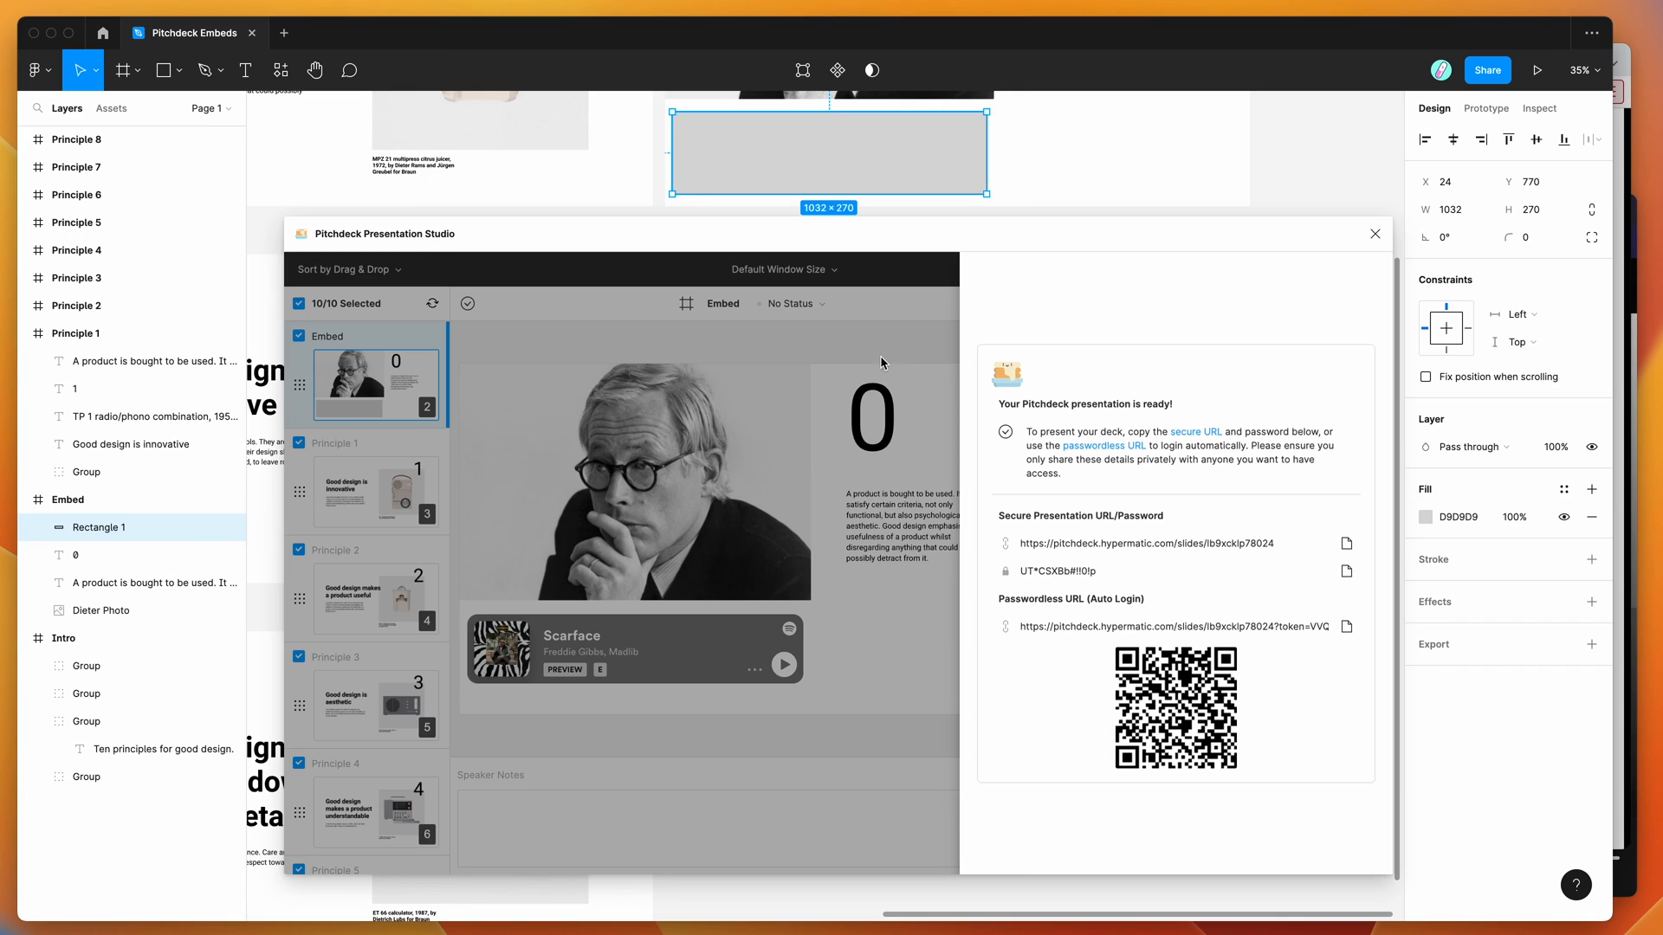
Close the 'presentation is ready' notice to return to the Embed slide's embed links
left_click(1375, 234)
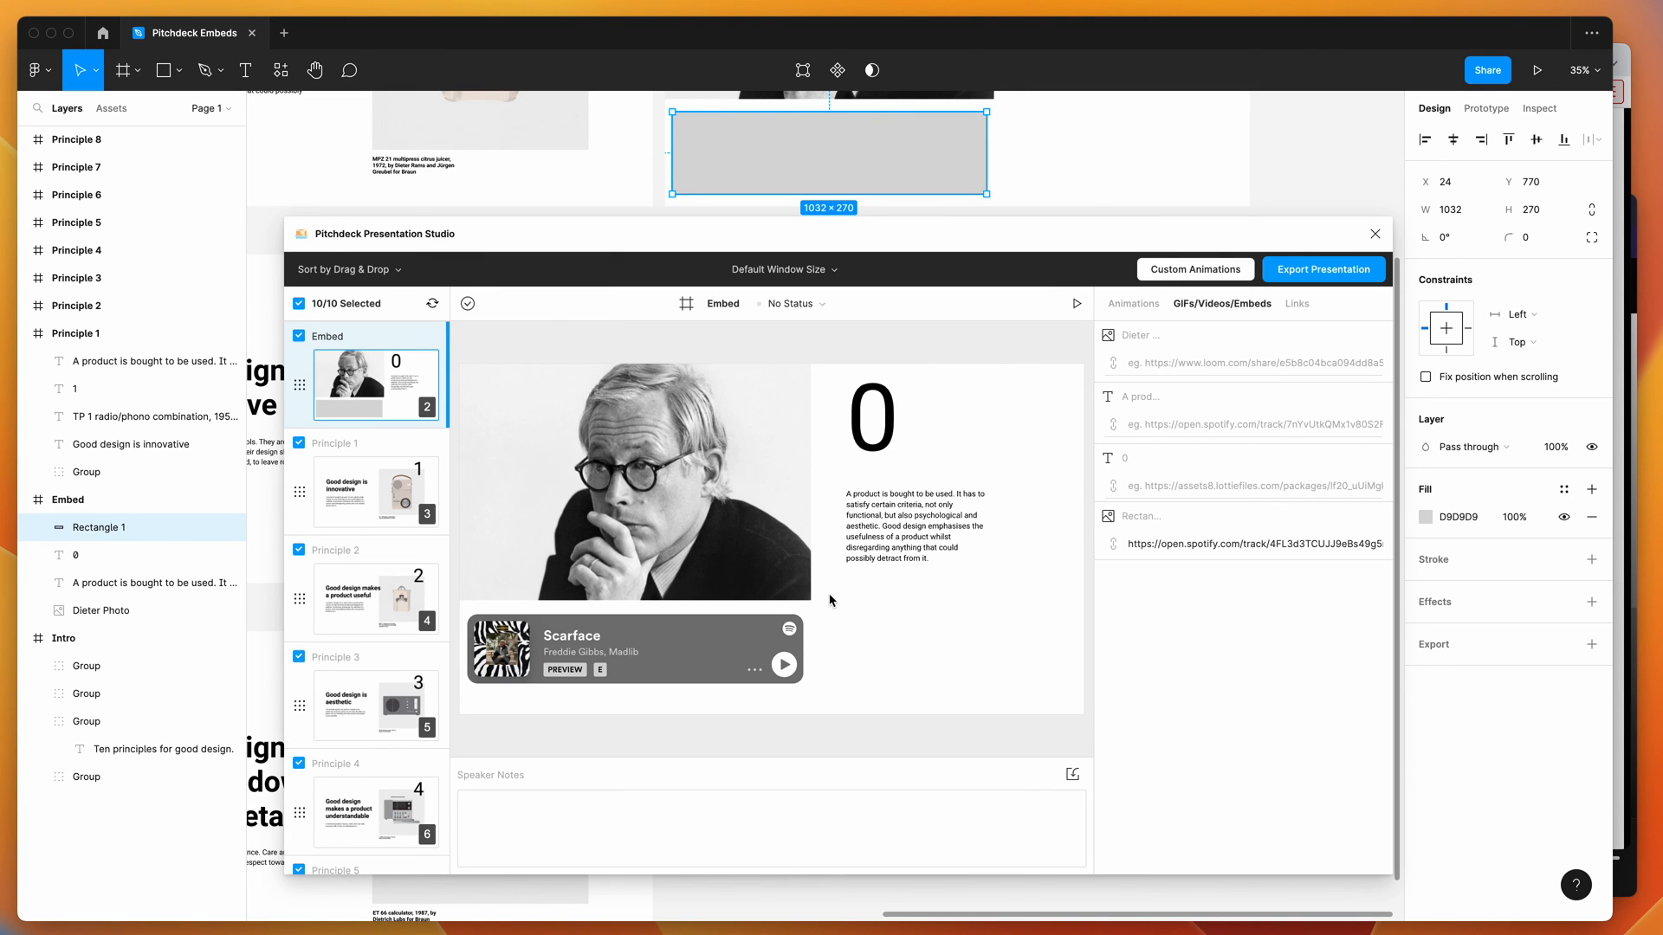
mouse_move(924, 341)
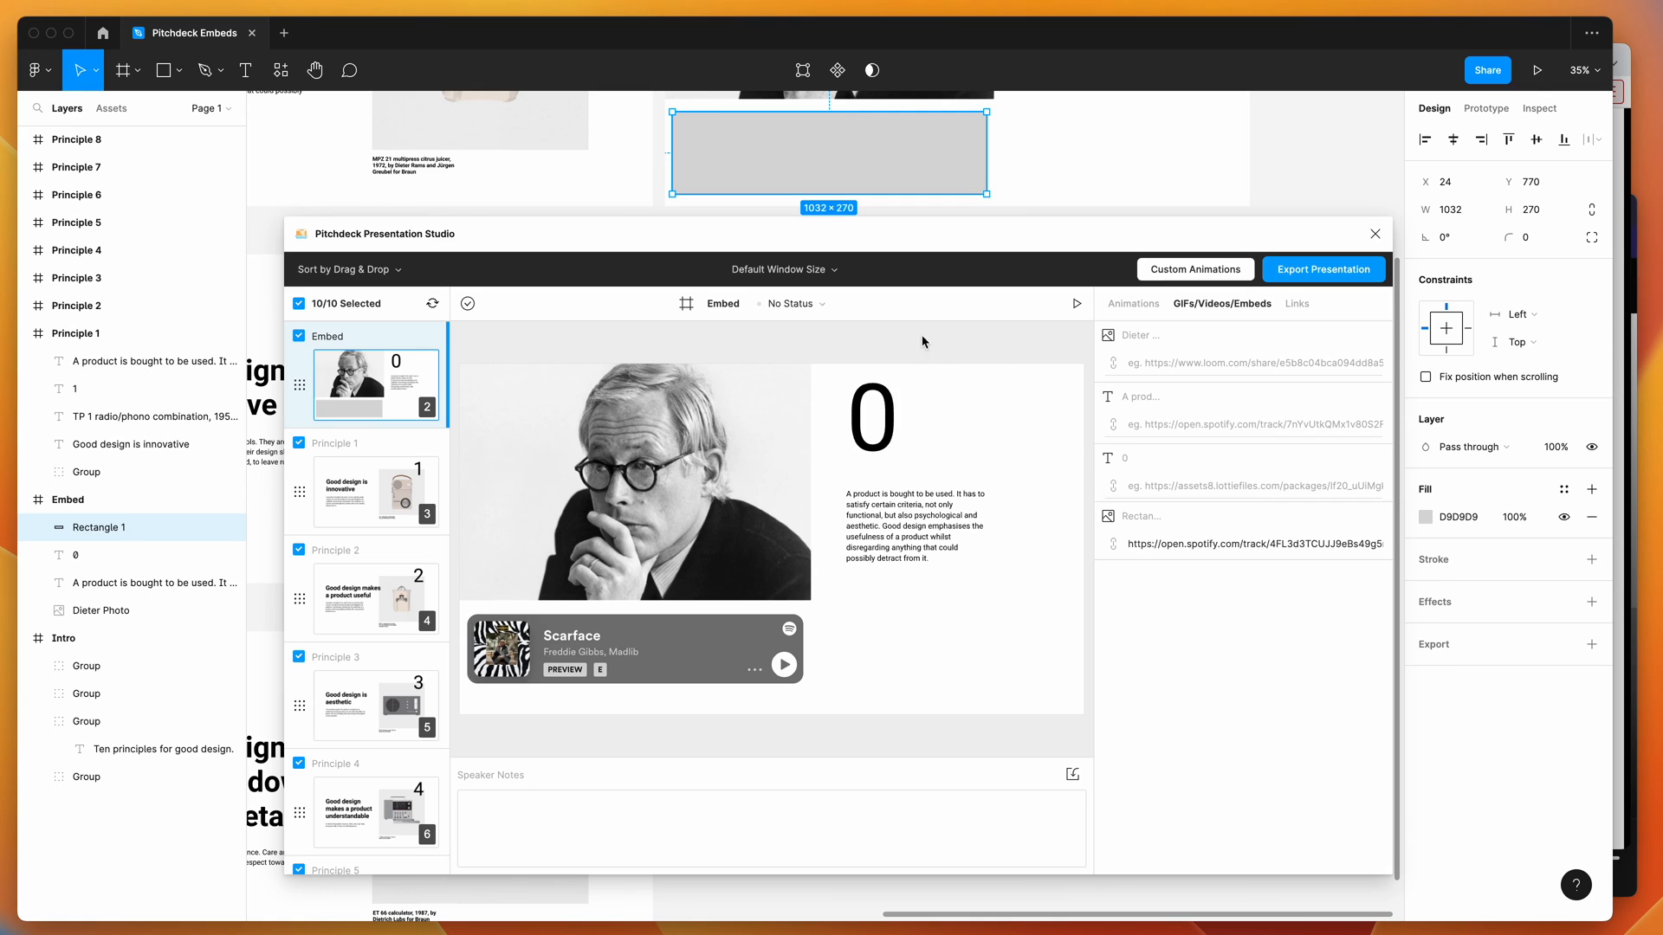
mouse_move(845, 351)
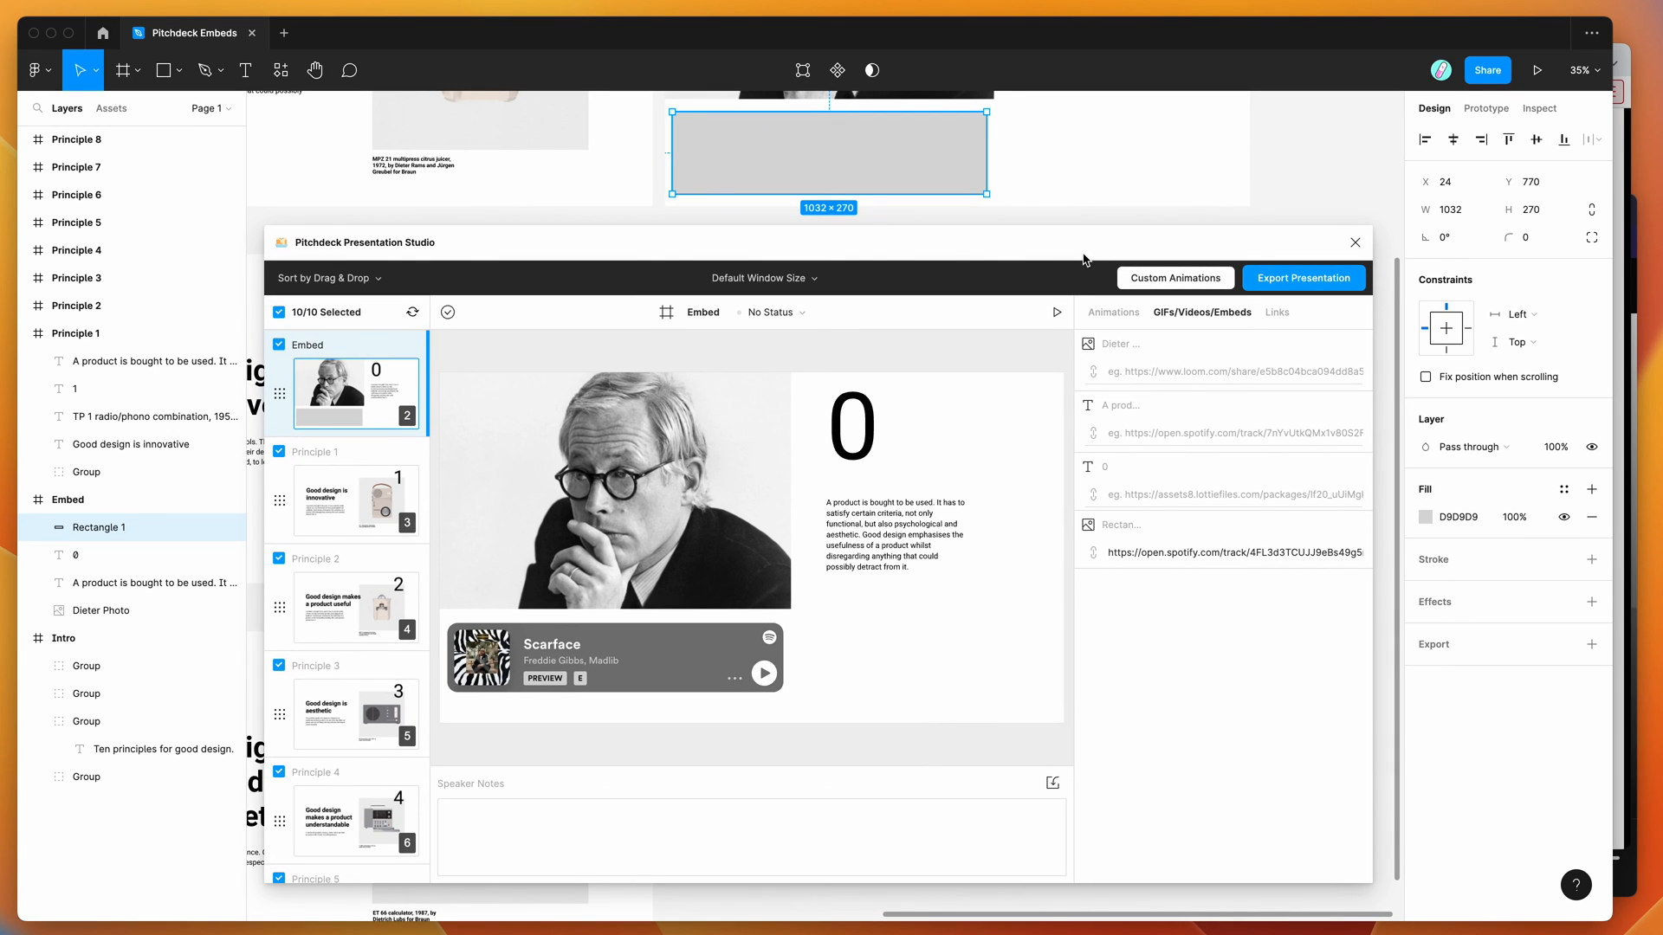
mouse_move(691, 668)
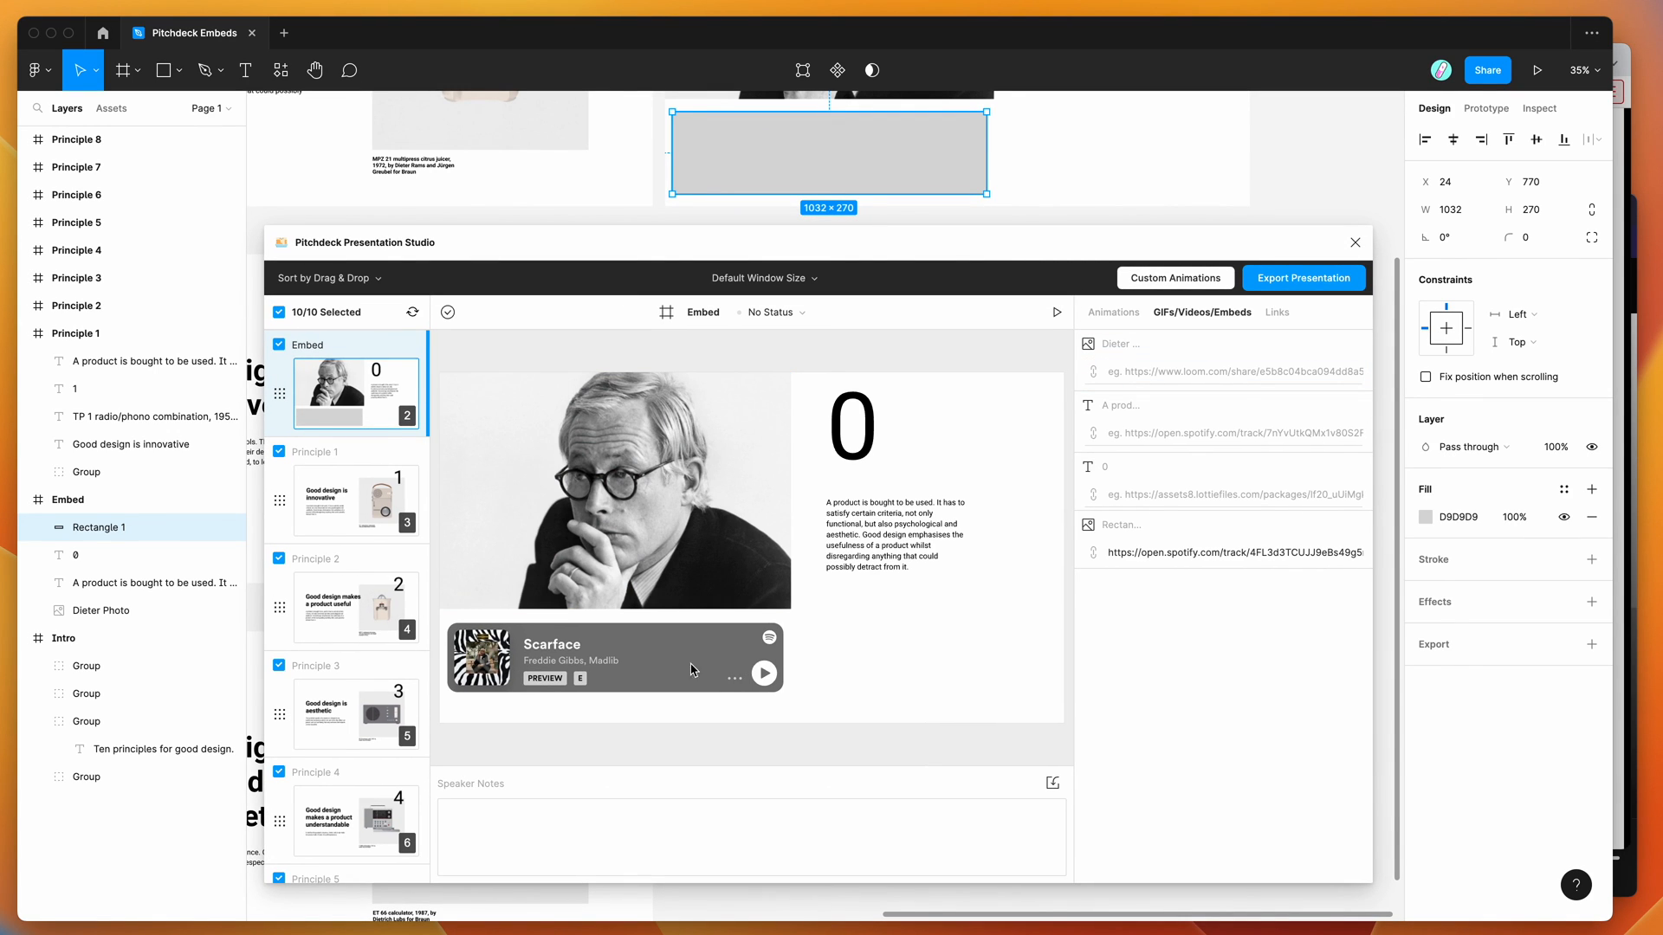
mouse_move(832, 351)
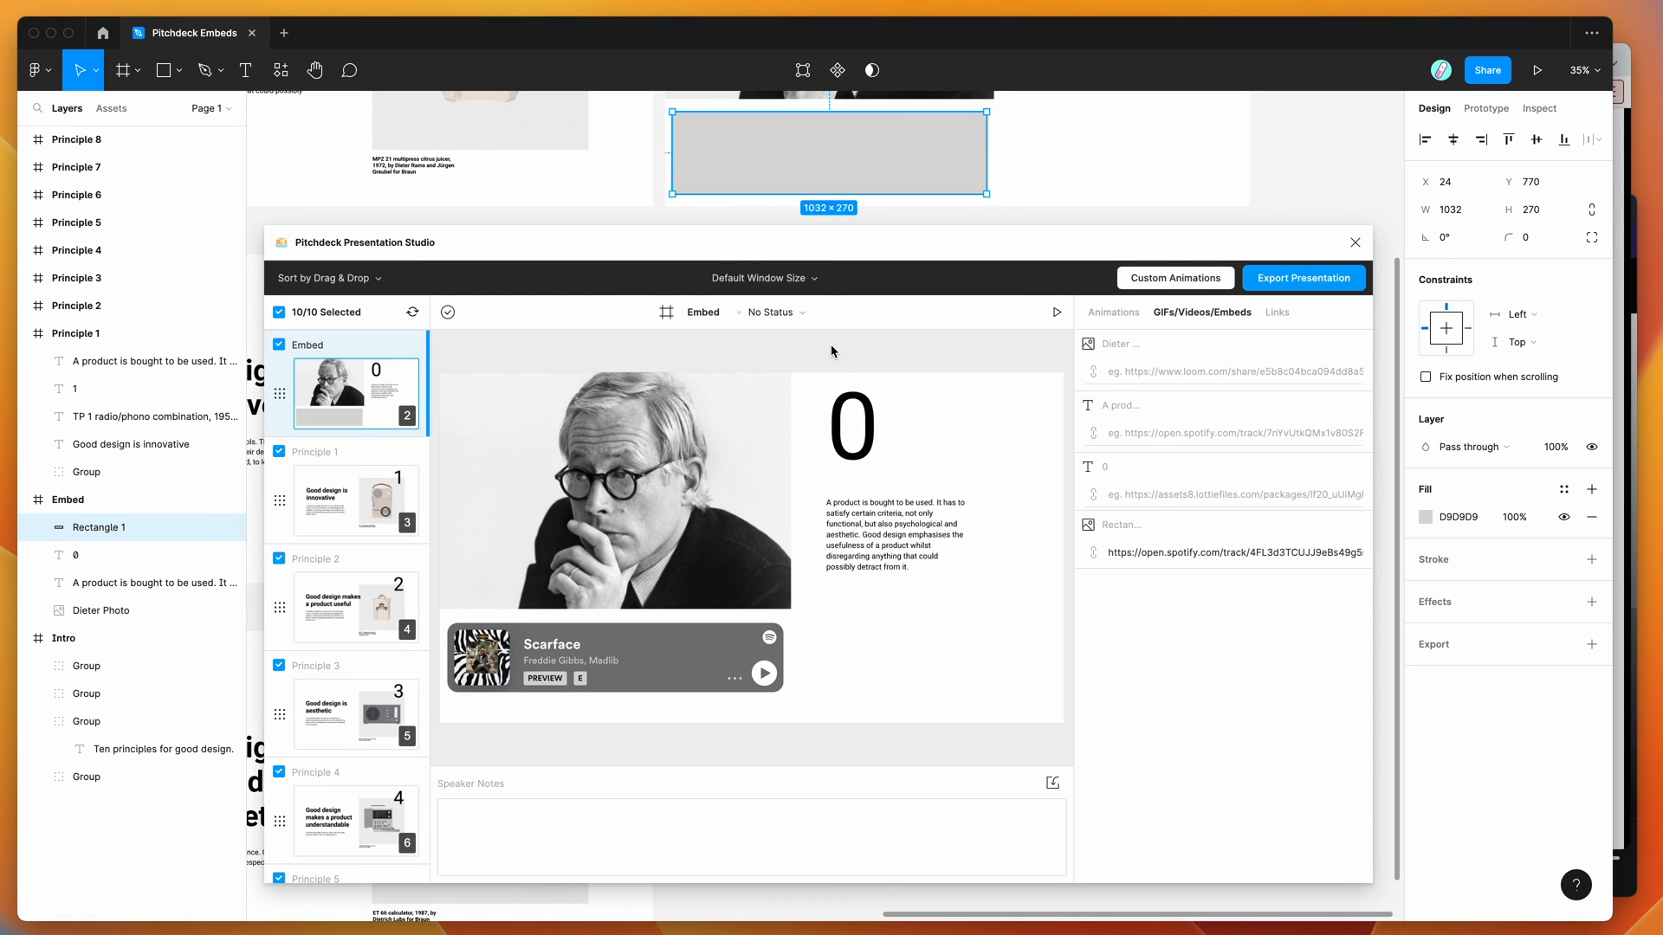
mouse_move(906, 259)
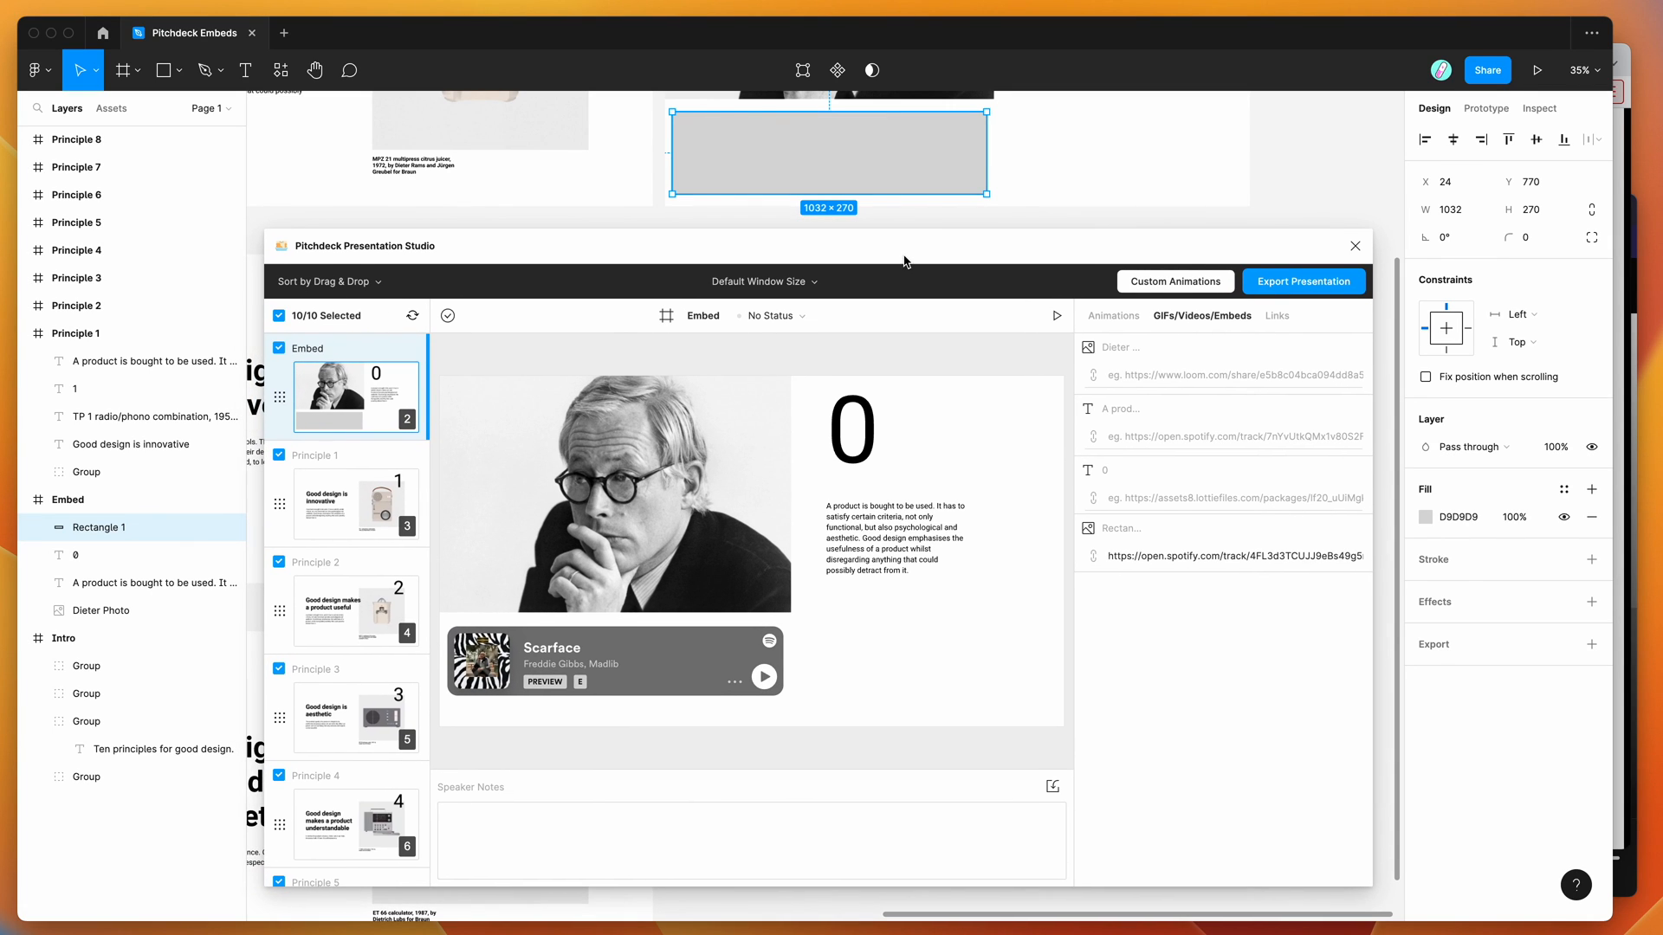
mouse_move(634, 660)
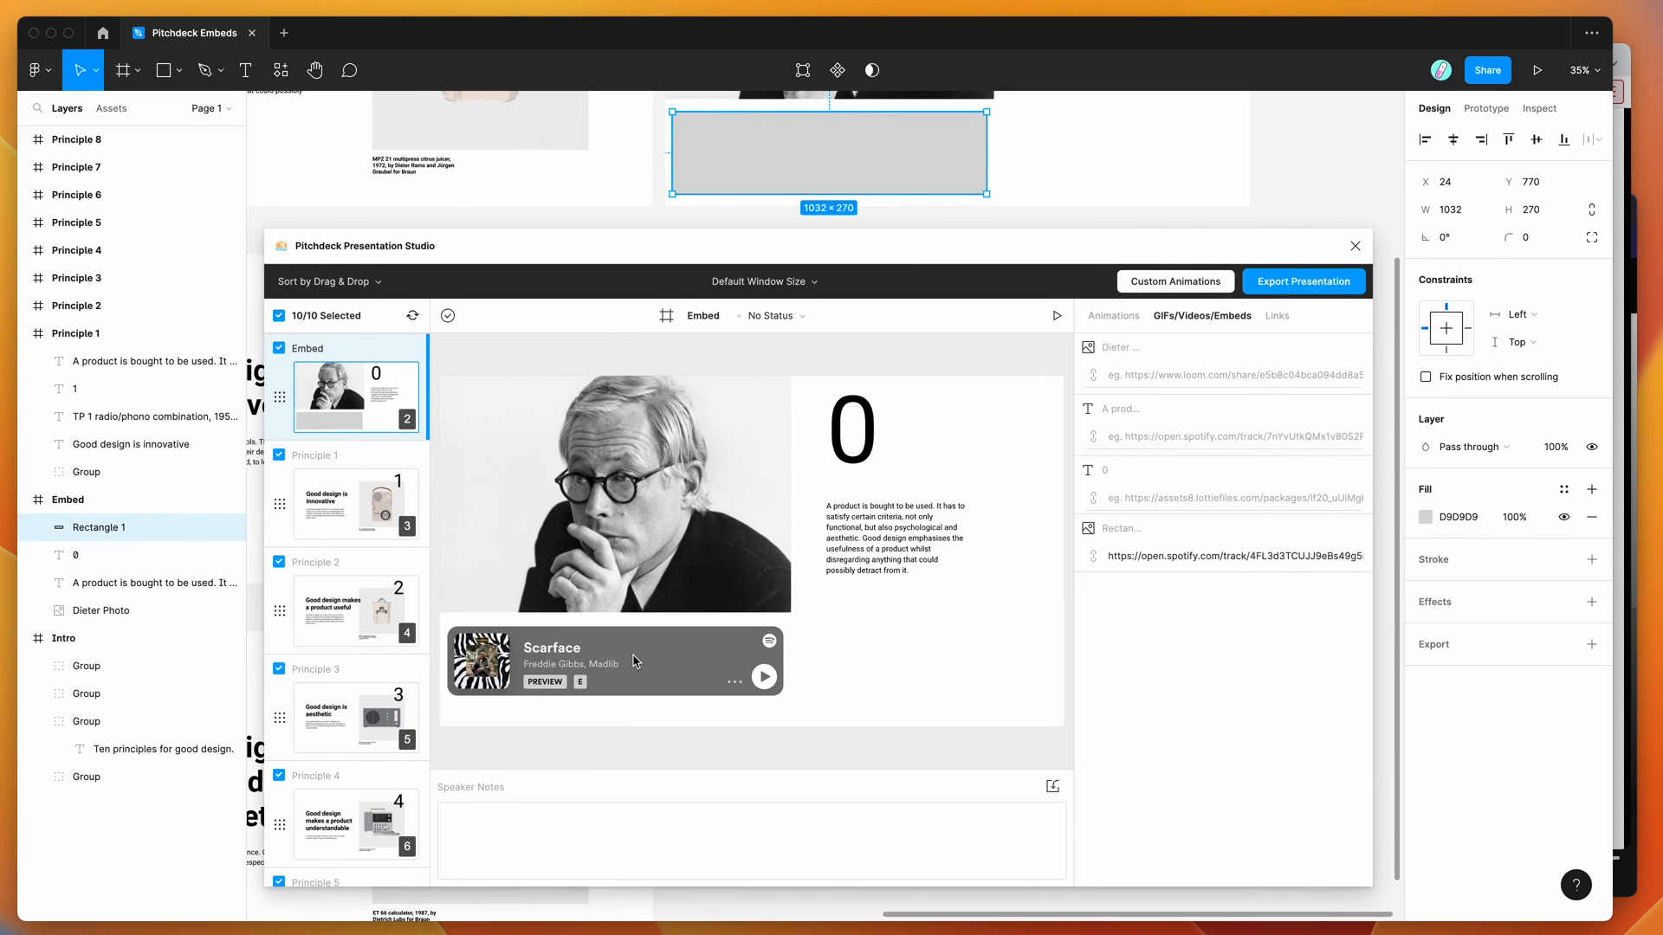
mouse_move(845, 676)
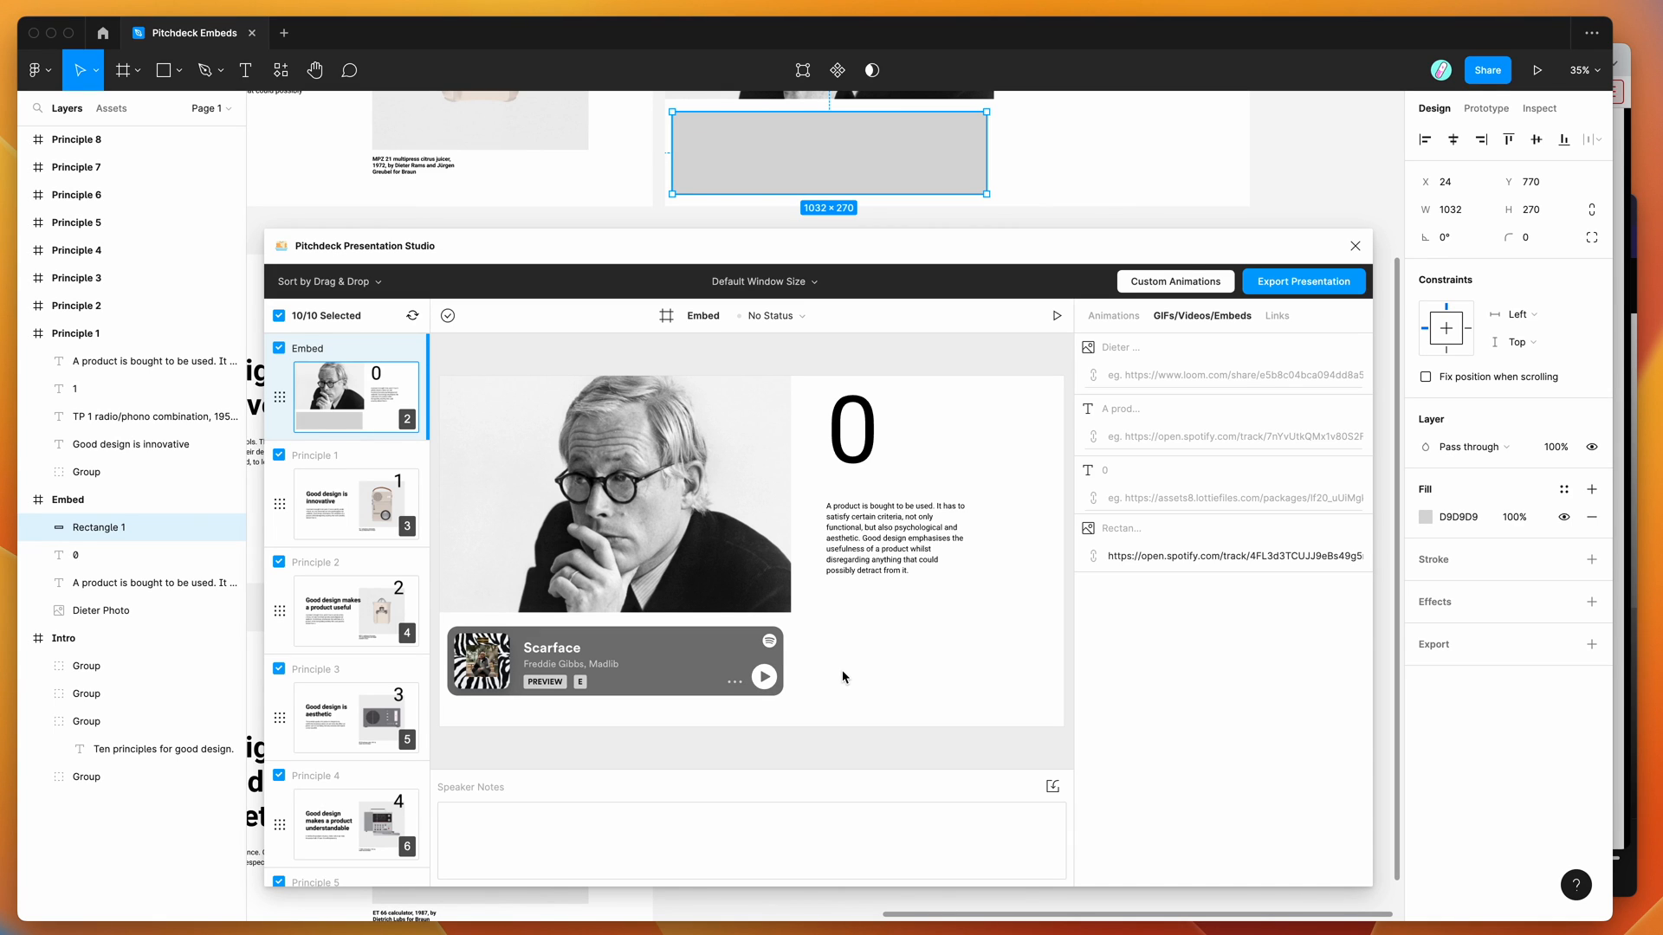
mouse_move(931, 245)
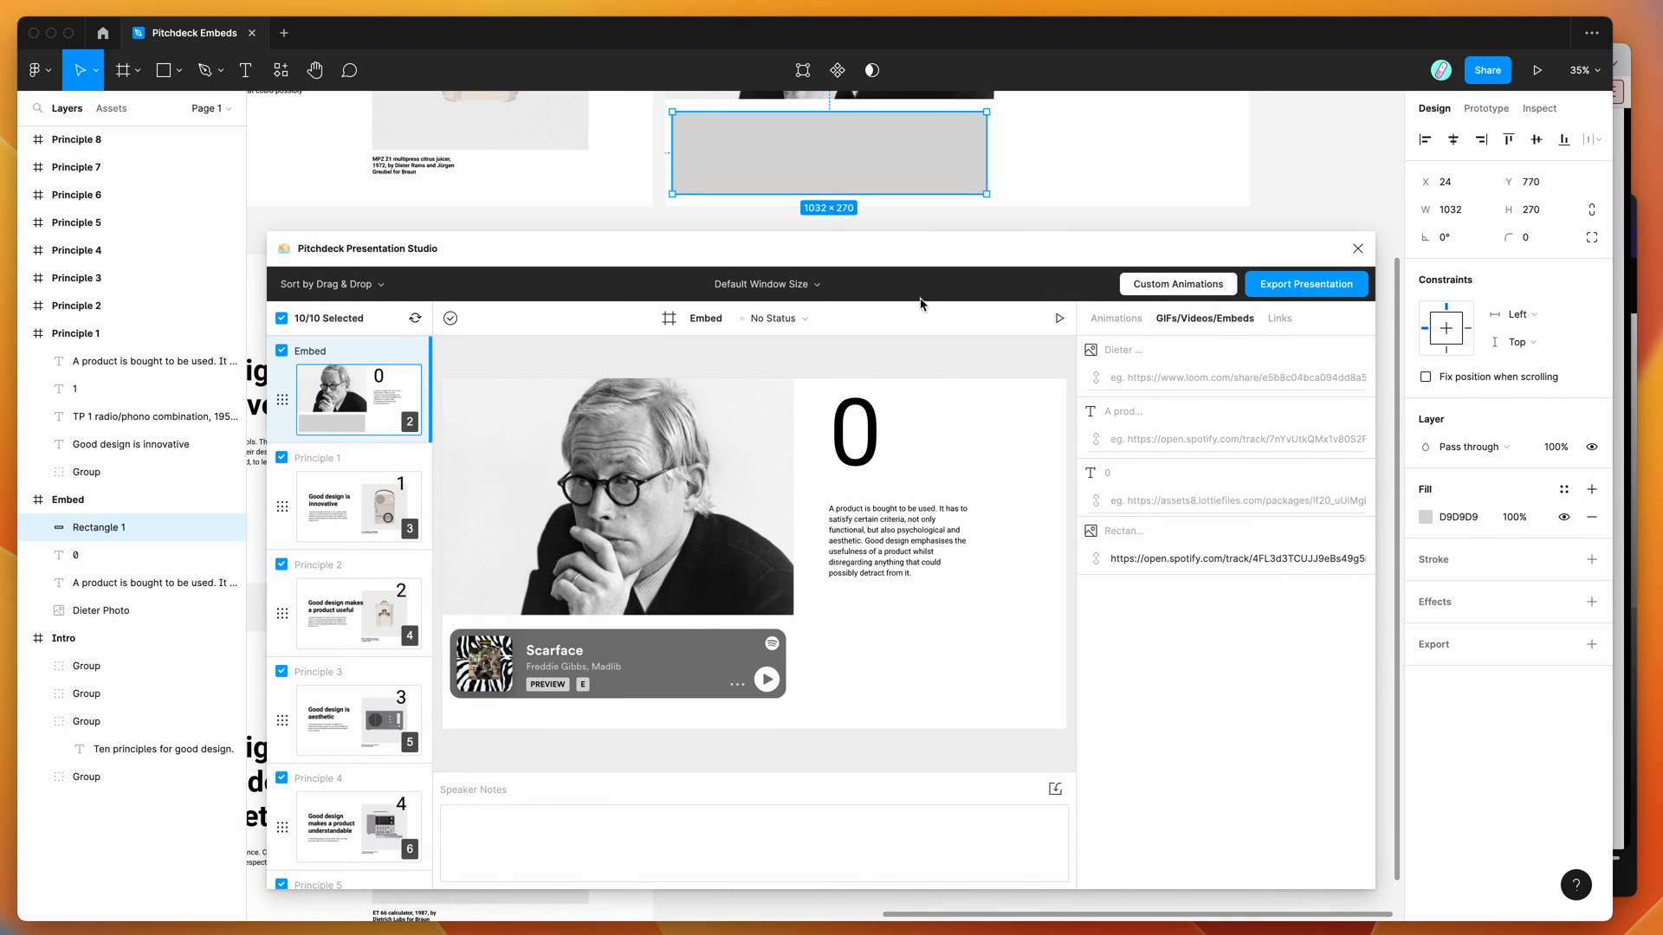
mouse_move(967, 357)
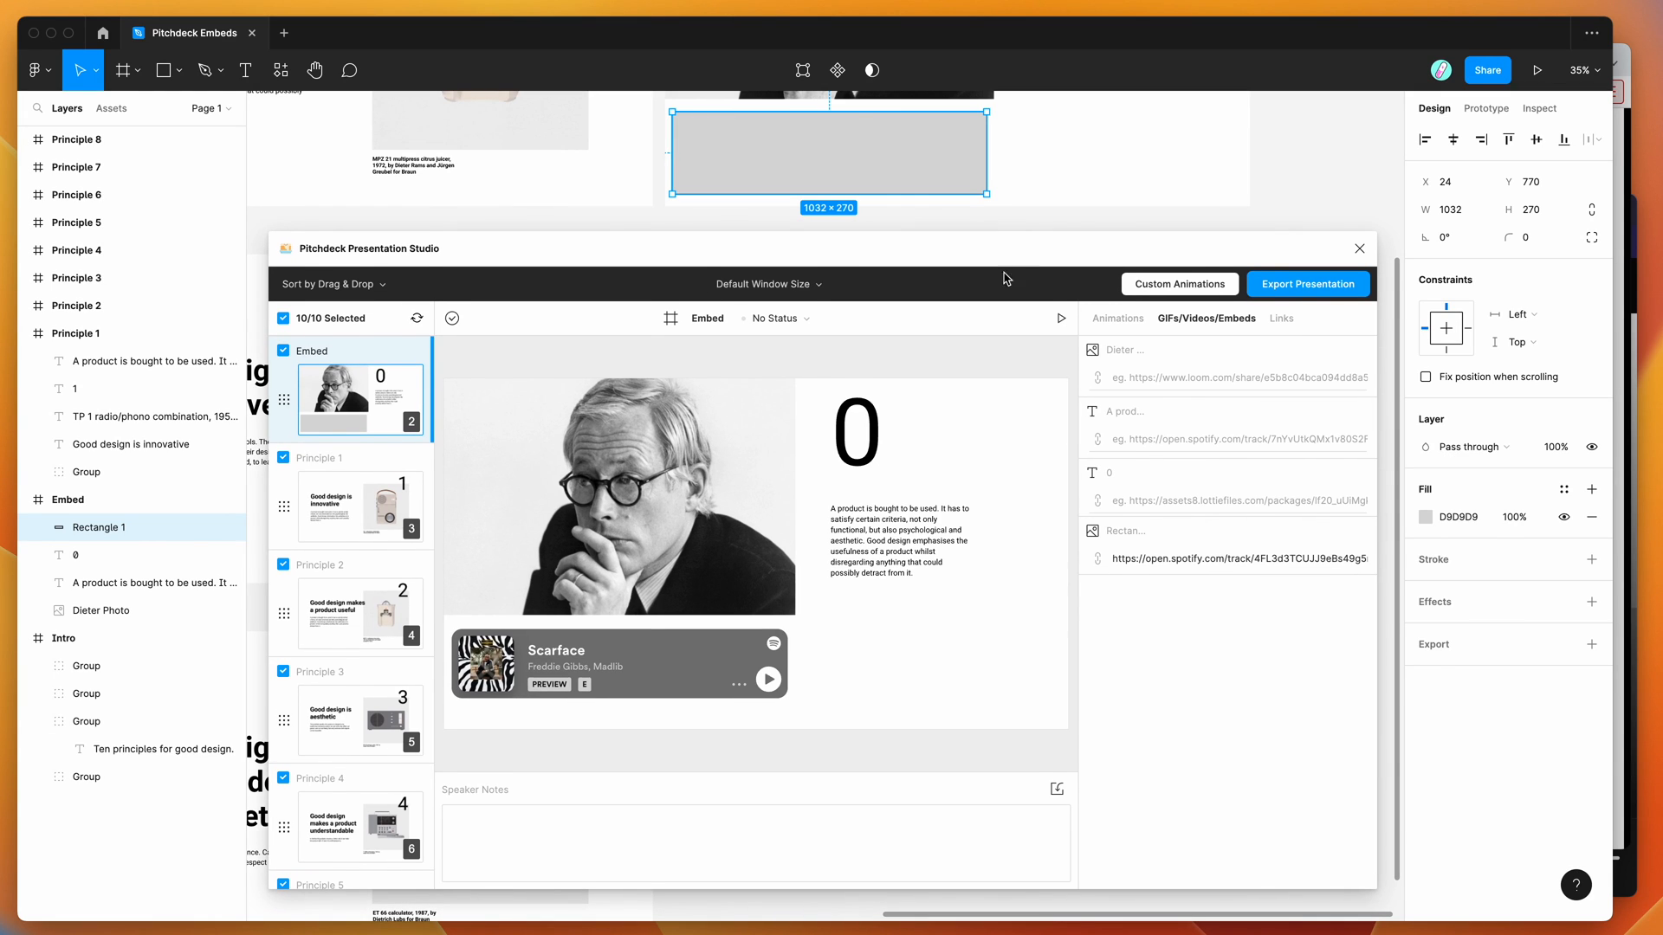
mouse_move(936, 362)
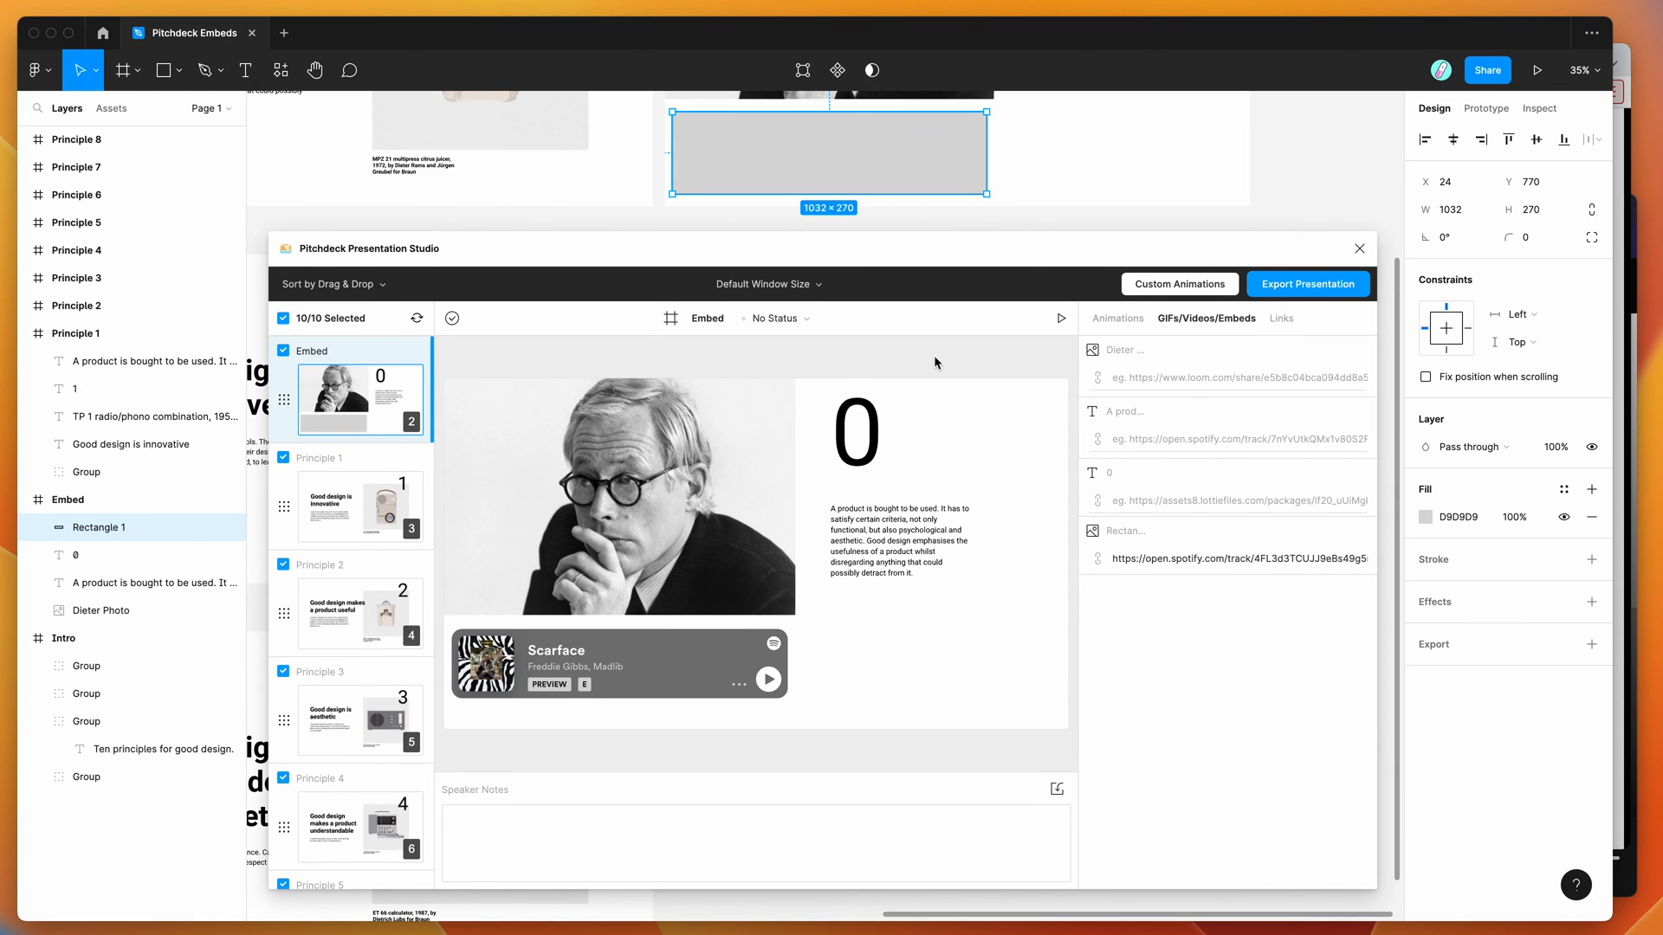
mouse_move(1046, 281)
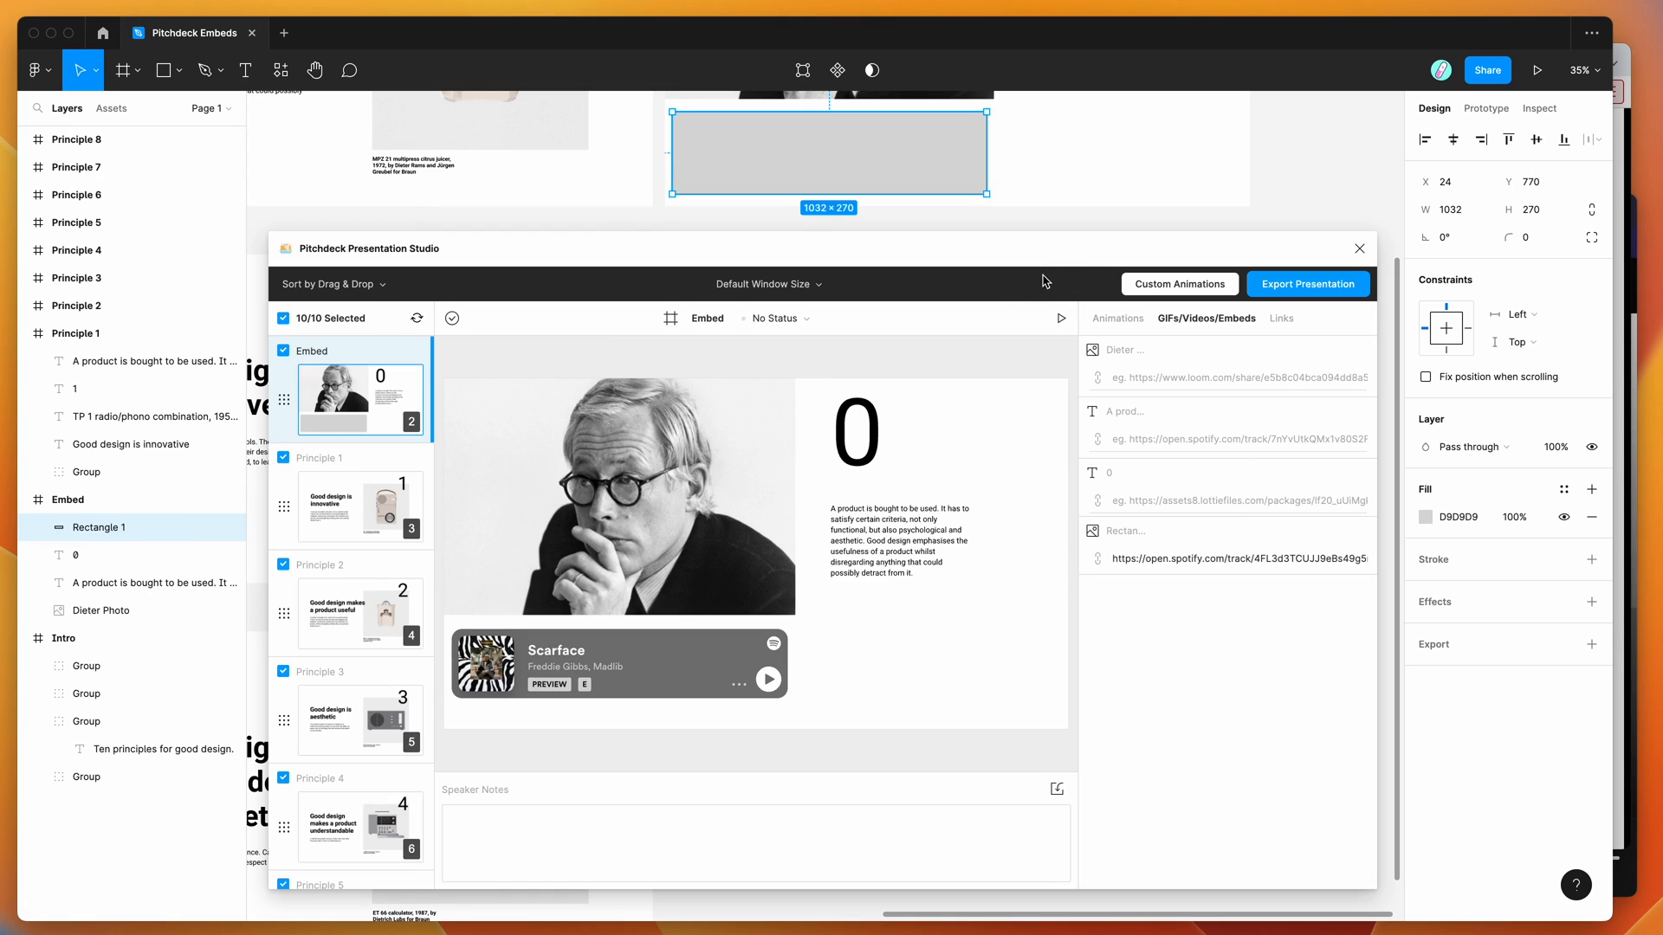